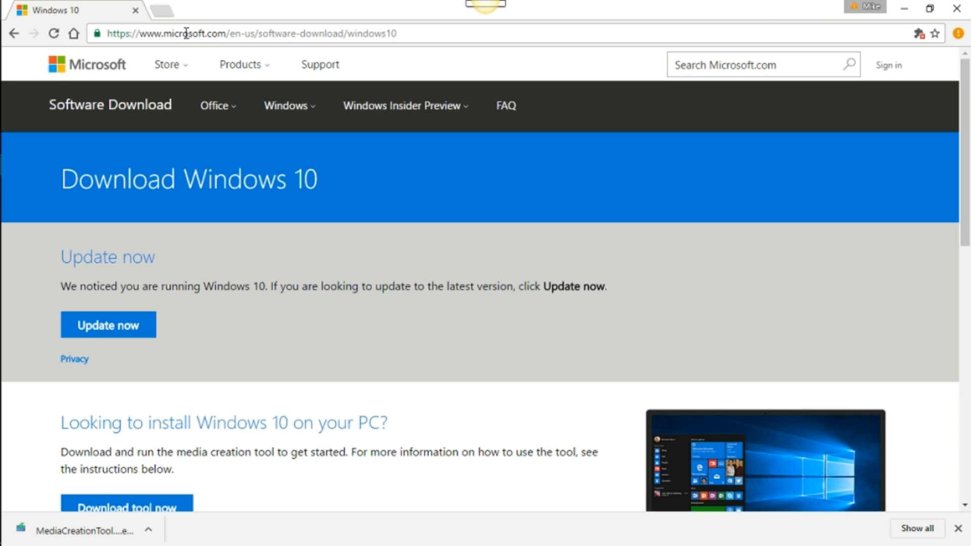
mouse_move(349, 56)
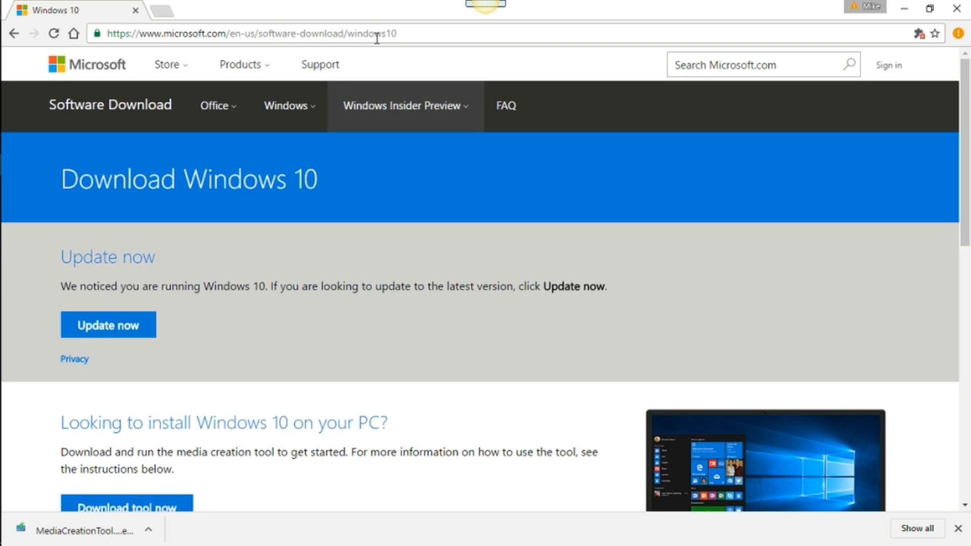
mouse_move(303, 372)
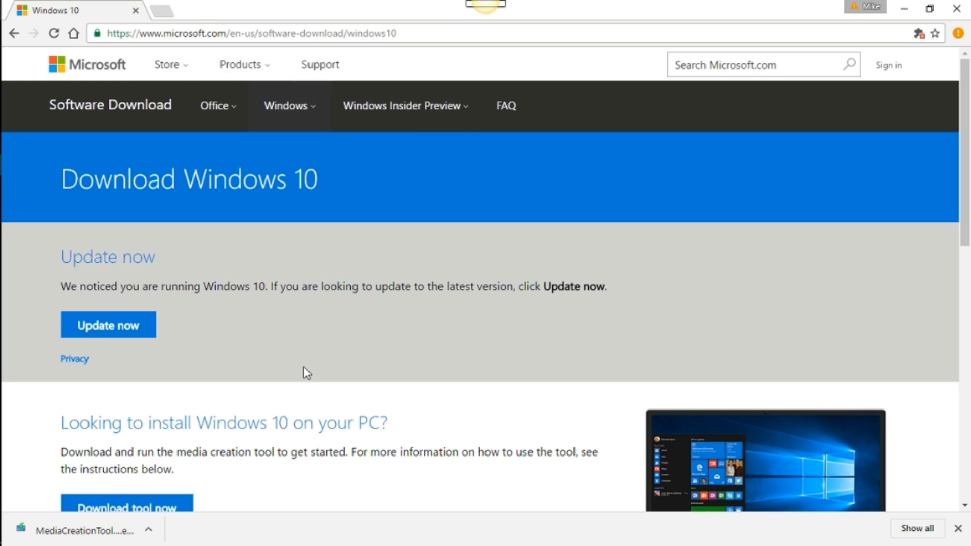
mouse_move(299, 366)
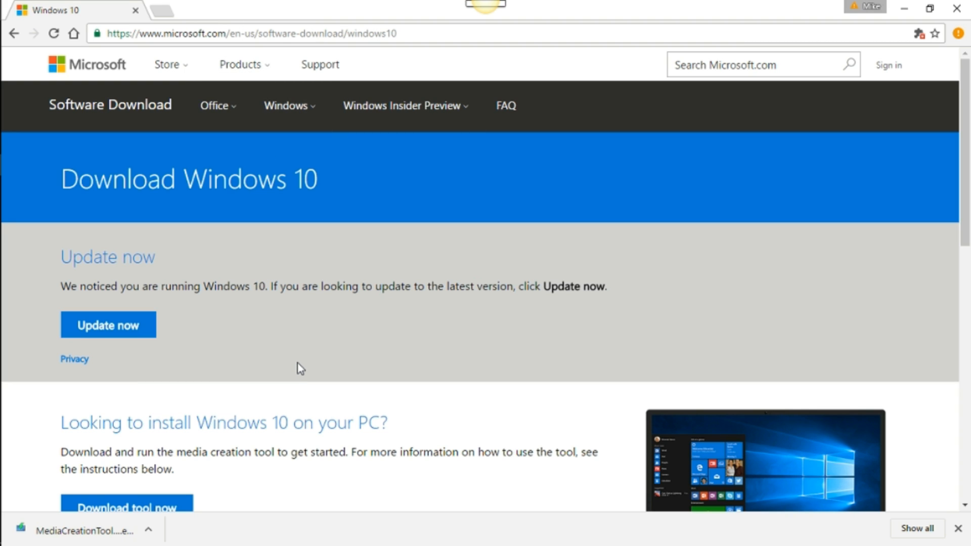
mouse_move(331, 250)
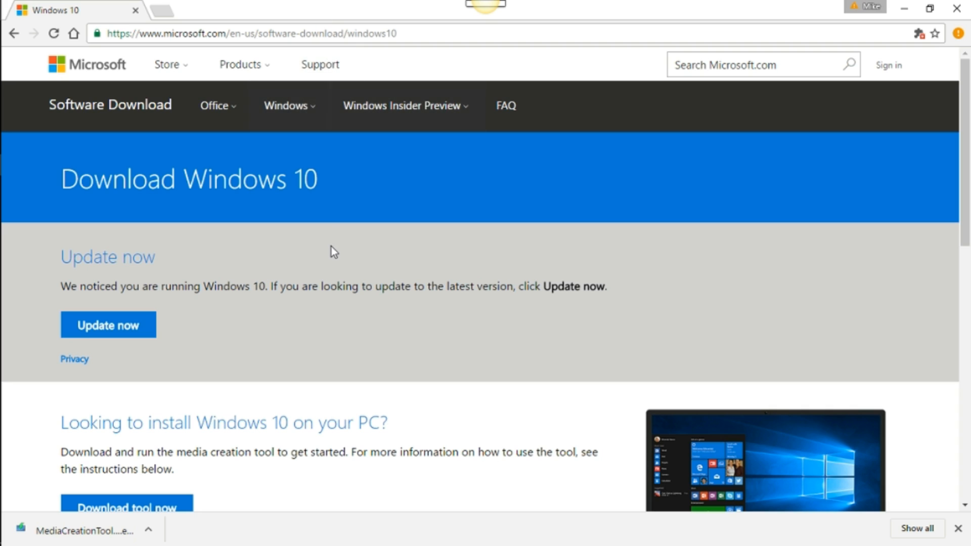
mouse_move(389, 252)
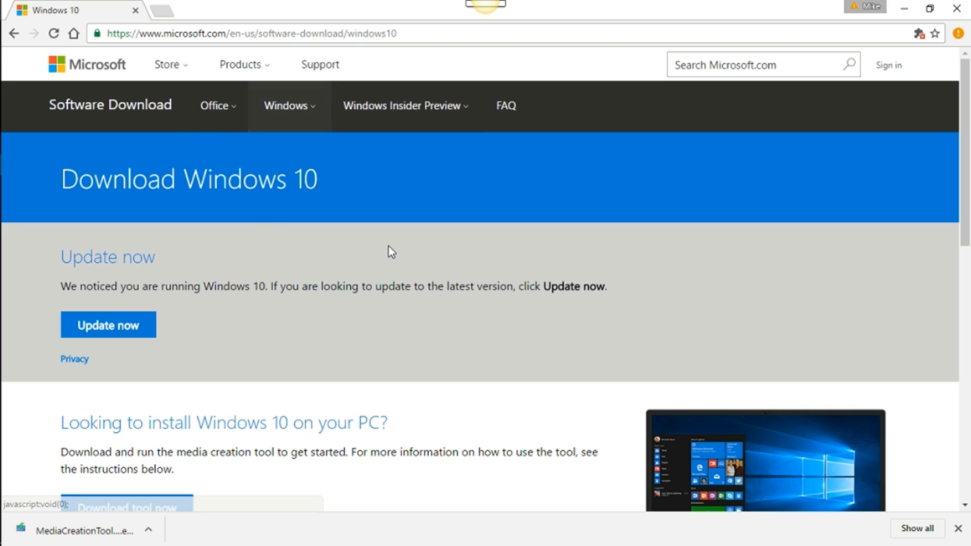
mouse_move(383, 248)
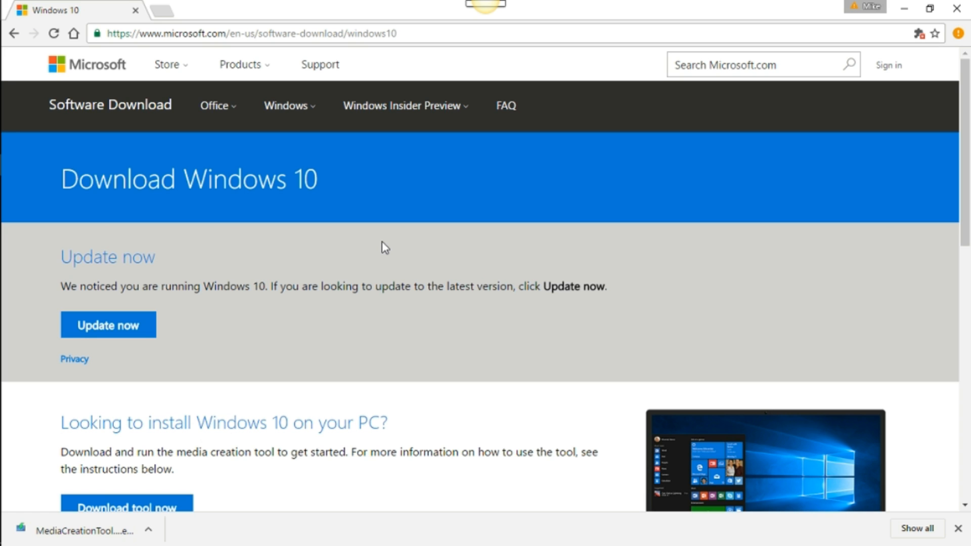
mouse_move(356, 384)
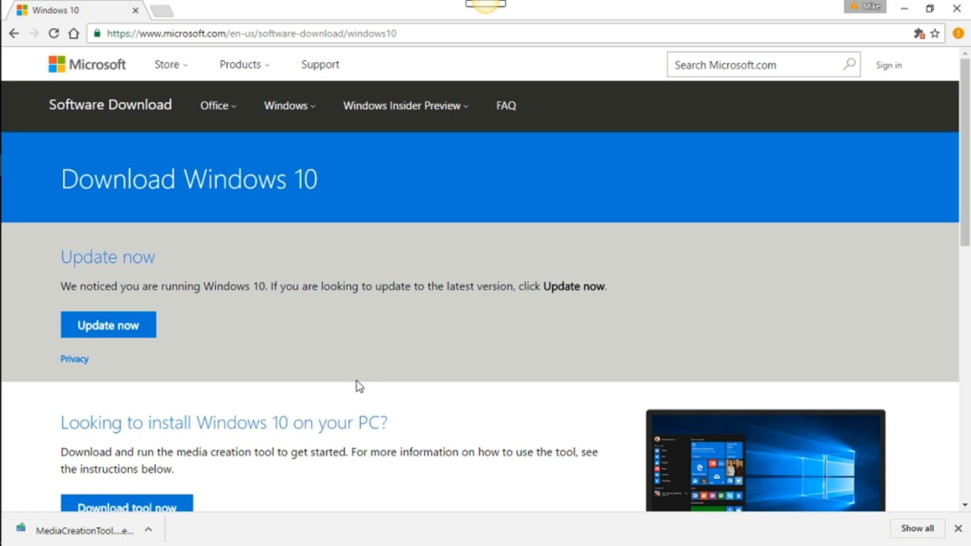
Launch the downloaded MediaCreationTool and accept its license terms.
scroll("down", 3)
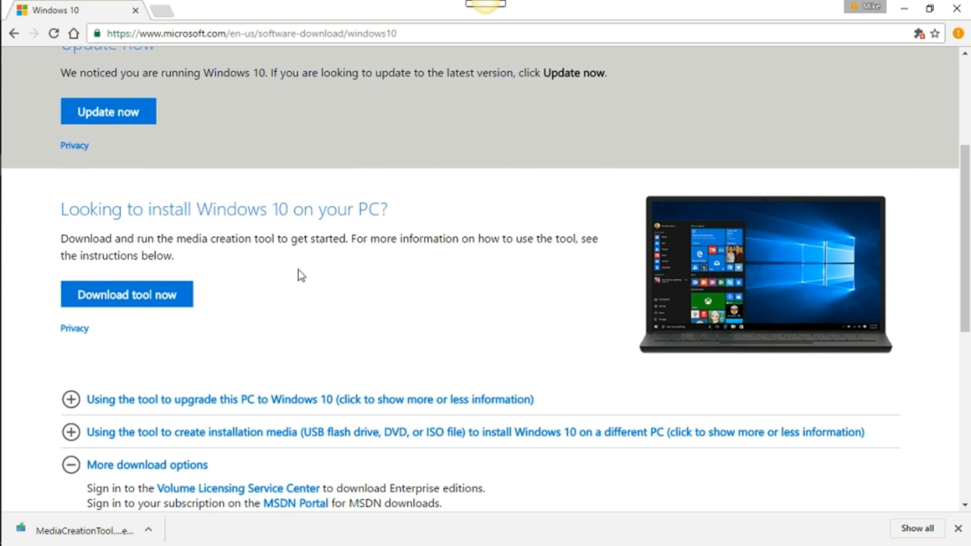
scroll("down", 3)
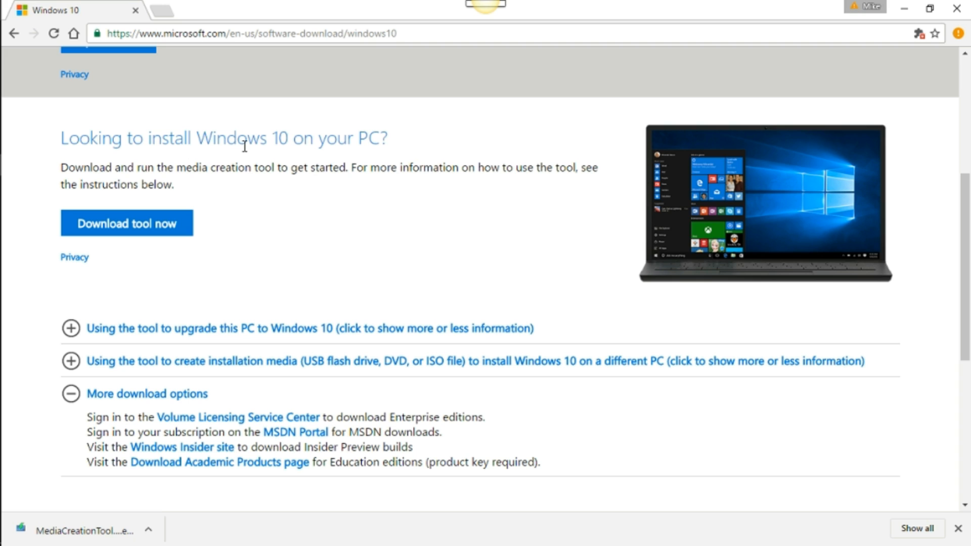
mouse_move(156, 226)
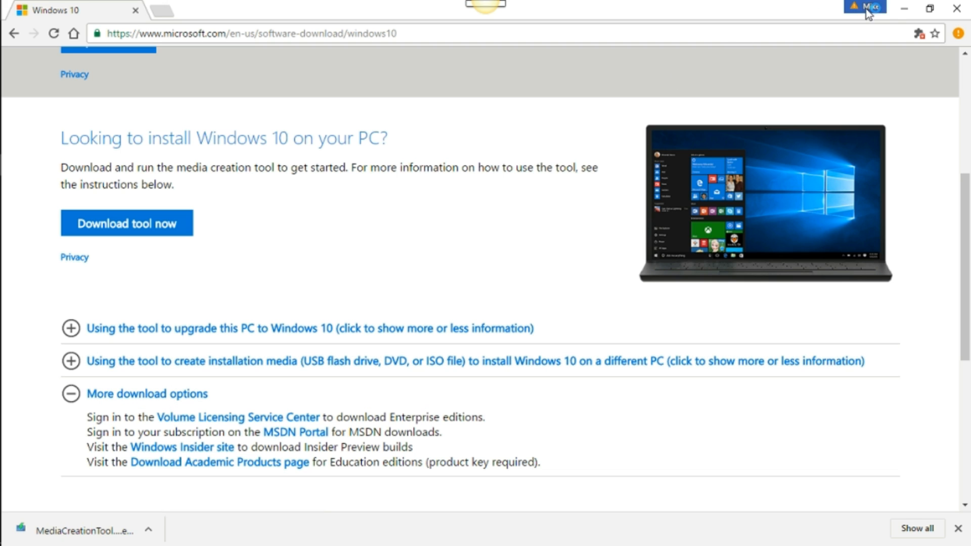
mouse_move(713, 6)
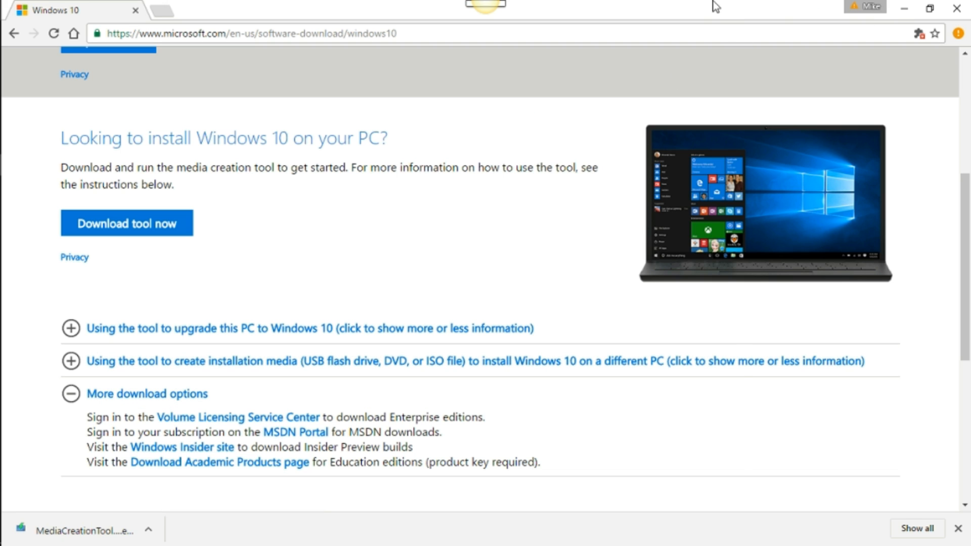
left_click(75, 526)
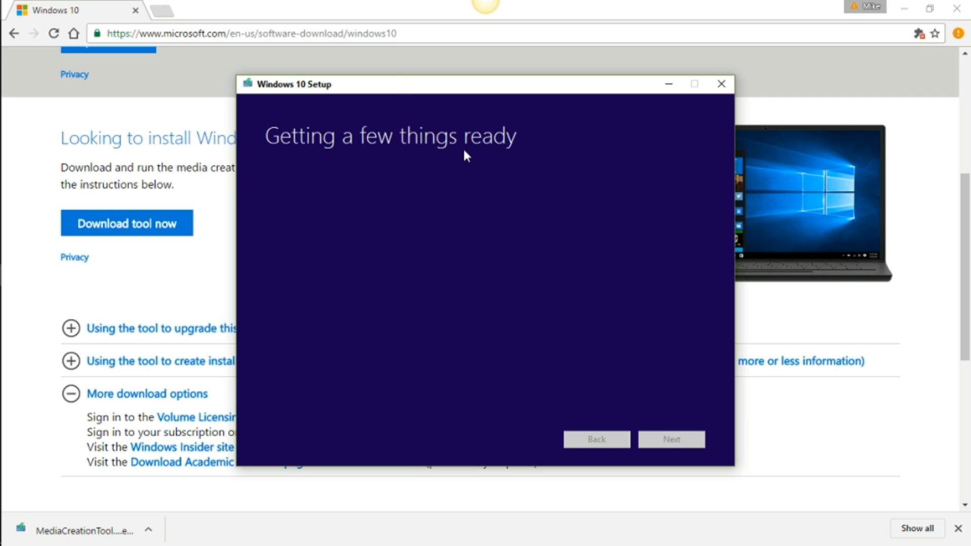
mouse_move(553, 176)
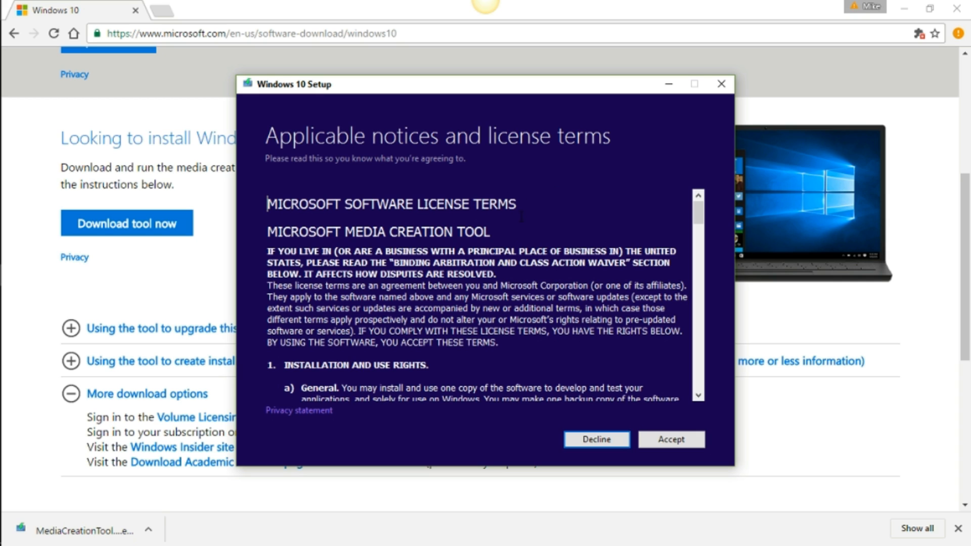
mouse_move(659, 520)
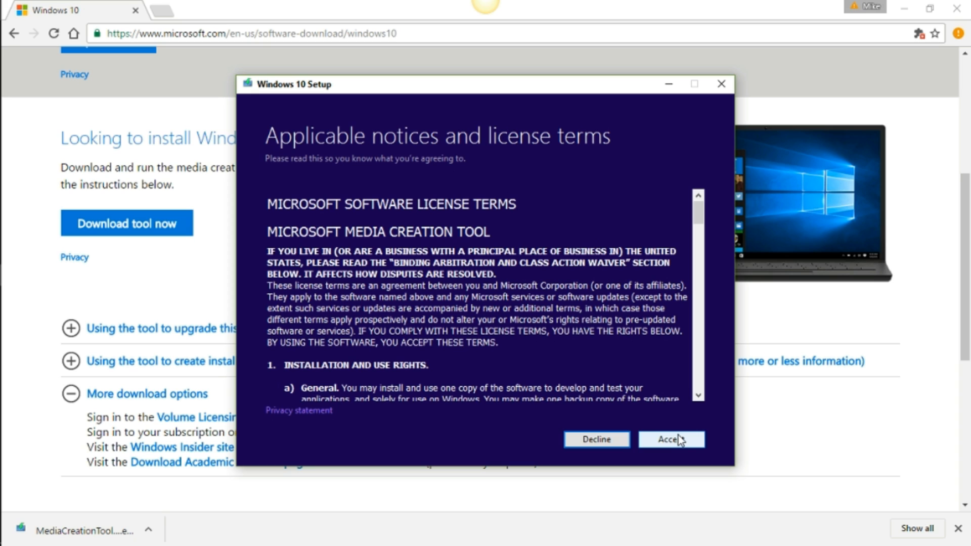
left_click(671, 439)
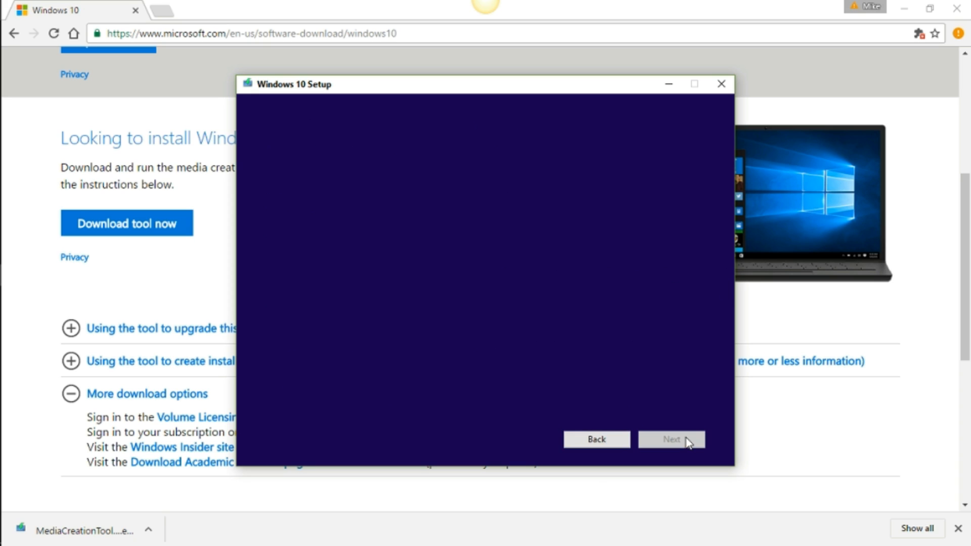
left_click(671, 439)
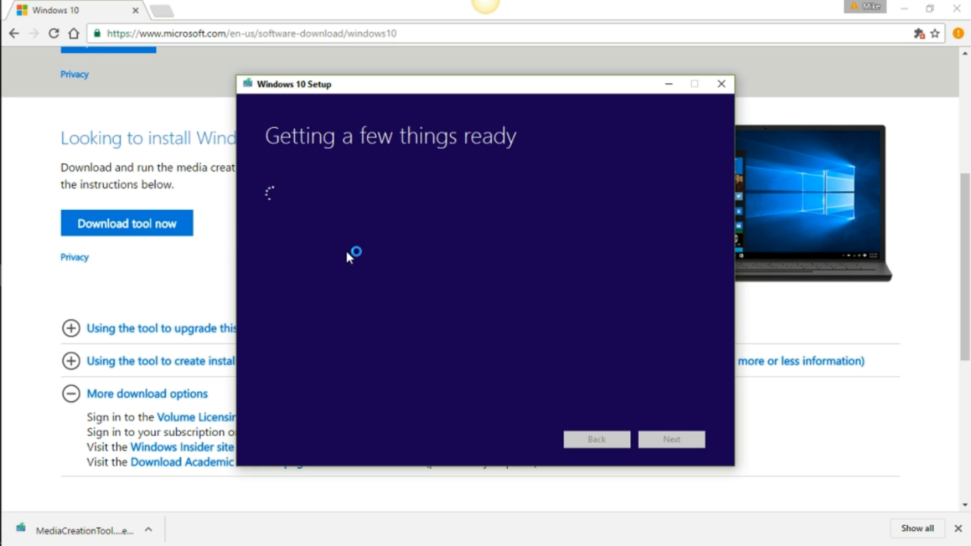
mouse_move(617, 380)
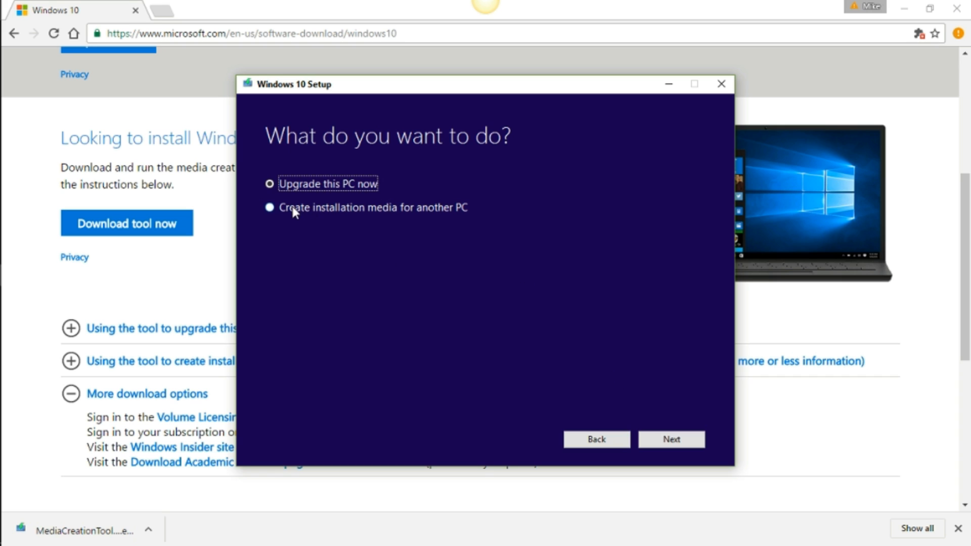
Choose installation media for another PC, keeping the recommended English, Windows 10, 64-bit options.
left_click(269, 208)
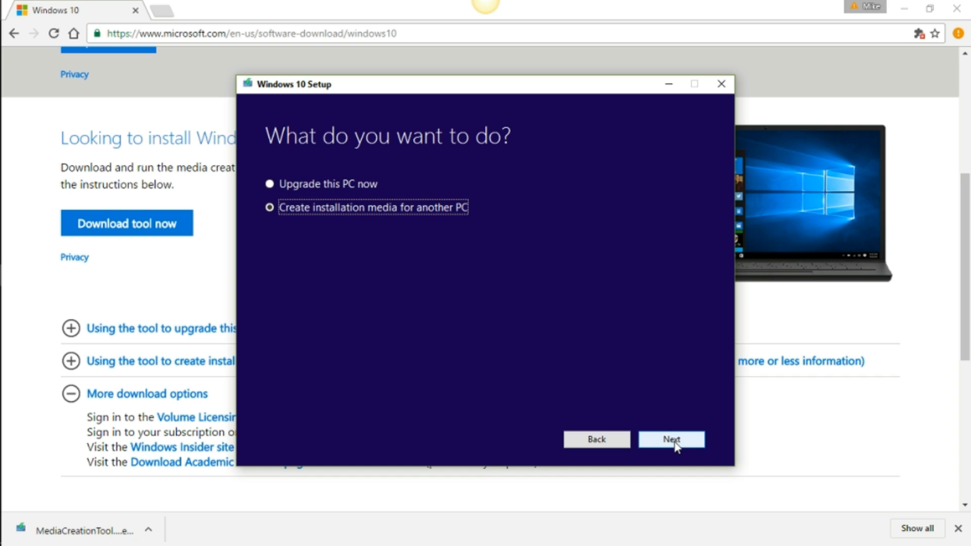
left_click(671, 439)
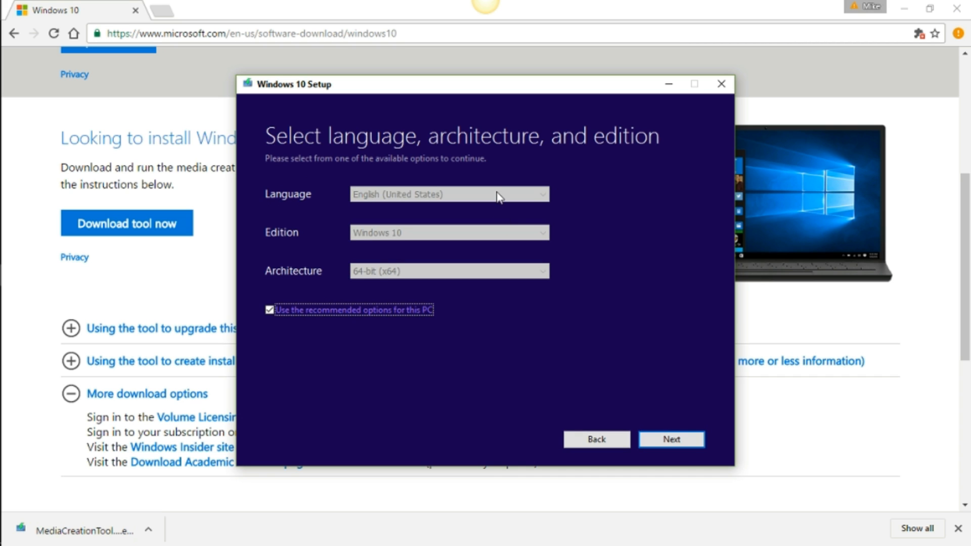
mouse_move(413, 202)
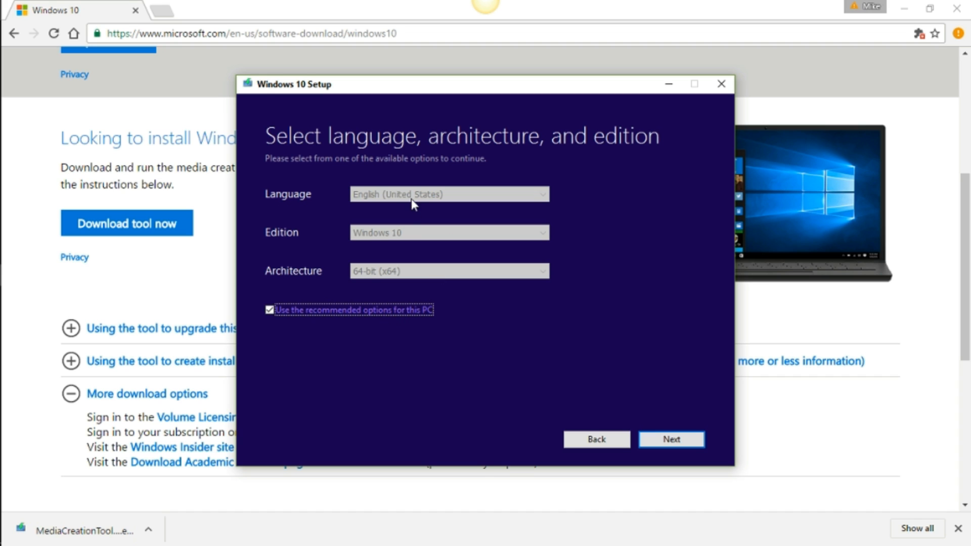
mouse_move(373, 249)
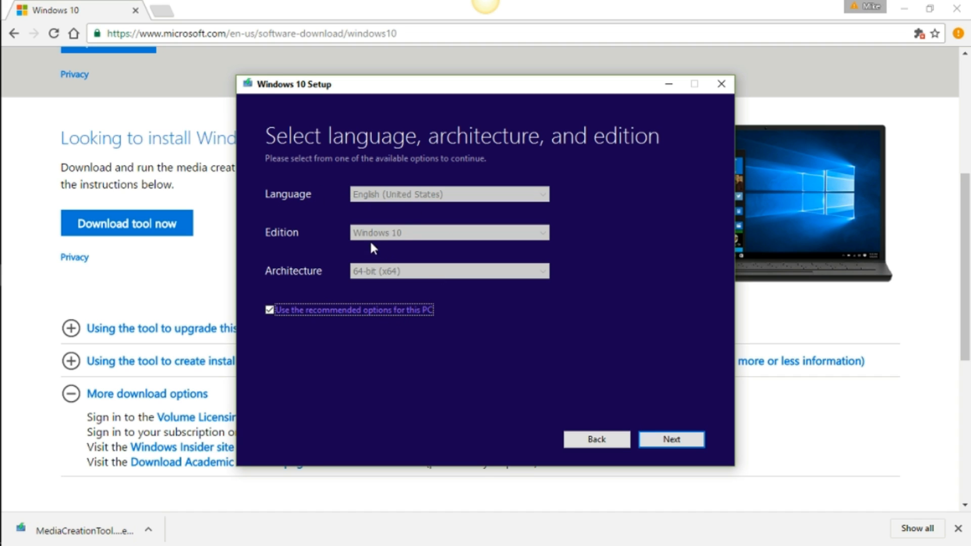
mouse_move(366, 278)
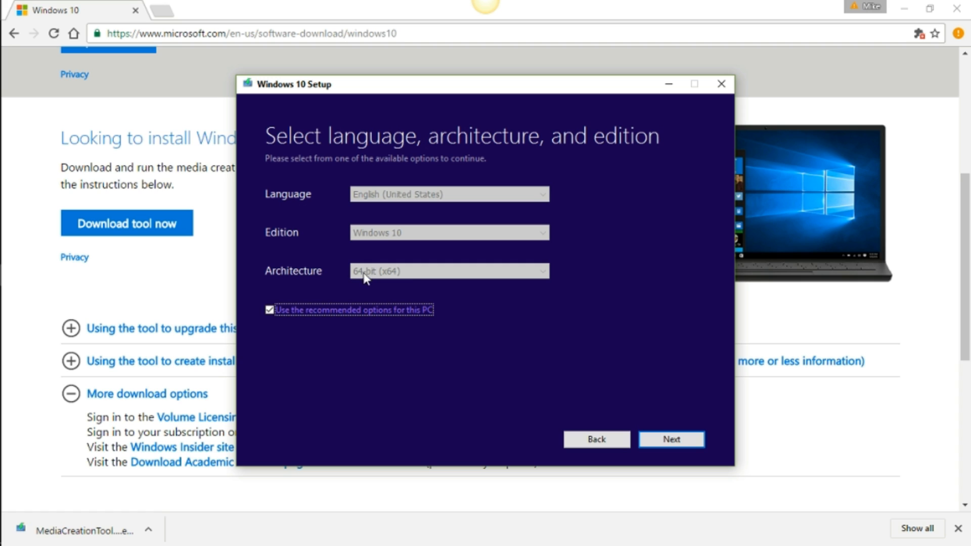
mouse_move(278, 338)
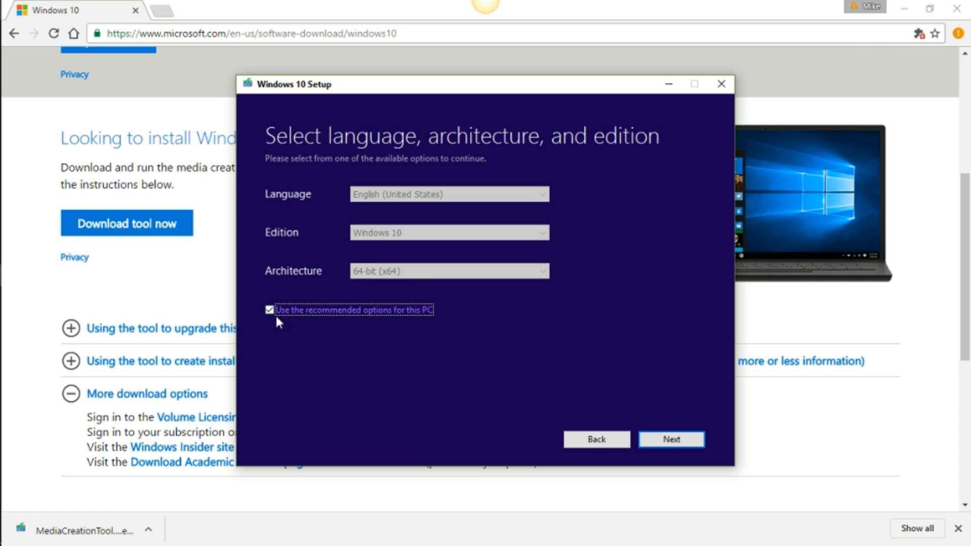
left_click(270, 310)
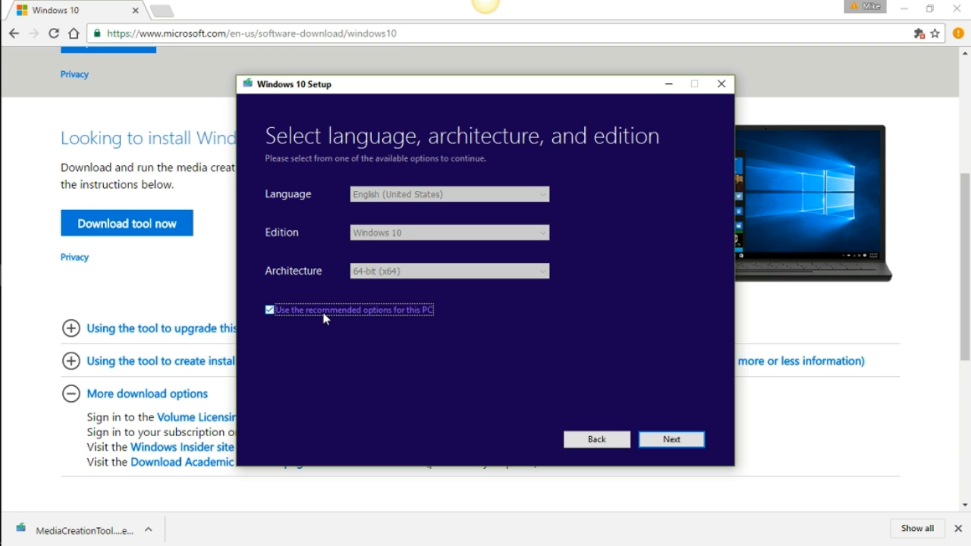
mouse_move(517, 330)
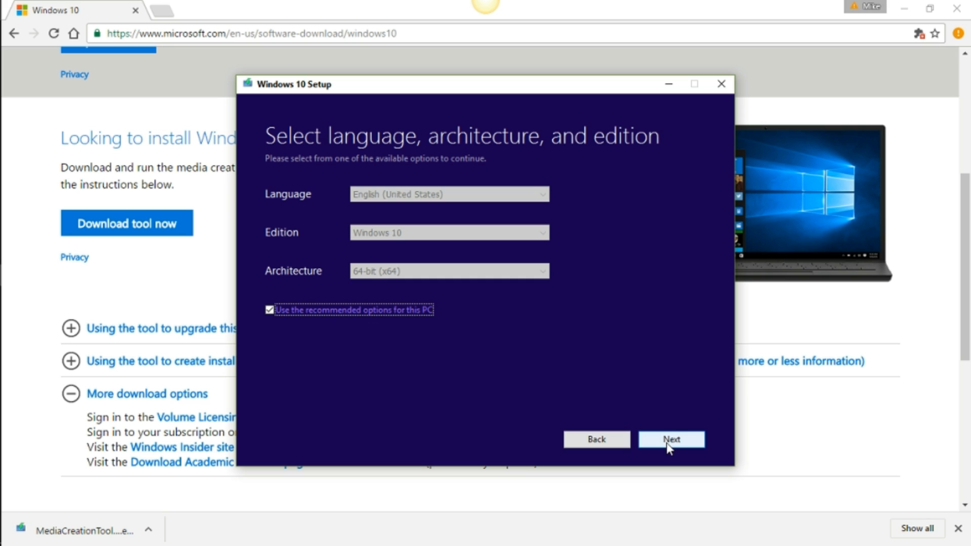
Choose ISO file and save it as 'Windows 10' in Batcave (F:) > CEH.
left_click(672, 439)
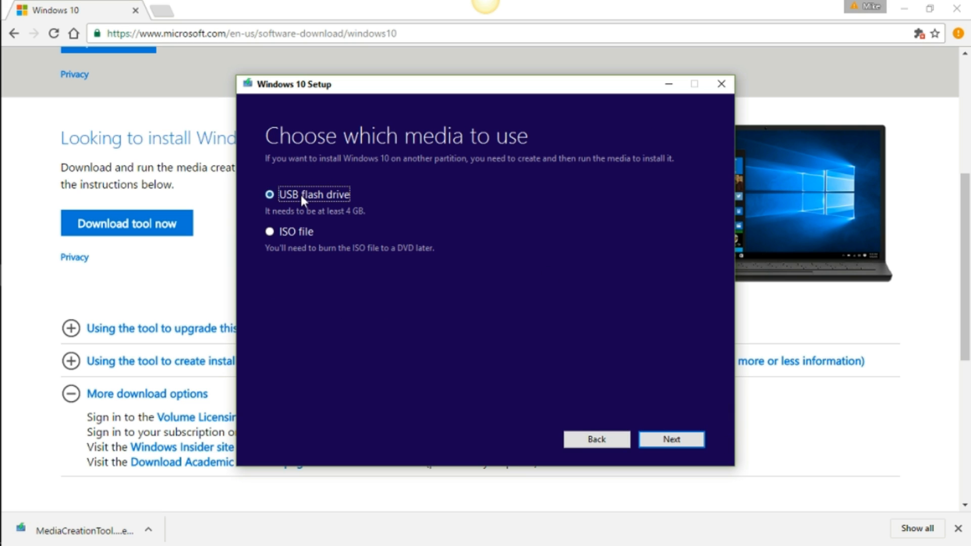
mouse_move(324, 208)
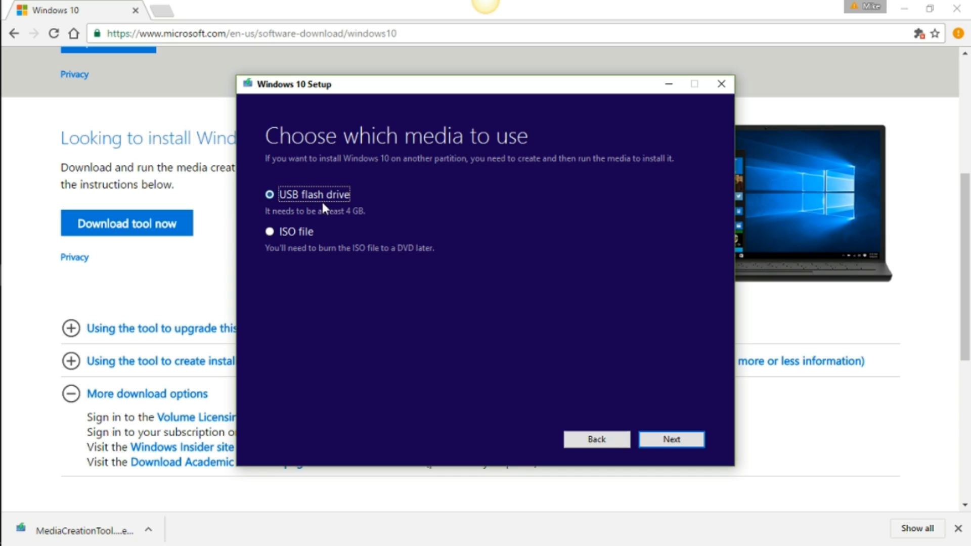
mouse_move(344, 188)
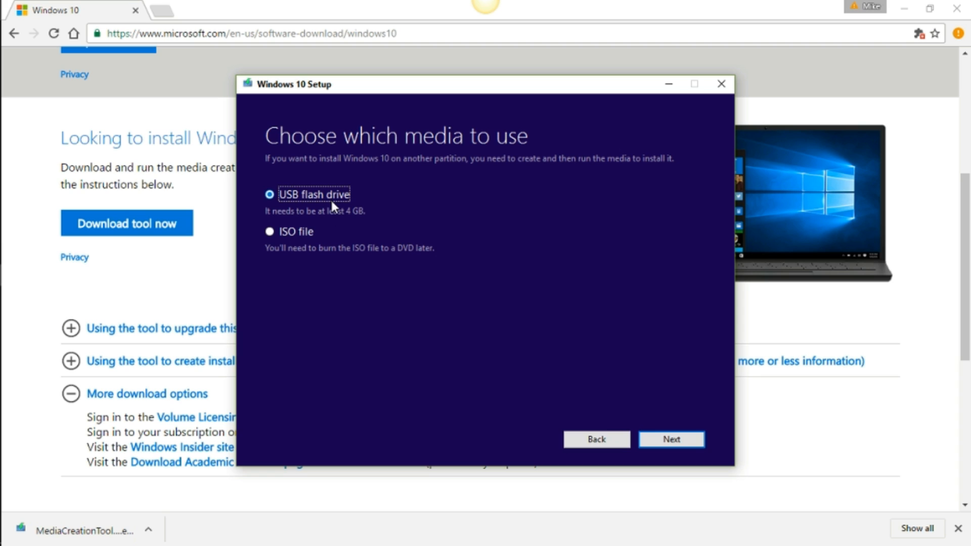
mouse_move(308, 197)
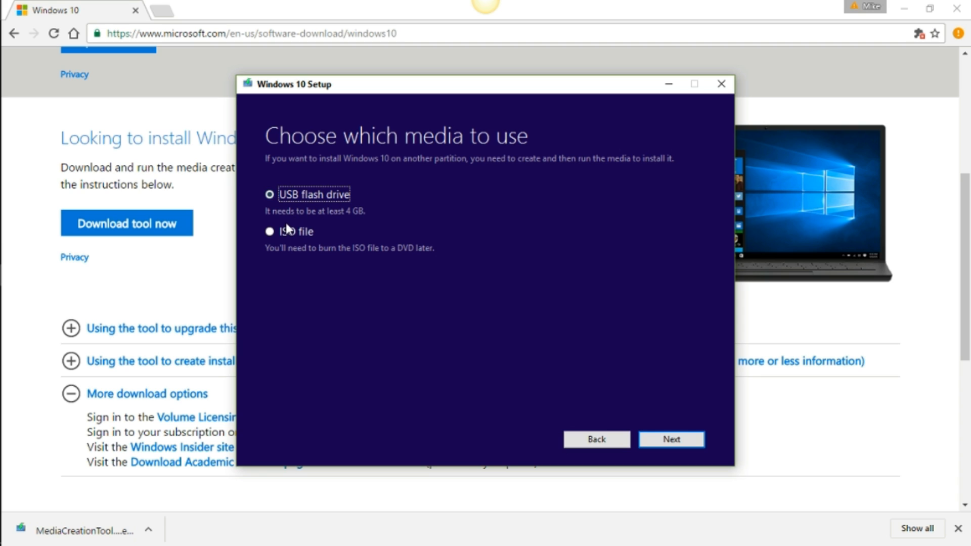
left_click(267, 231)
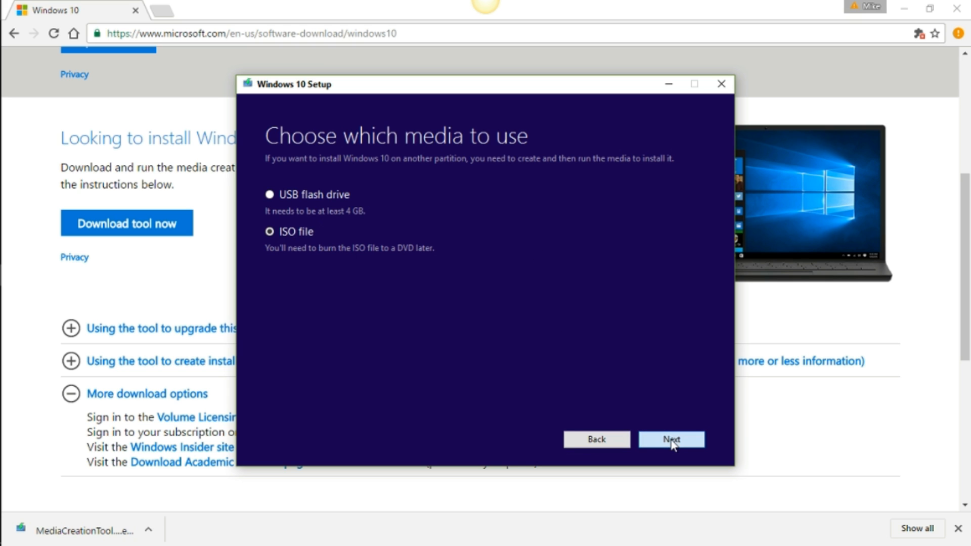
left_click(672, 440)
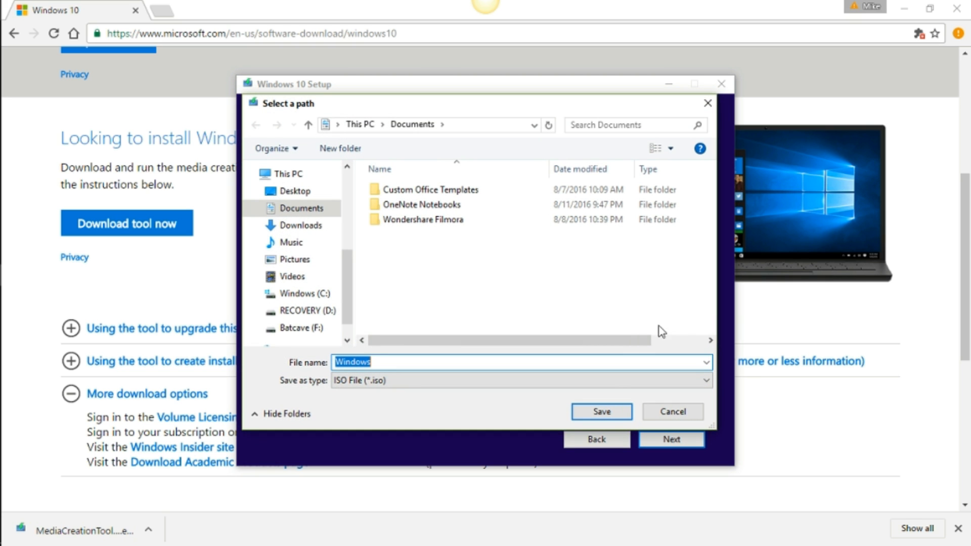
scroll("down", 3)
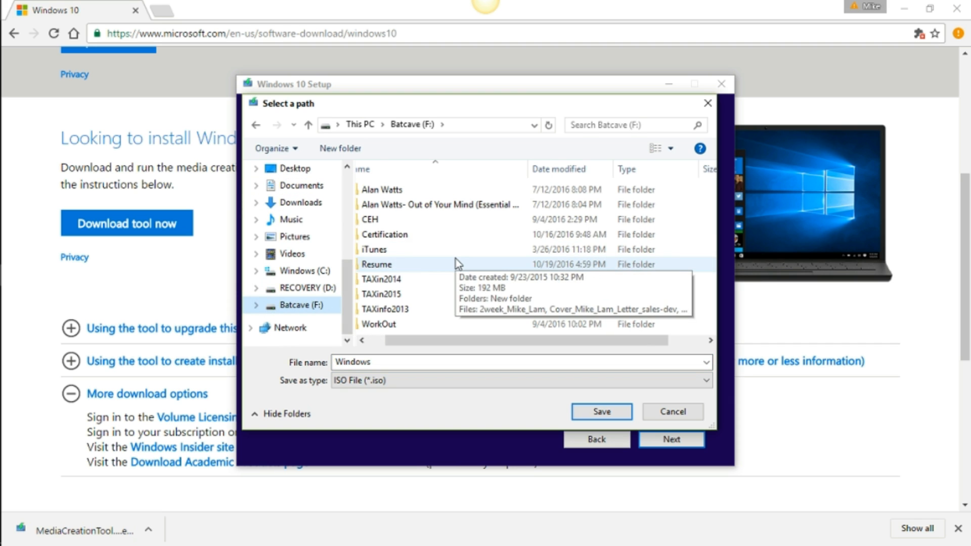
double_click(370, 219)
type(" 10")
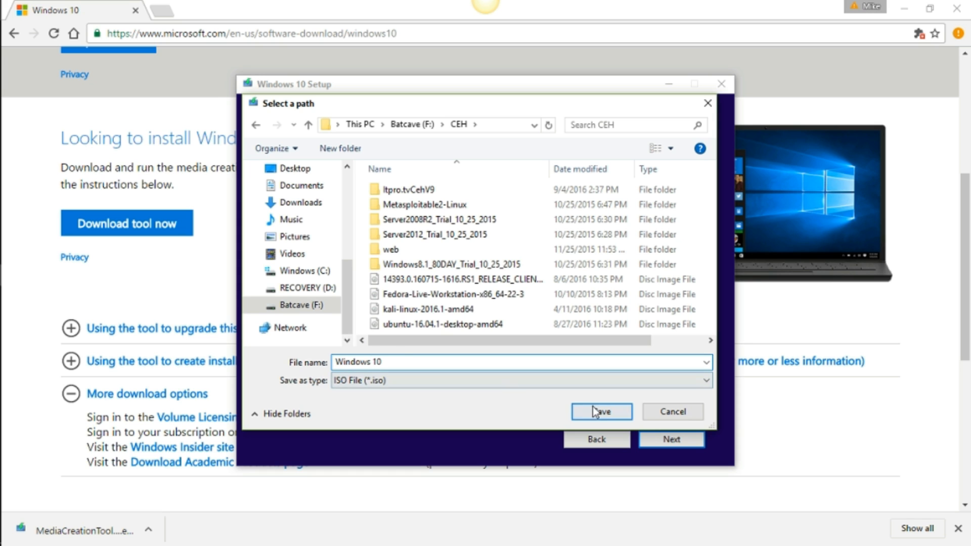
left_click(601, 411)
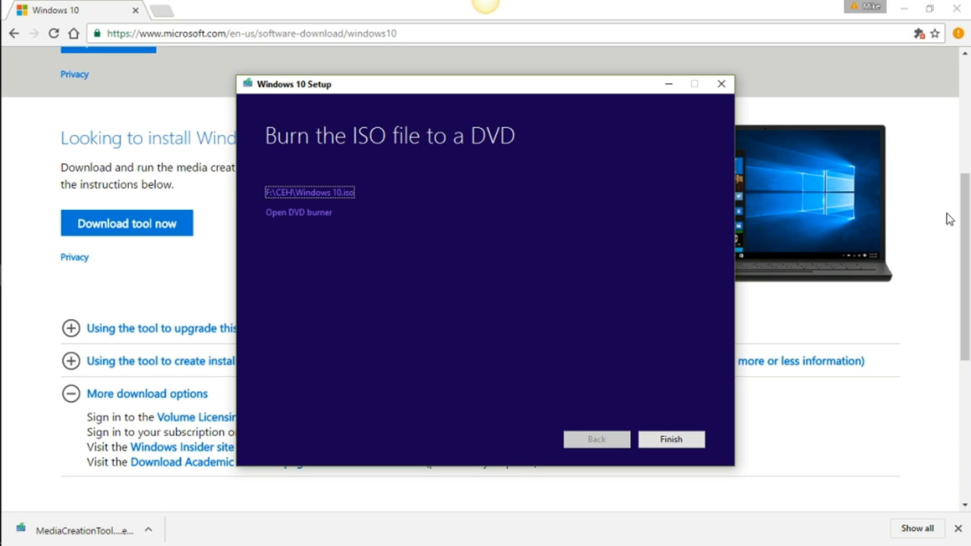
mouse_move(384, 162)
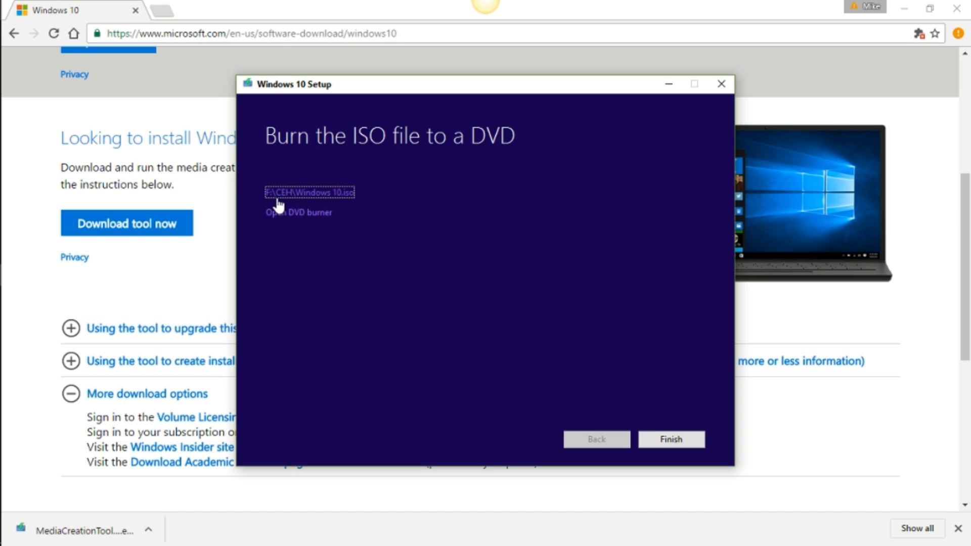
mouse_move(312, 199)
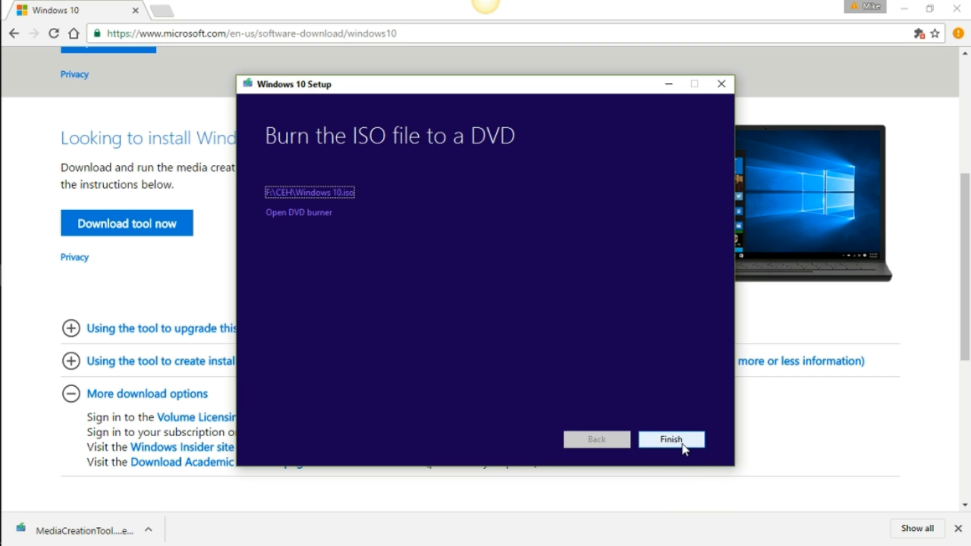
Click Finish at the DVD burn prompt and let setup clean up and close.
left_click(671, 439)
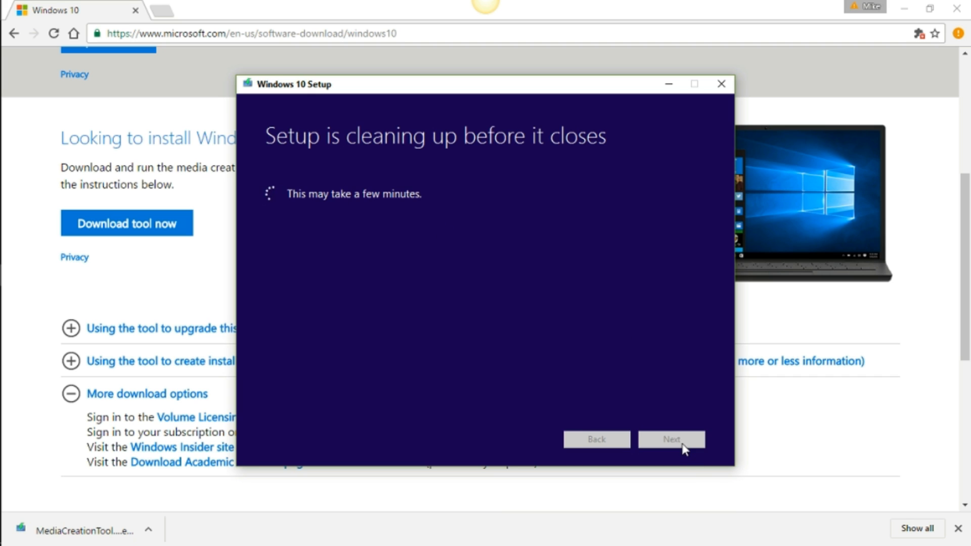
mouse_move(656, 296)
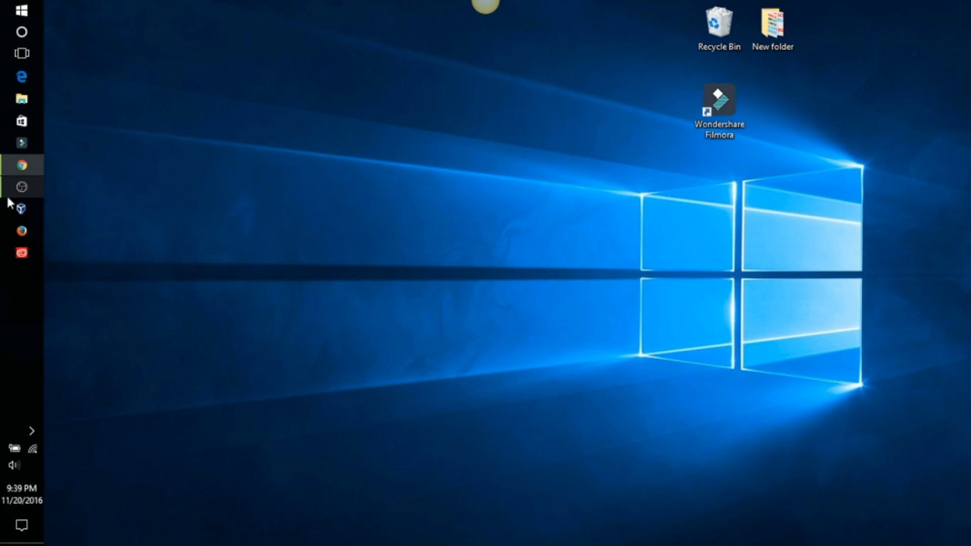
left_click(20, 187)
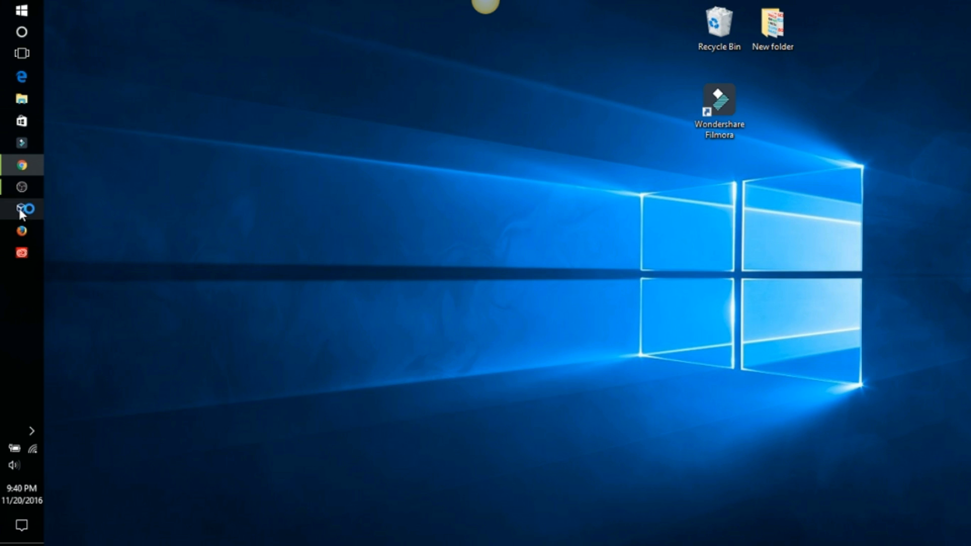
Launch Oracle VM VirtualBox Manager from the taskbar icon.
left_click(21, 209)
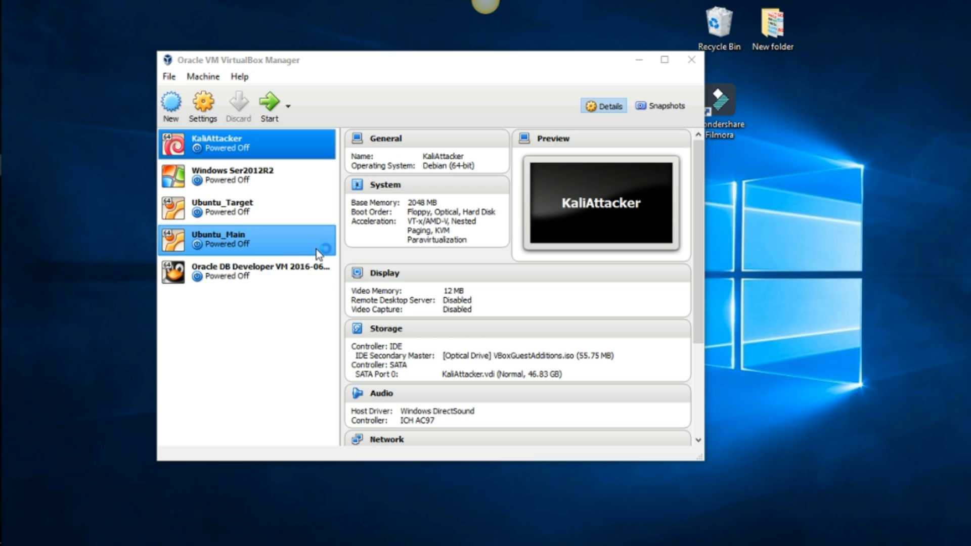
mouse_move(317, 252)
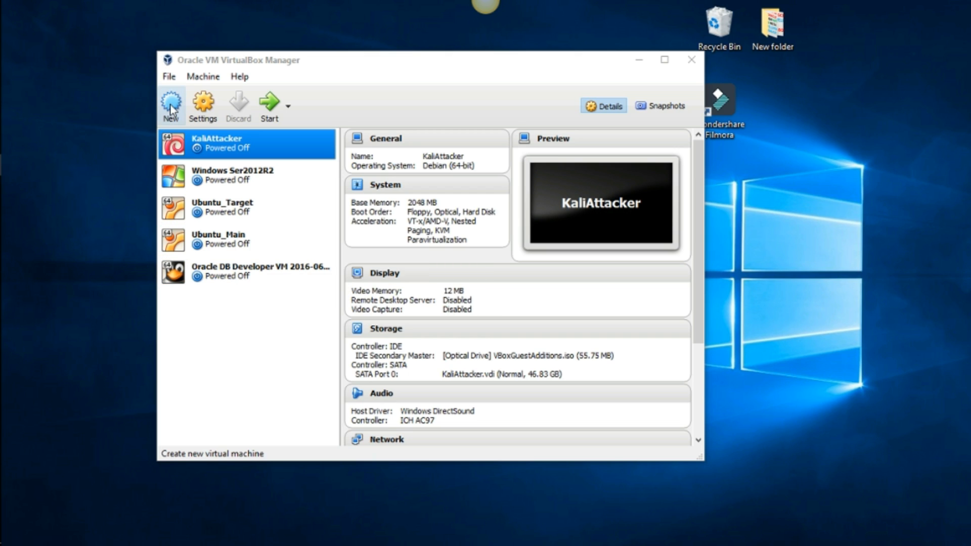
Start a new VM named Windows10, type Windows 10 (64-bit), with 4000 MB memory.
left_click(171, 100)
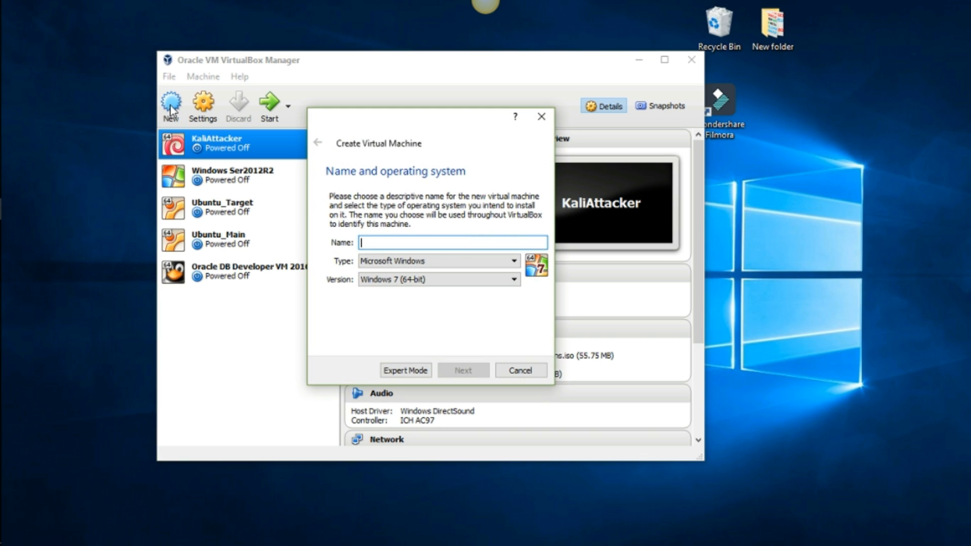
type("Windows10")
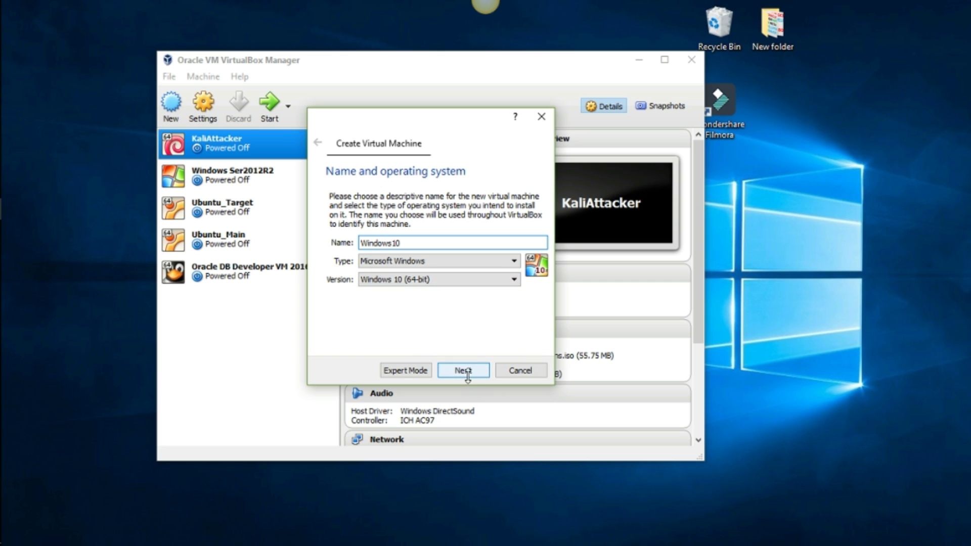
left_click(463, 370)
type("4000")
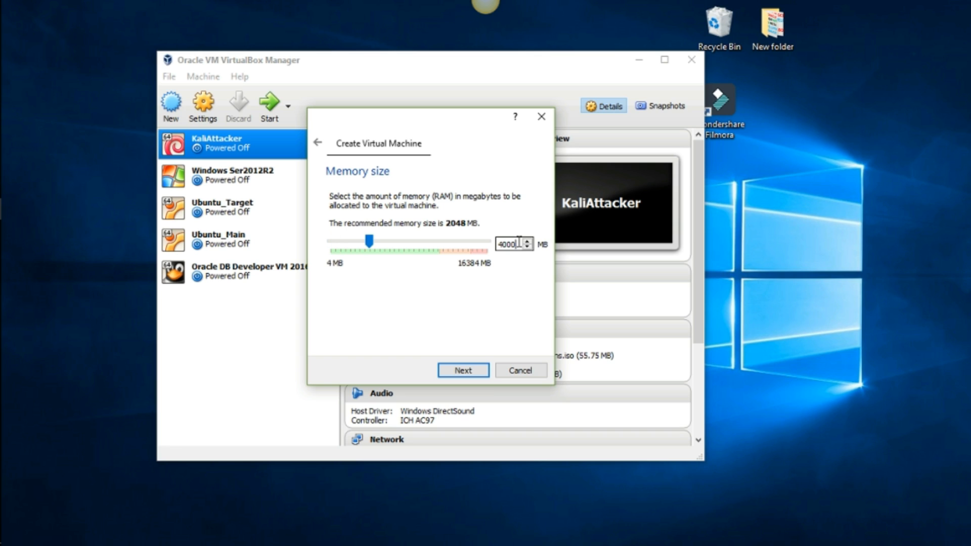
mouse_move(463, 370)
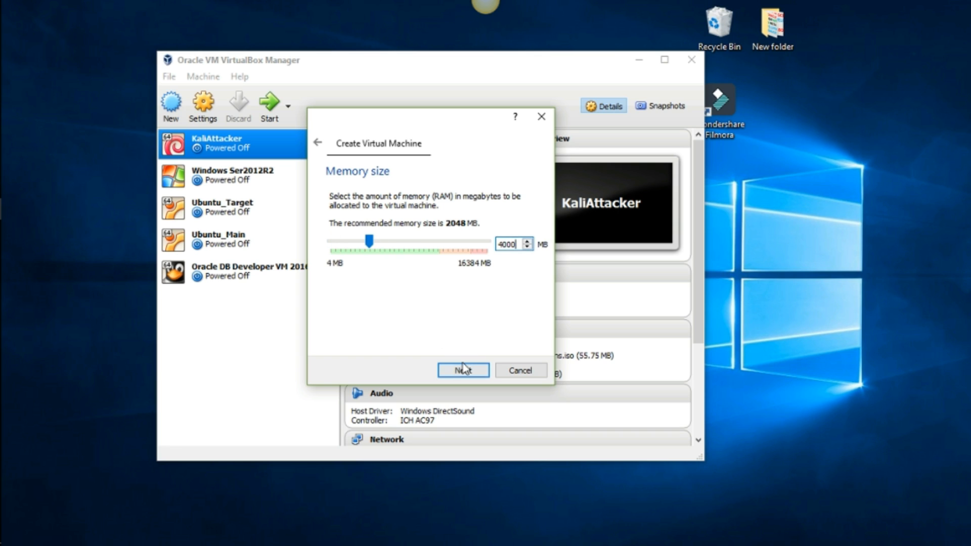
left_click(463, 370)
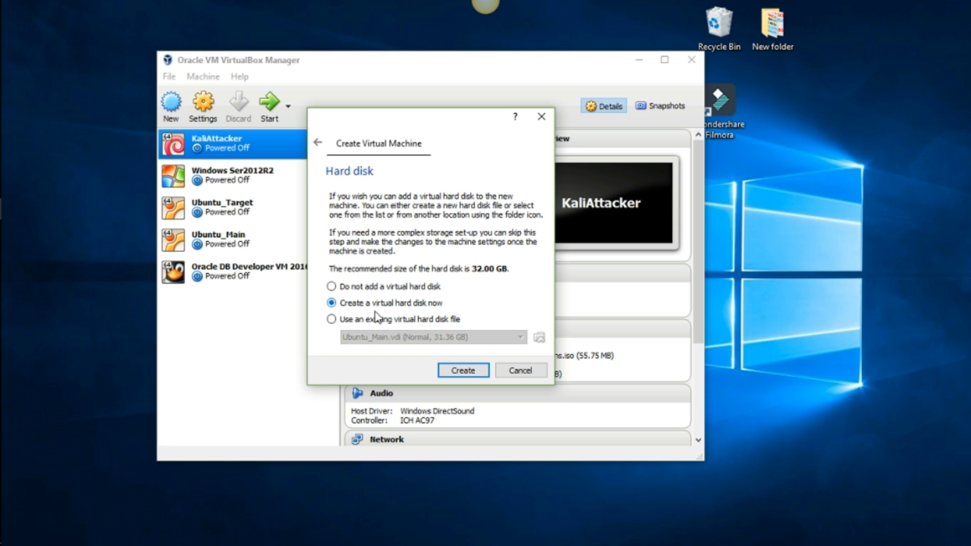
mouse_move(444, 307)
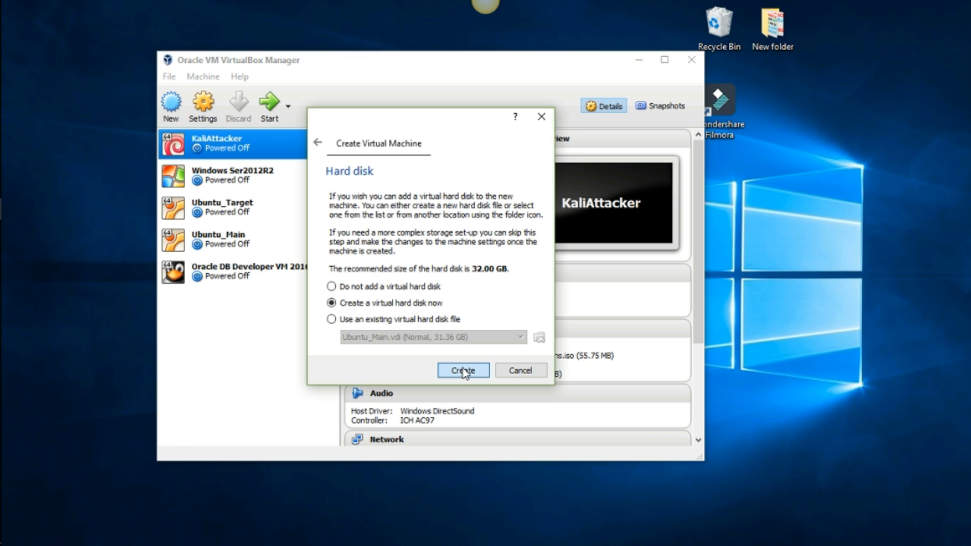
Create a new virtual hard disk, keeping the VDI type and dynamically allocated storage.
left_click(463, 371)
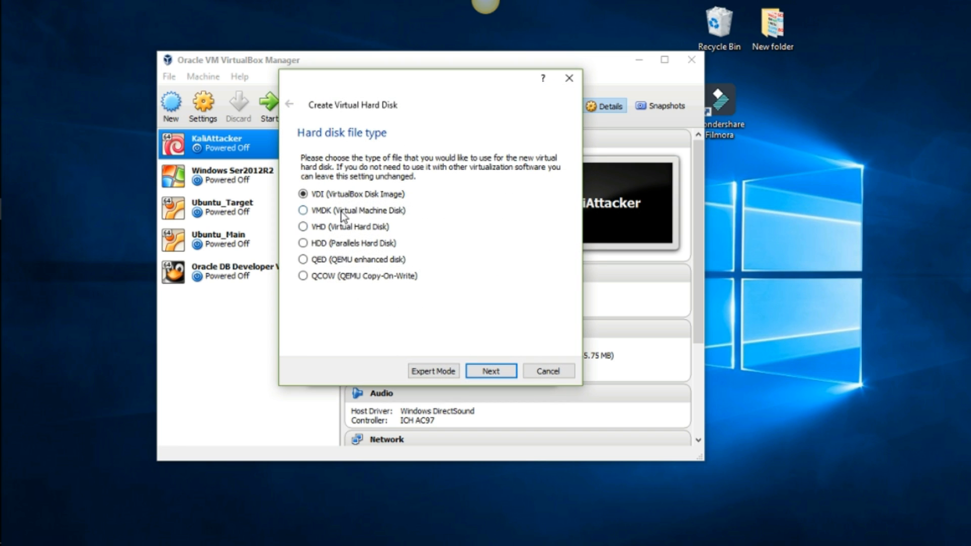
mouse_move(420, 208)
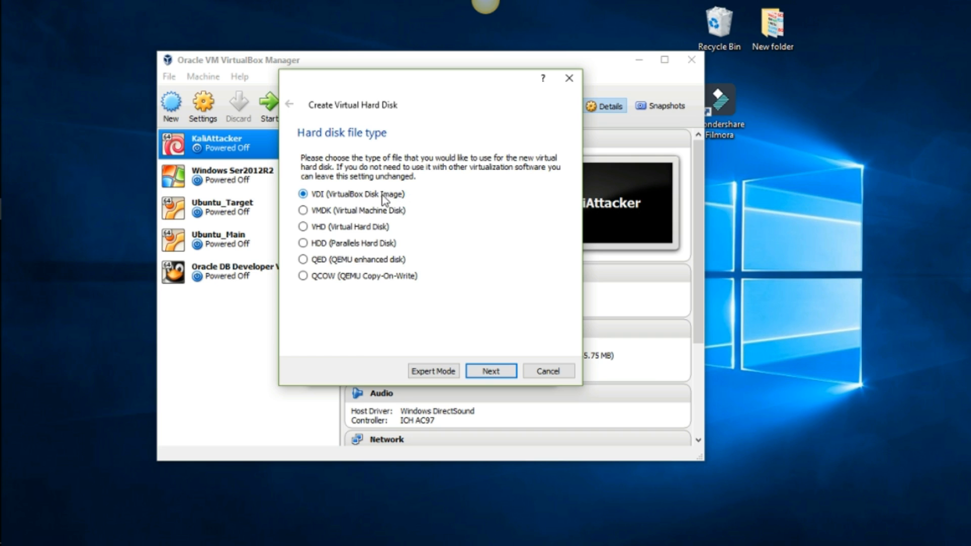
left_click(490, 371)
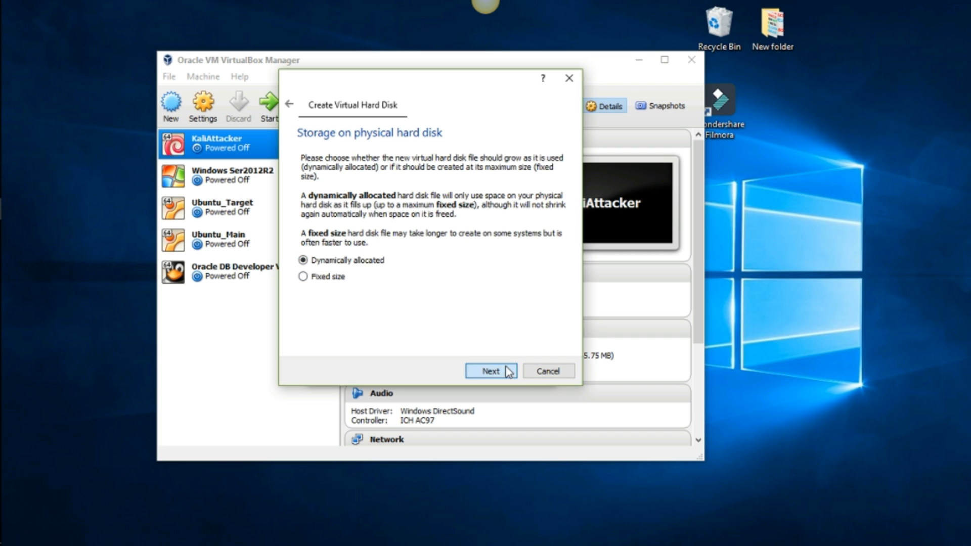
left_click(490, 371)
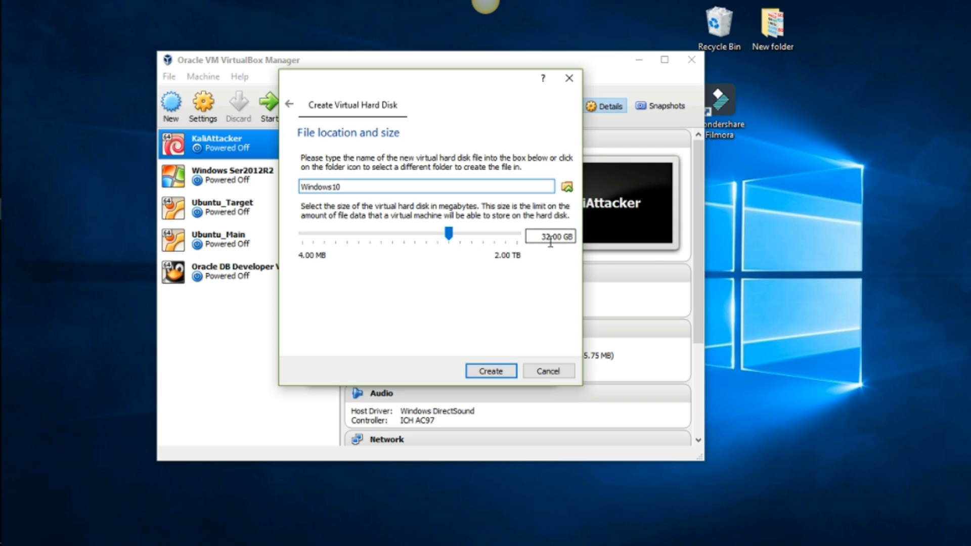
mouse_move(547, 237)
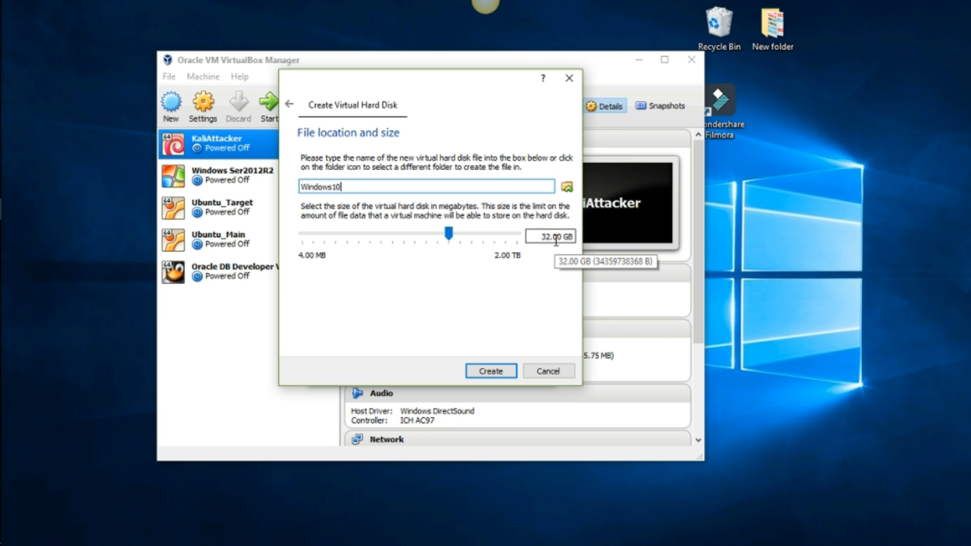
mouse_move(559, 241)
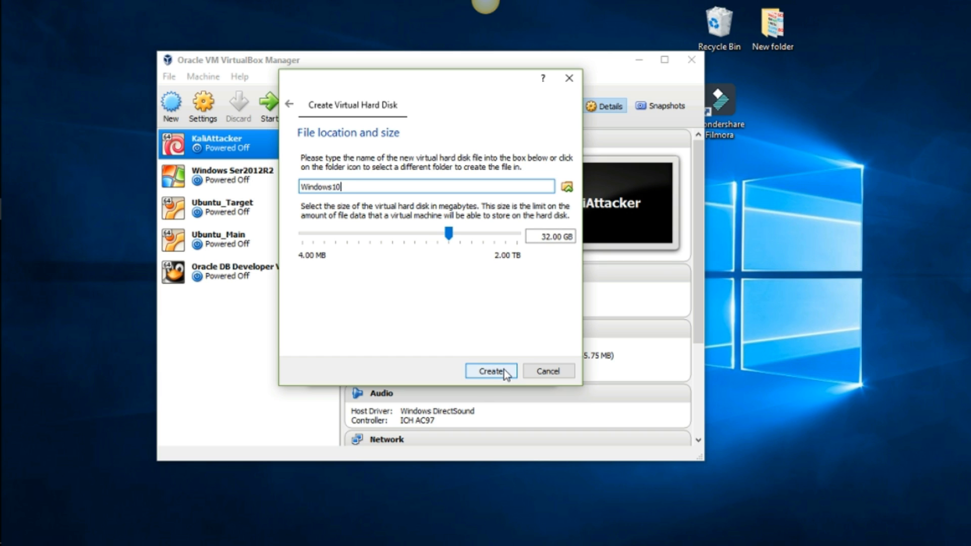
Create the 32.00 GB Windows10 disk to complete the virtual machine.
left_click(491, 371)
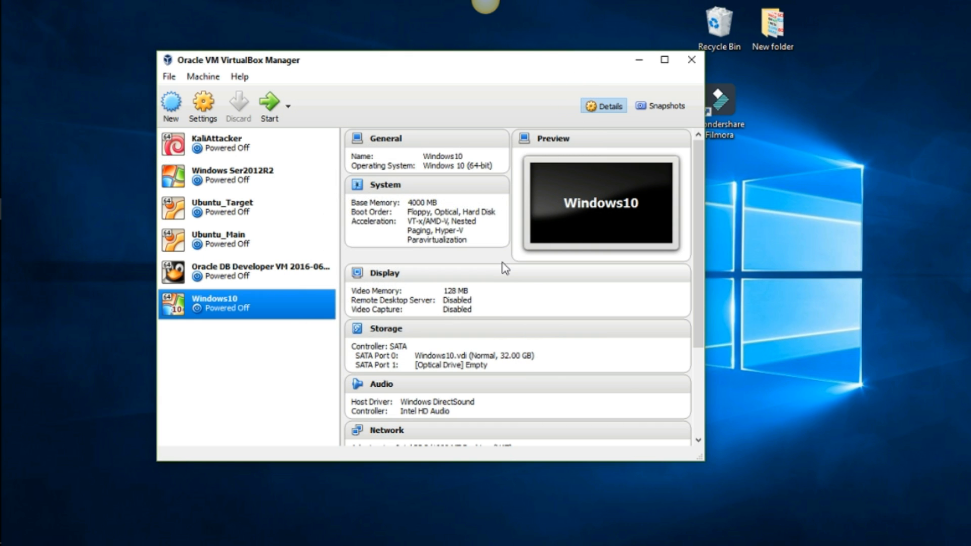
mouse_move(211, 290)
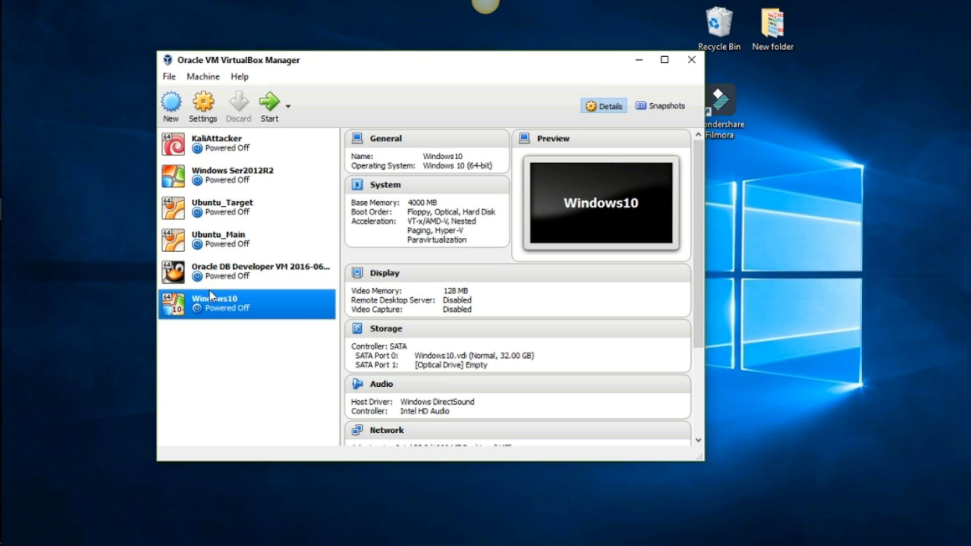
mouse_move(225, 301)
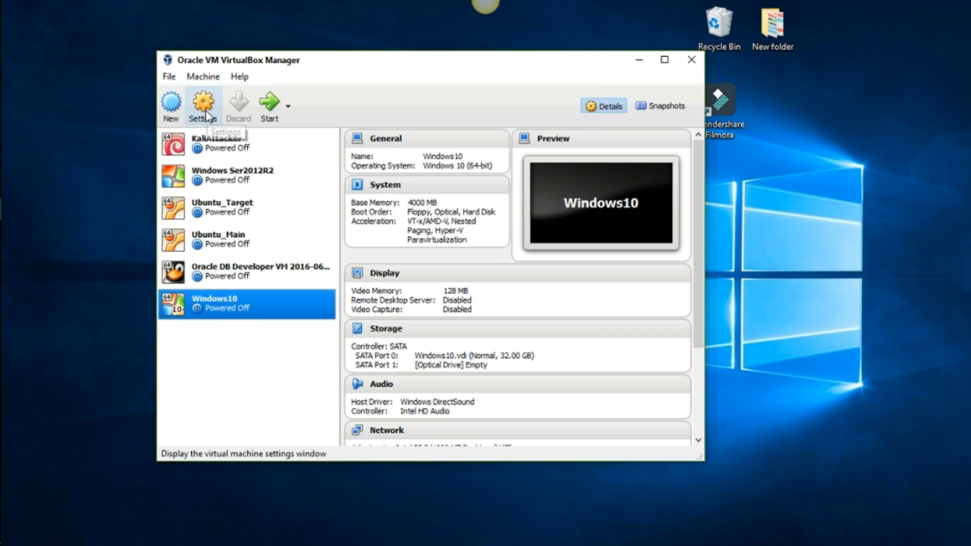
Open Windows10 settings and remove Floppy from the System boot order.
left_click(203, 101)
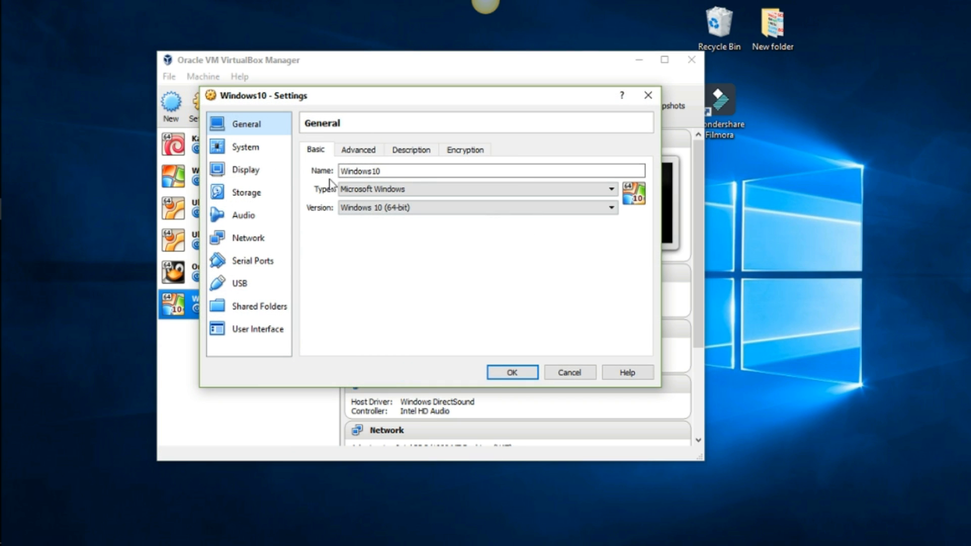
left_click(411, 150)
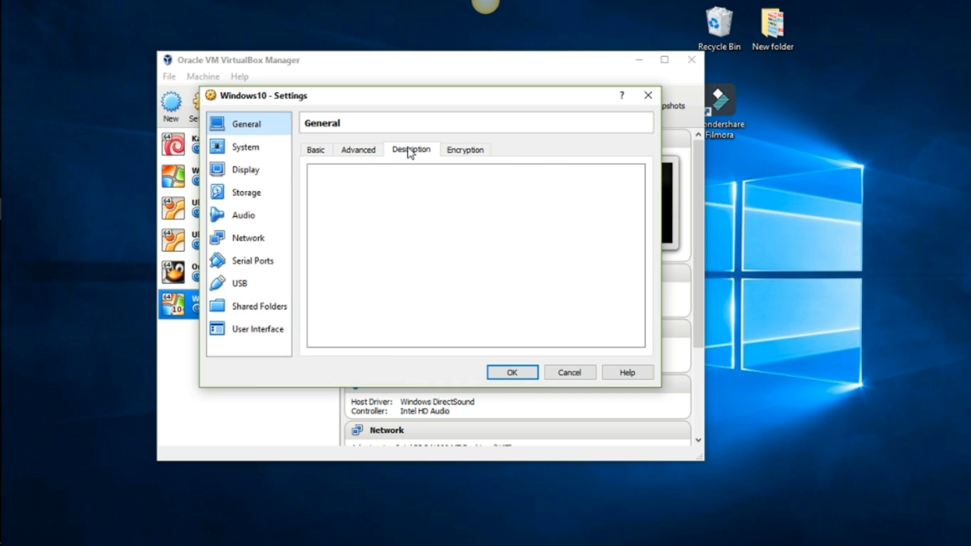
left_click(465, 149)
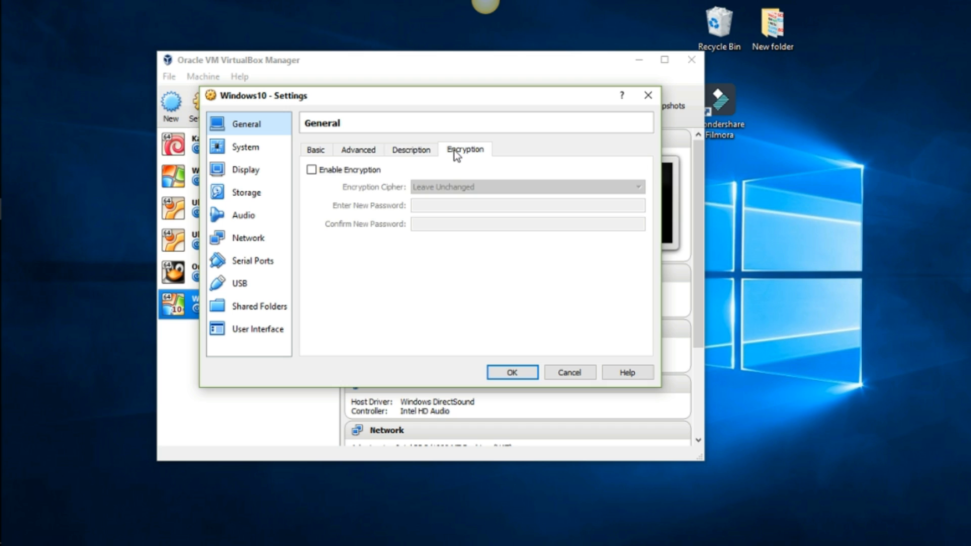
left_click(245, 147)
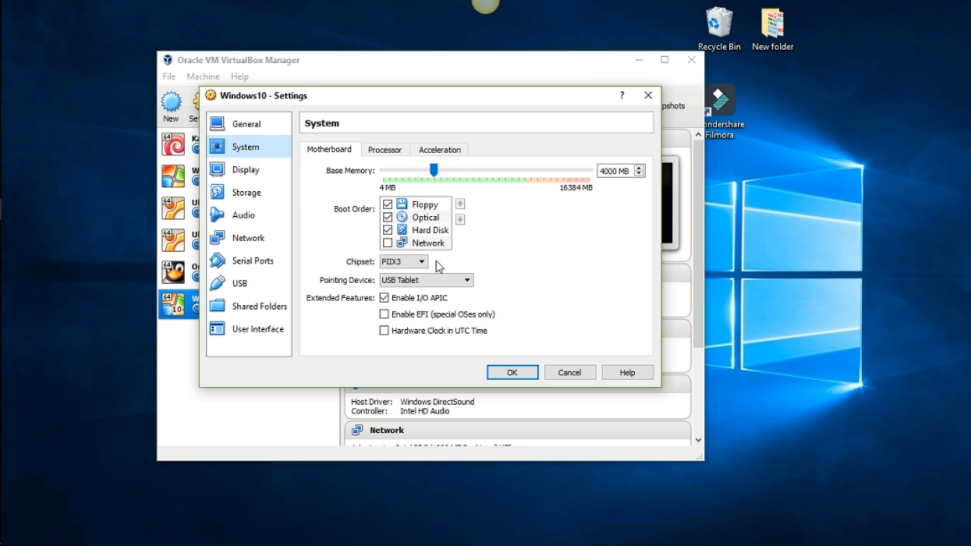
left_click(384, 204)
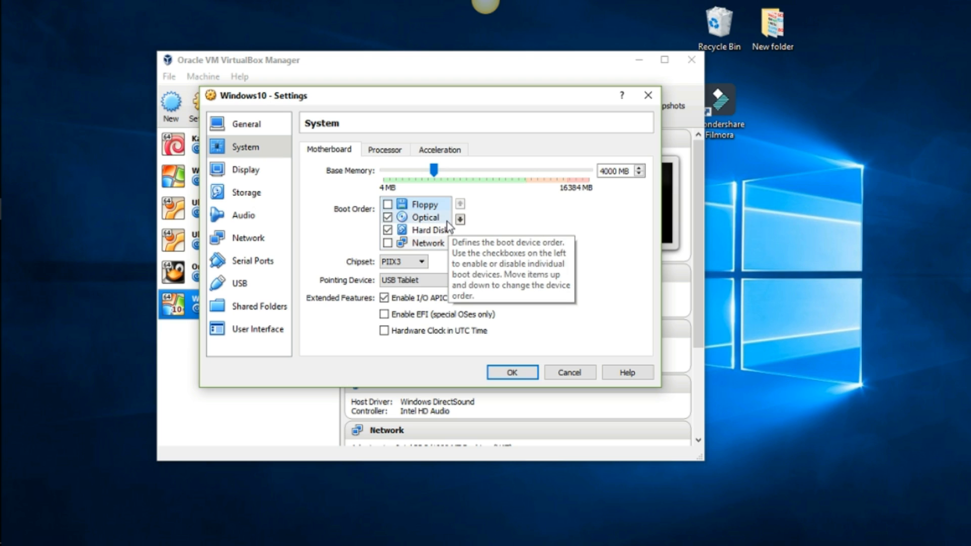
mouse_move(483, 339)
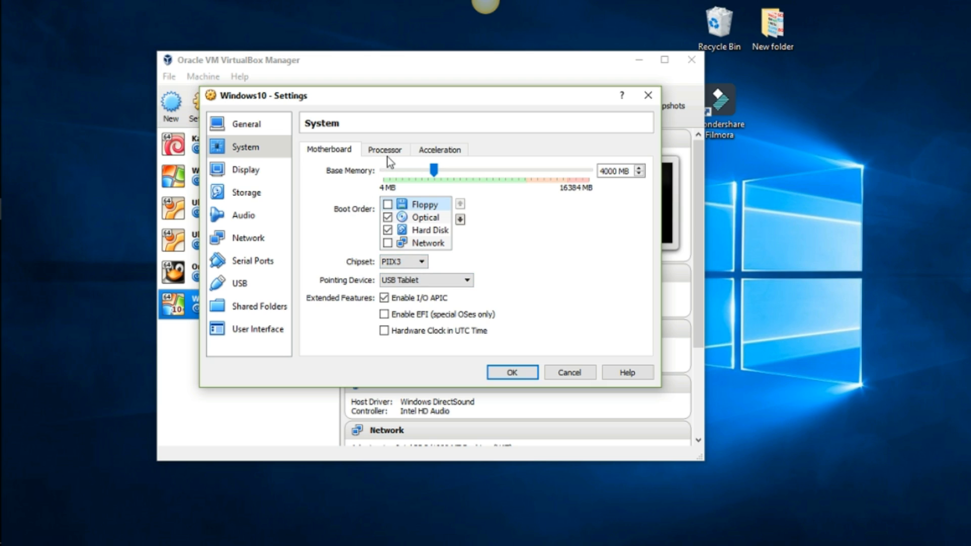
Set the Processor(s) slider to 2 on the Processor tab.
left_click(384, 149)
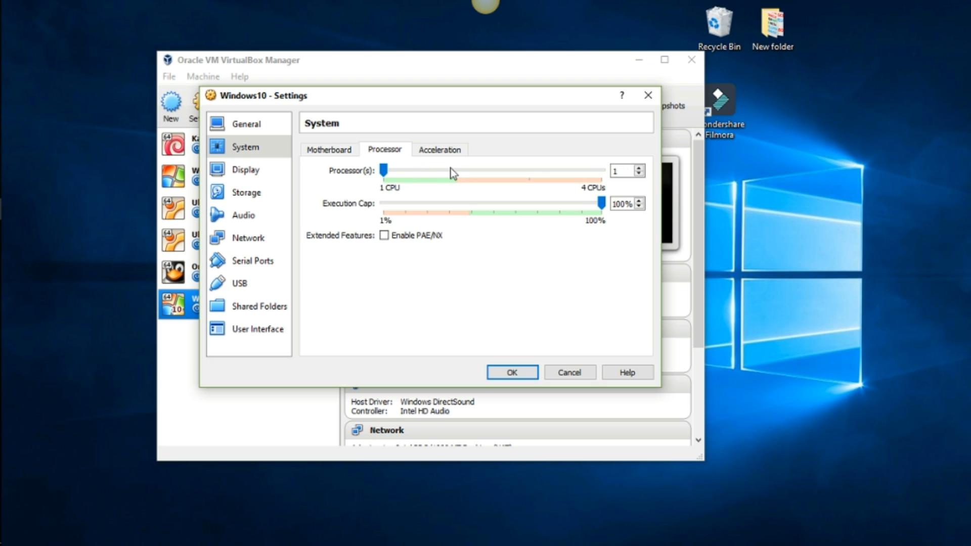
left_click_drag(384, 170, 455, 170)
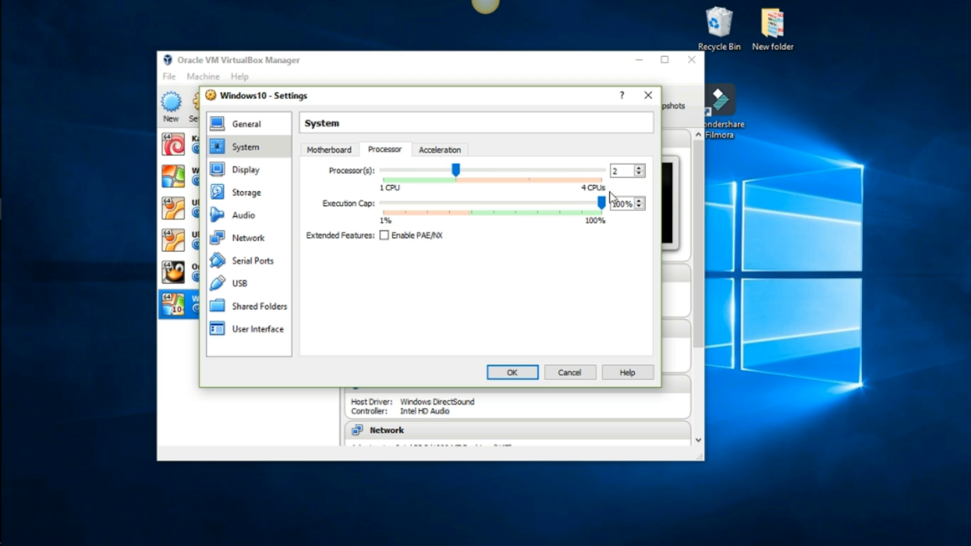
mouse_move(482, 181)
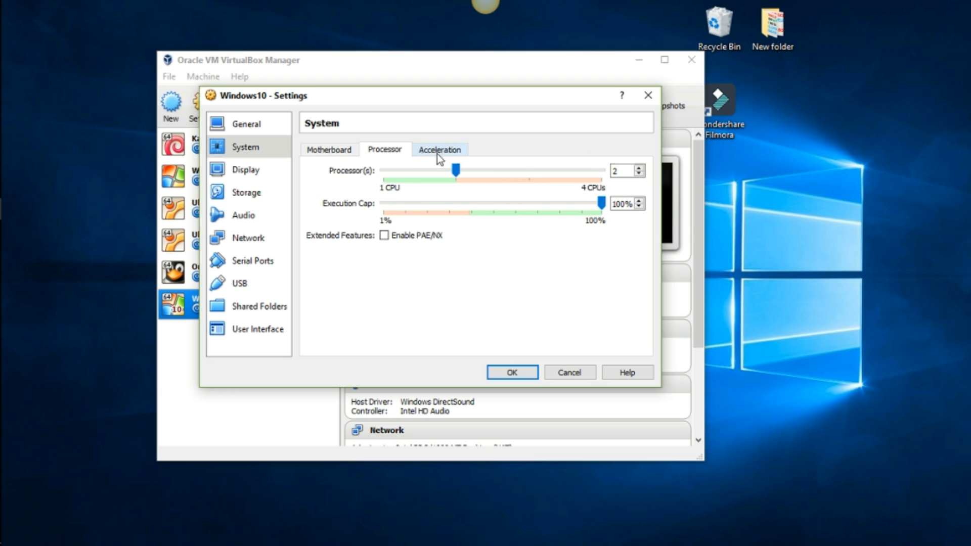
left_click(329, 149)
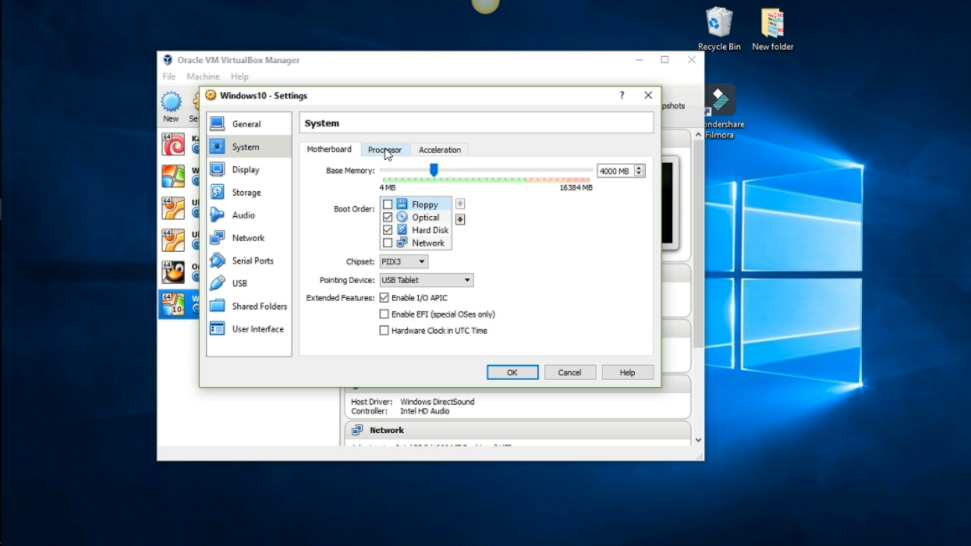
left_click(385, 149)
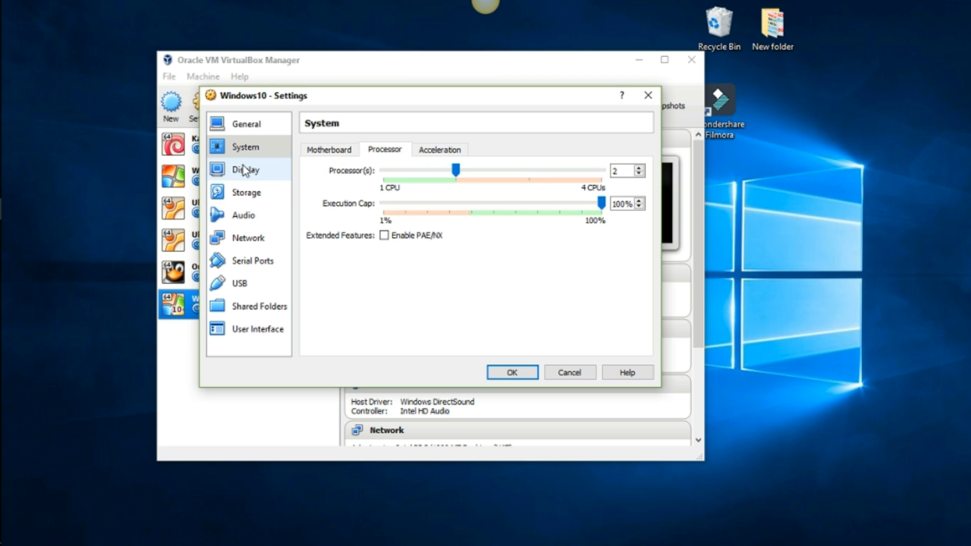
Enable 3D acceleration on Display > Screen, then view Remote Display and Video Capture.
left_click(246, 170)
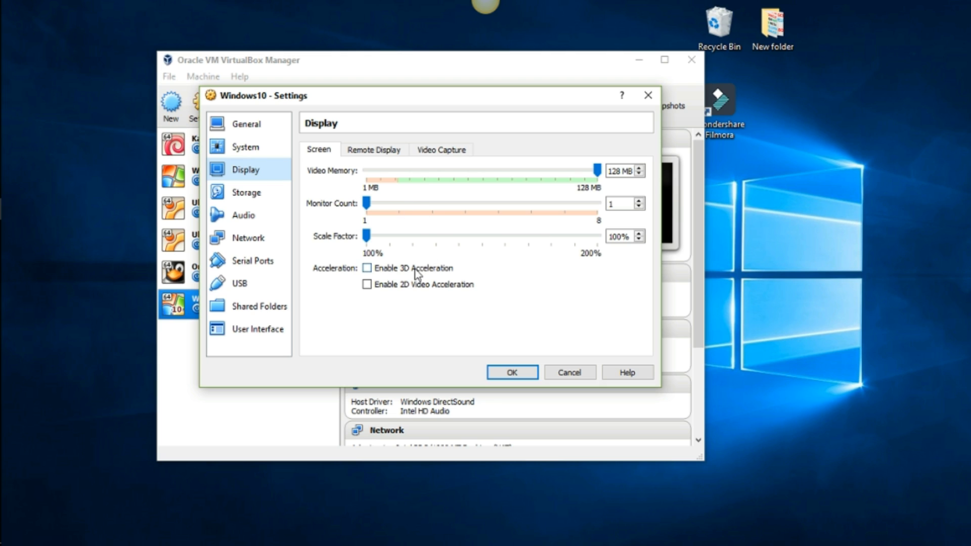
left_click(366, 268)
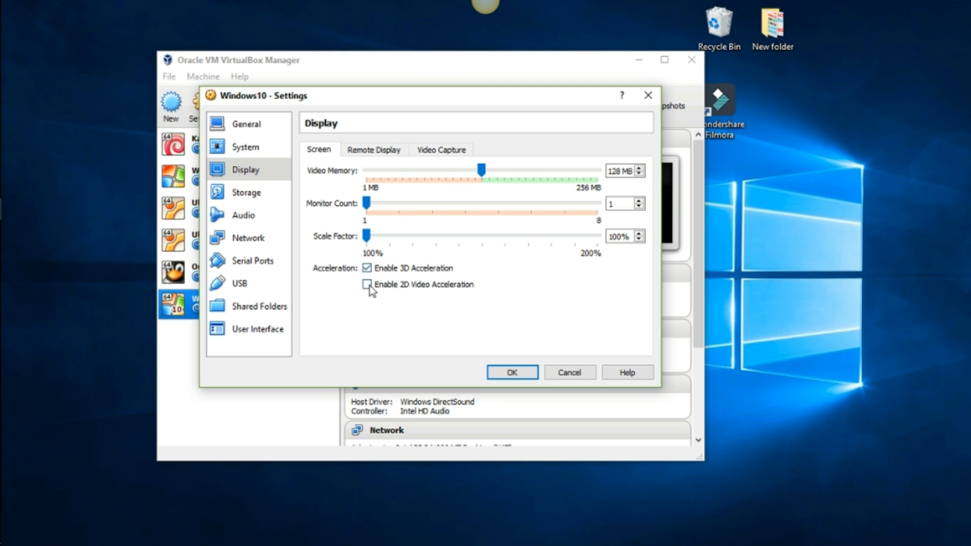
left_click(246, 192)
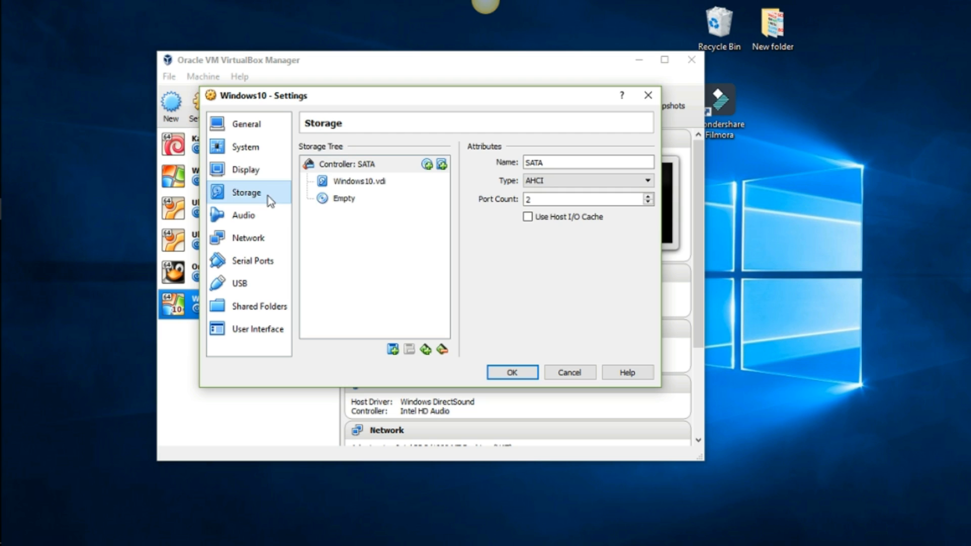
left_click(245, 169)
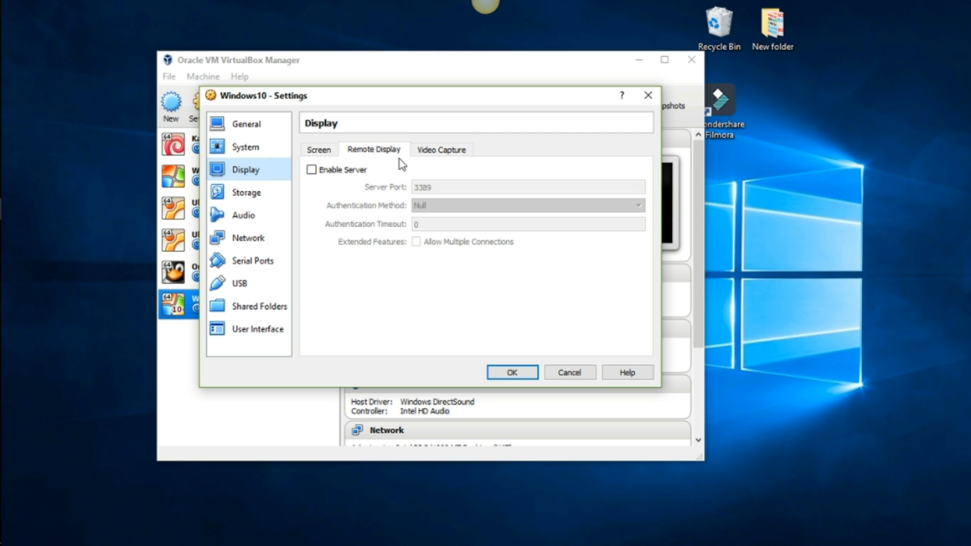
left_click(441, 149)
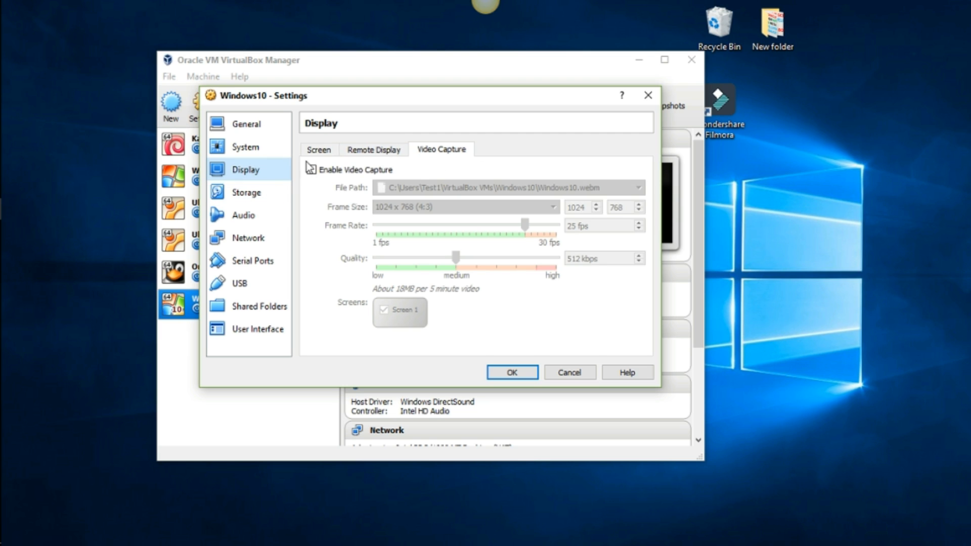
left_click(246, 193)
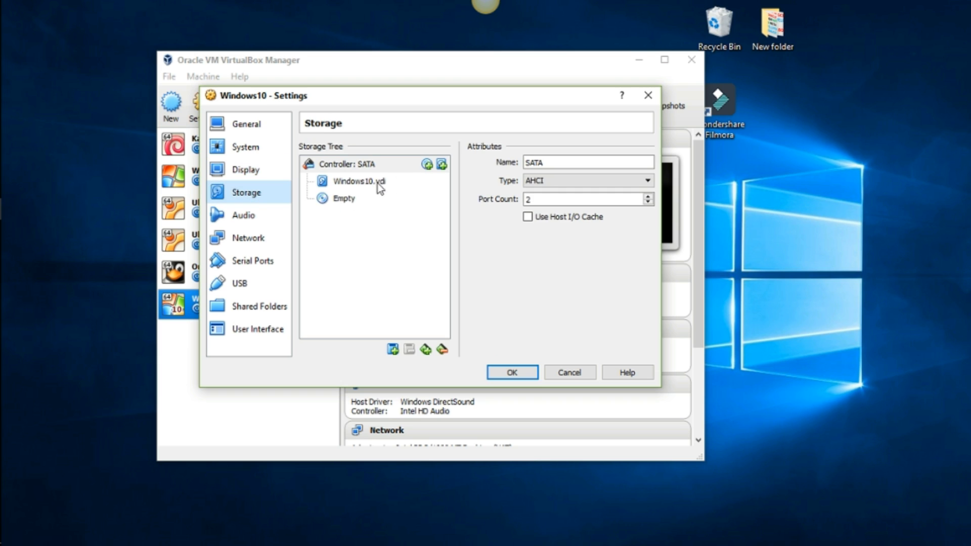
mouse_move(334, 227)
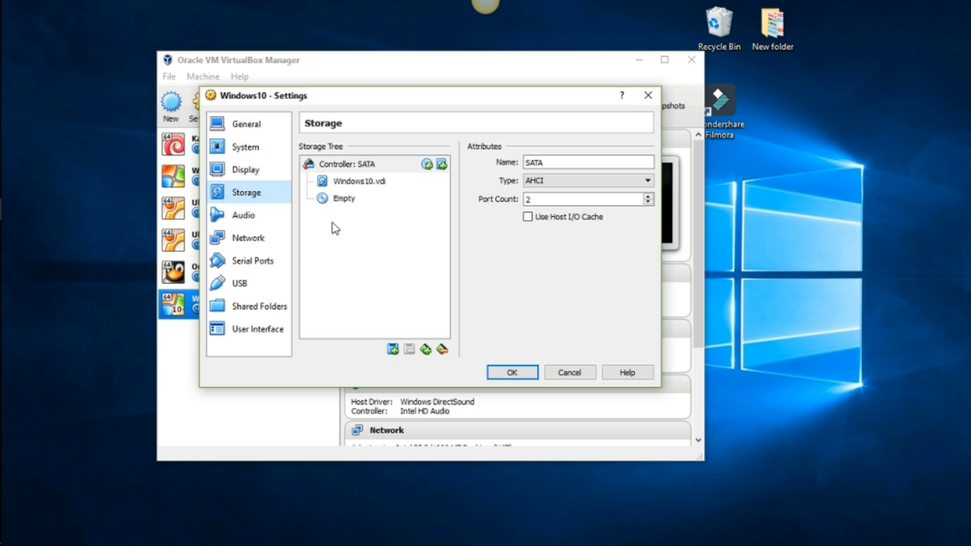
mouse_move(382, 227)
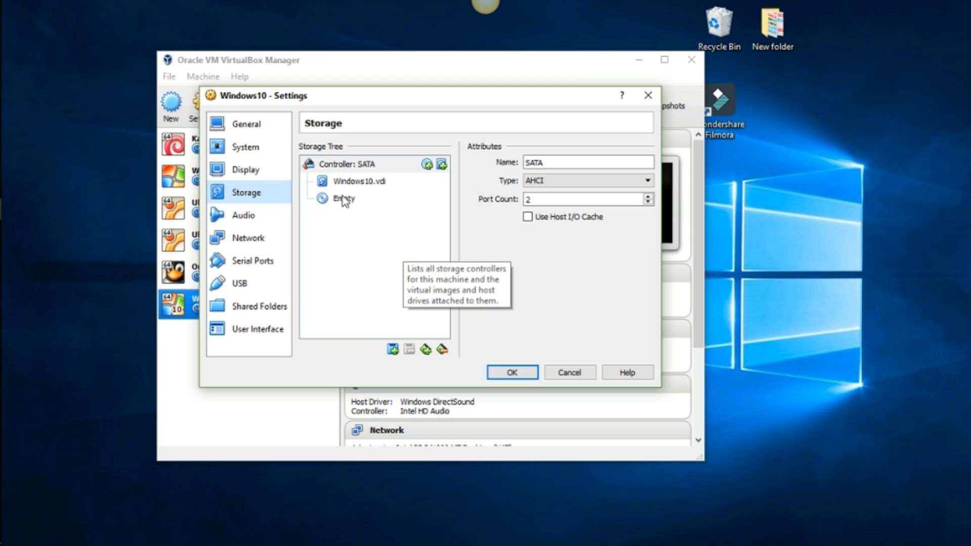
Load Windows 10.iso from the F:\CEH folder into the Windows10 VM's empty optical drive.
left_click(342, 198)
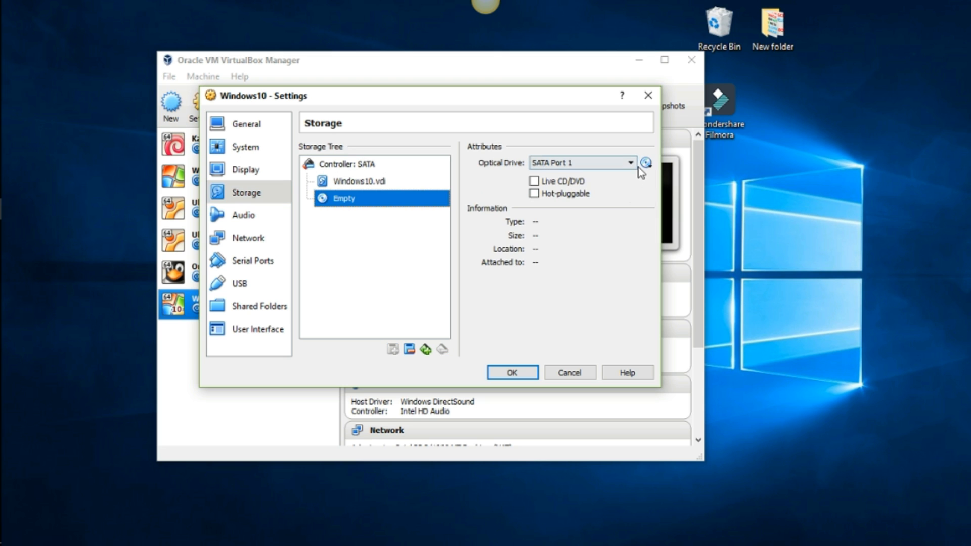
mouse_move(652, 162)
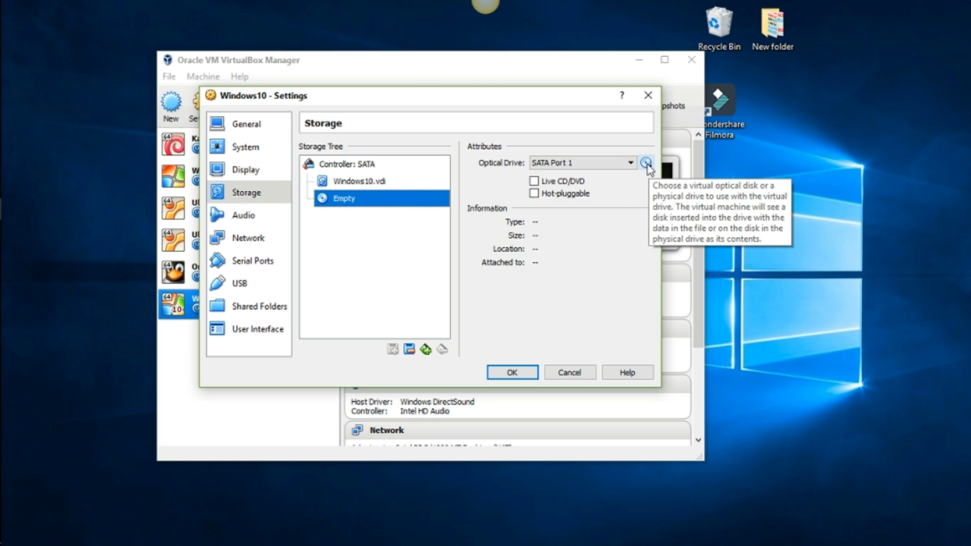
left_click(648, 162)
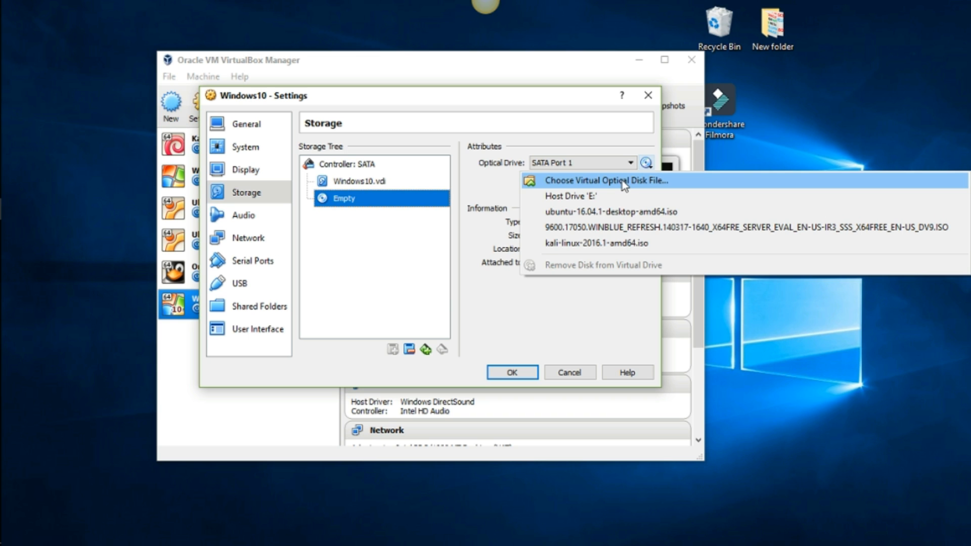
left_click(608, 180)
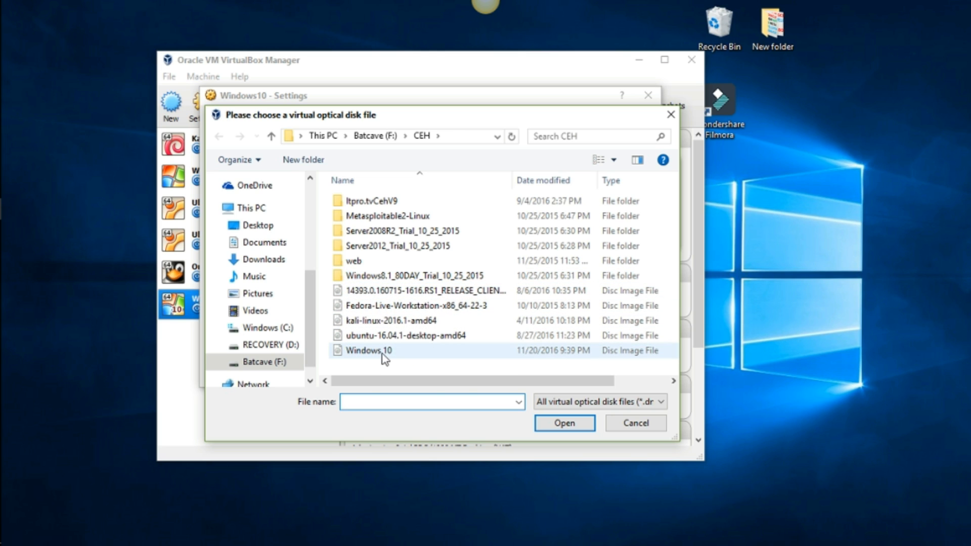
mouse_move(363, 356)
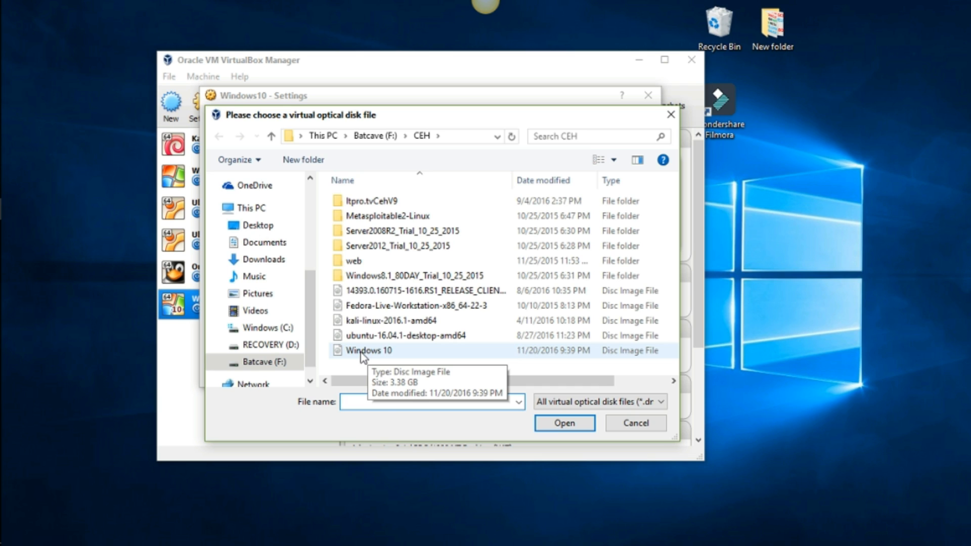
left_click(565, 423)
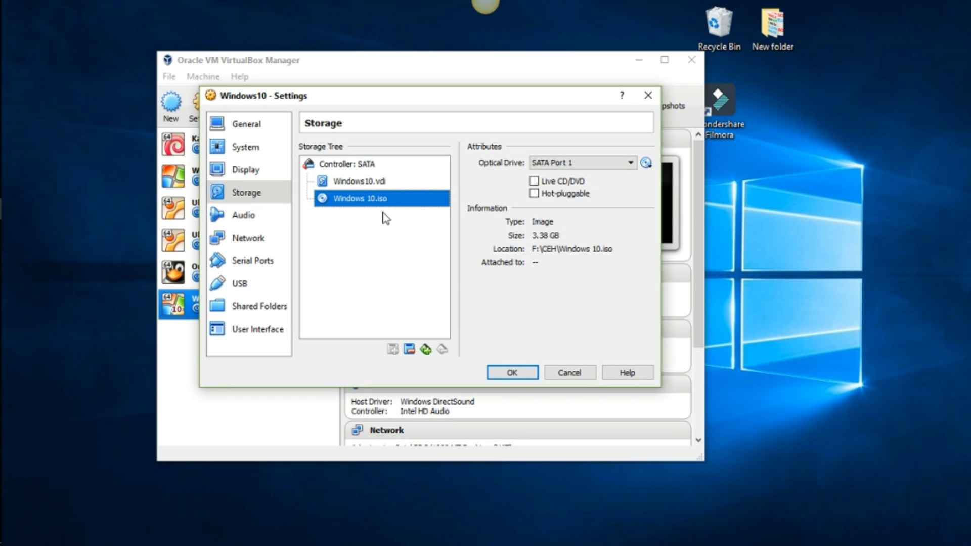
mouse_move(242, 216)
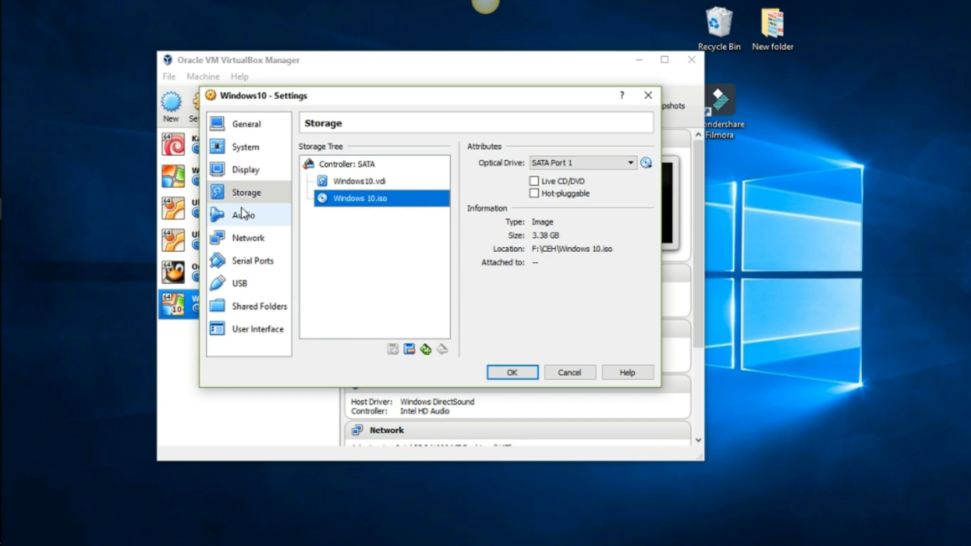
Attach Adapter 1 as a Bridged Adapter on the Qualcomm Atheros WiFi adapter.
left_click(243, 215)
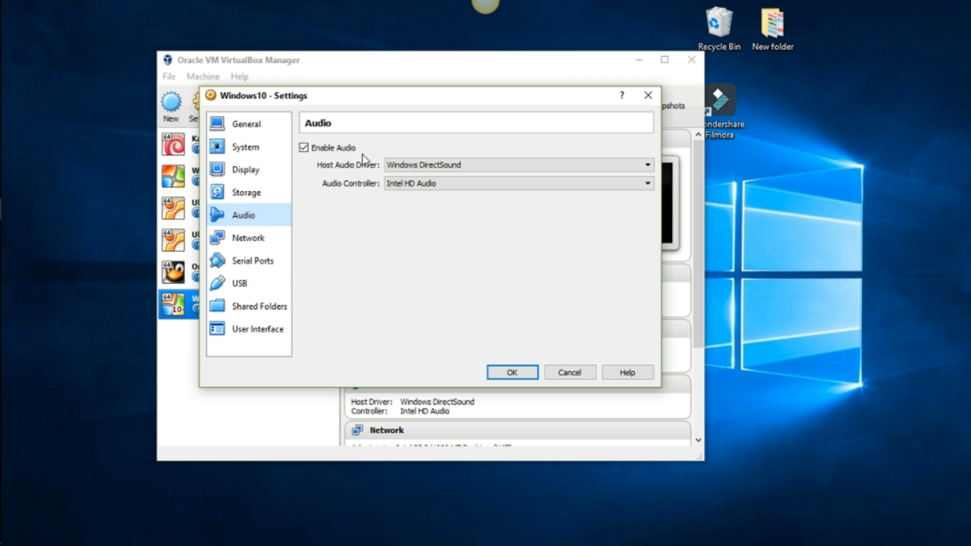
left_click(247, 237)
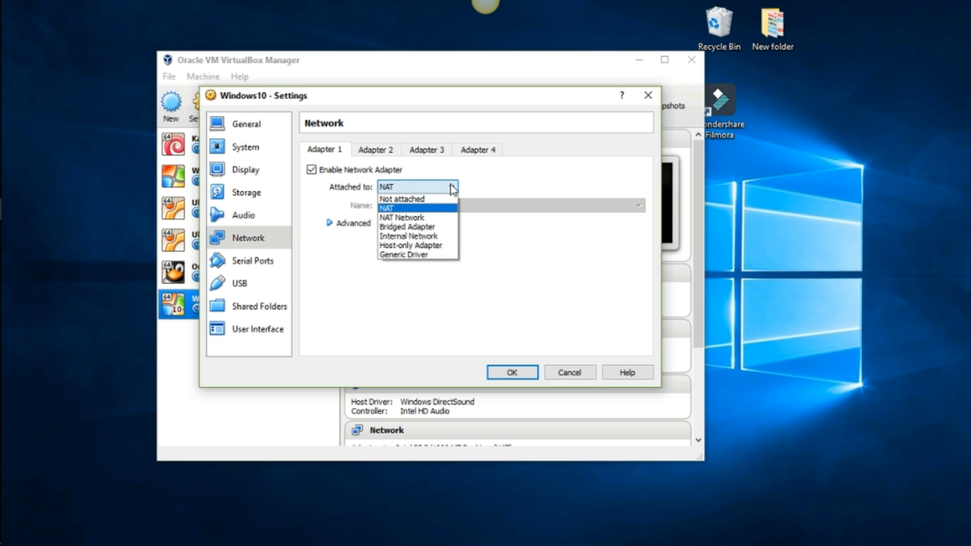
left_click(407, 226)
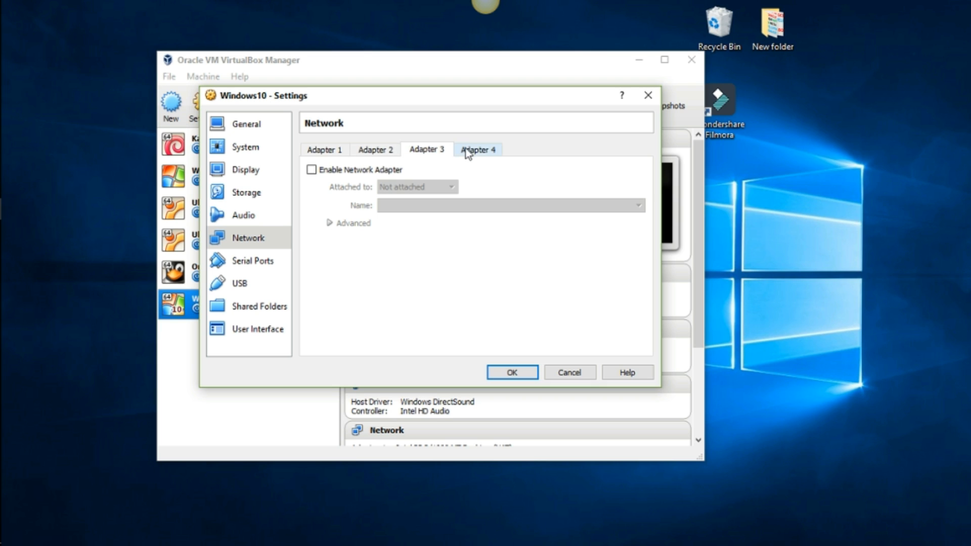
left_click(325, 149)
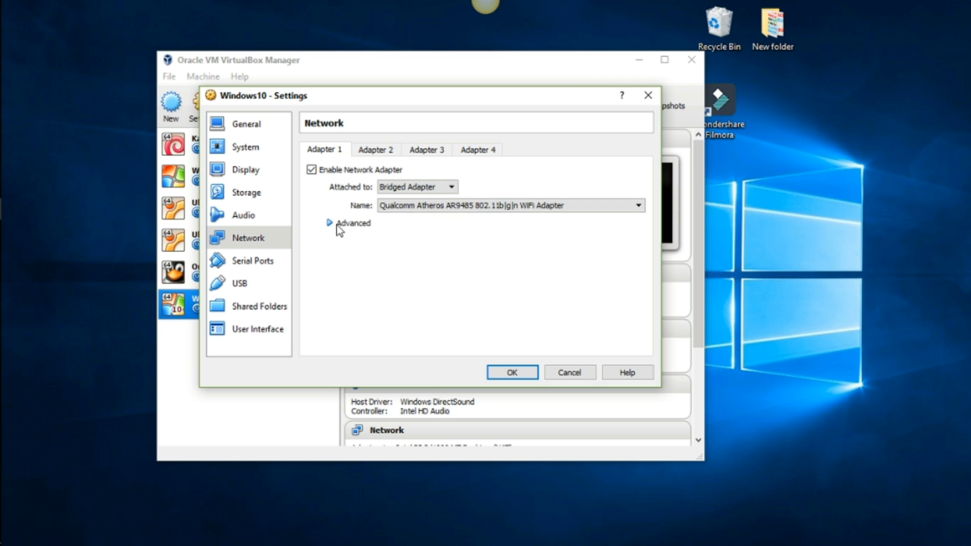
left_click(329, 223)
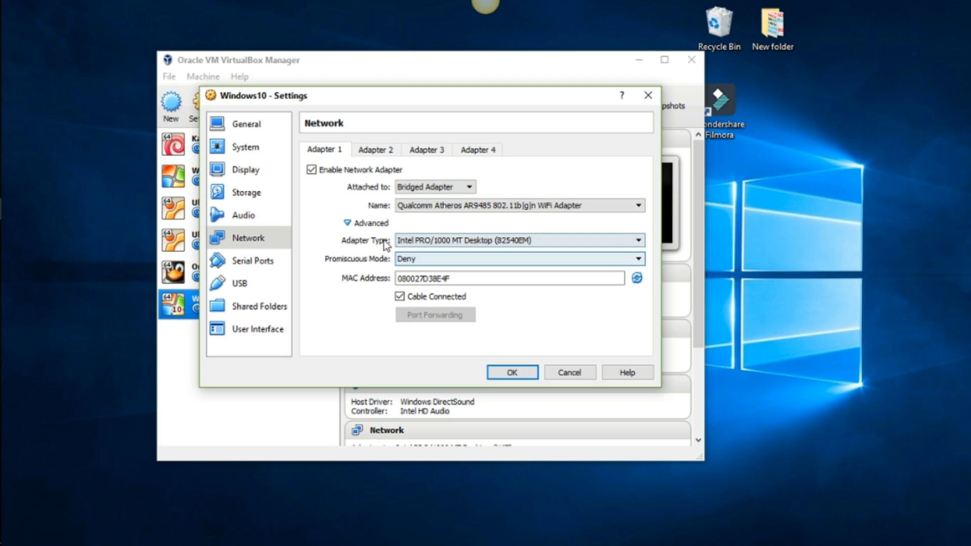
left_click(359, 223)
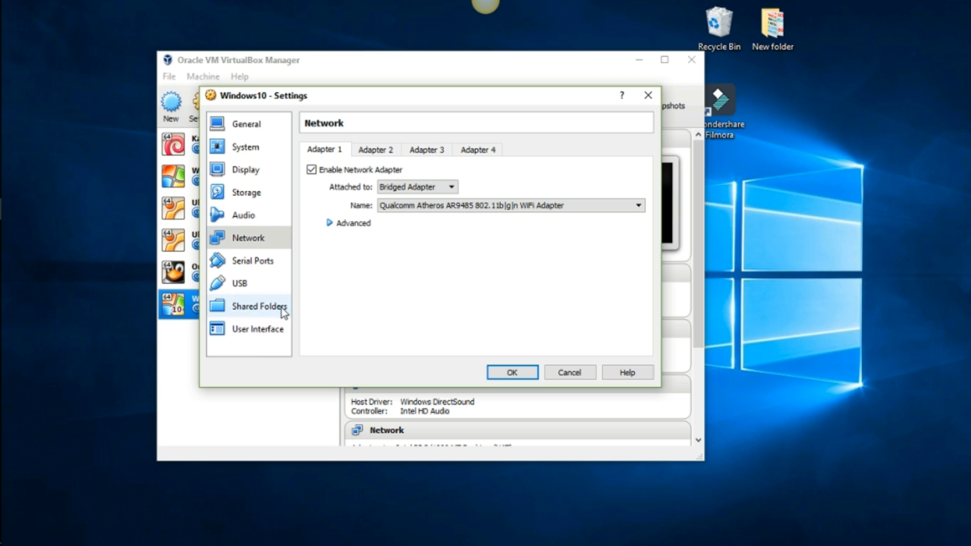
Review the Serial Ports, USB and General settings pages.
left_click(253, 261)
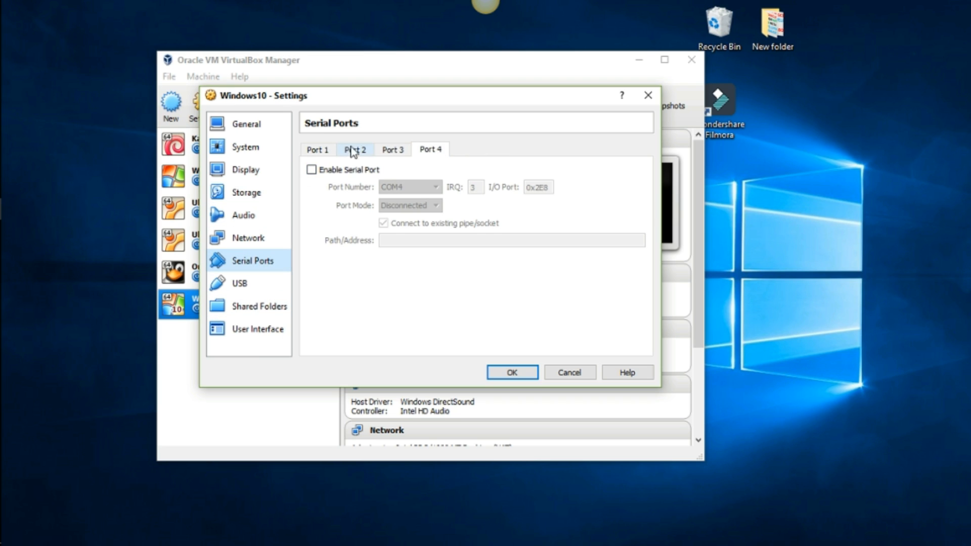
left_click(239, 284)
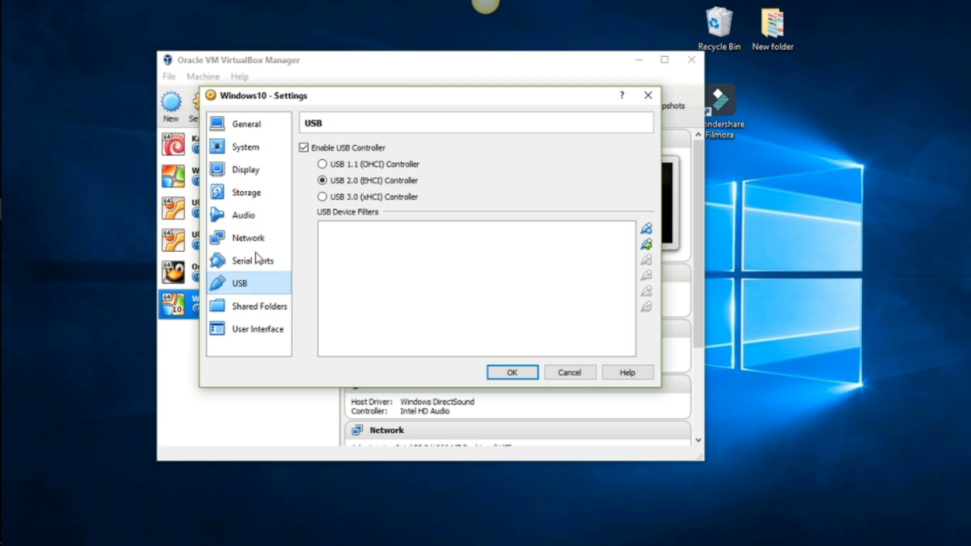
mouse_move(245, 332)
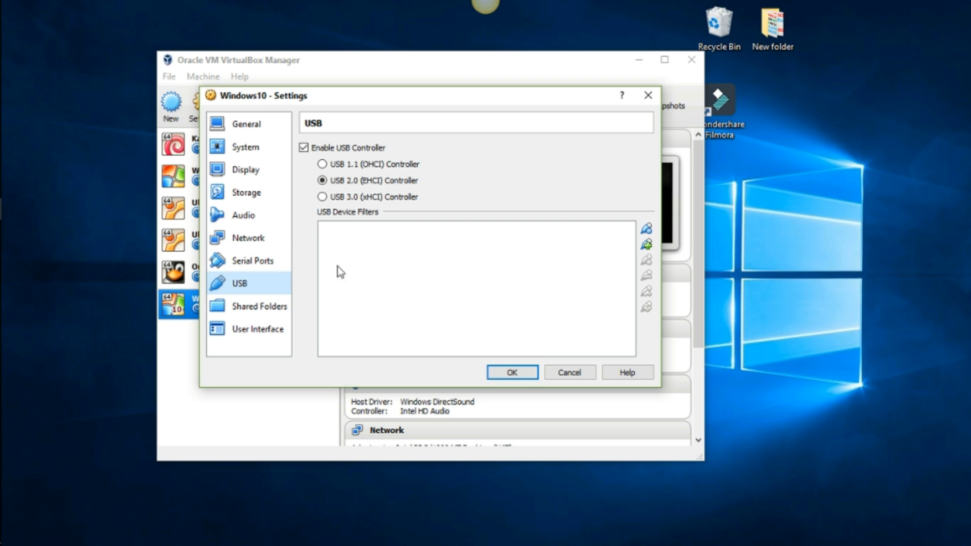
left_click(246, 124)
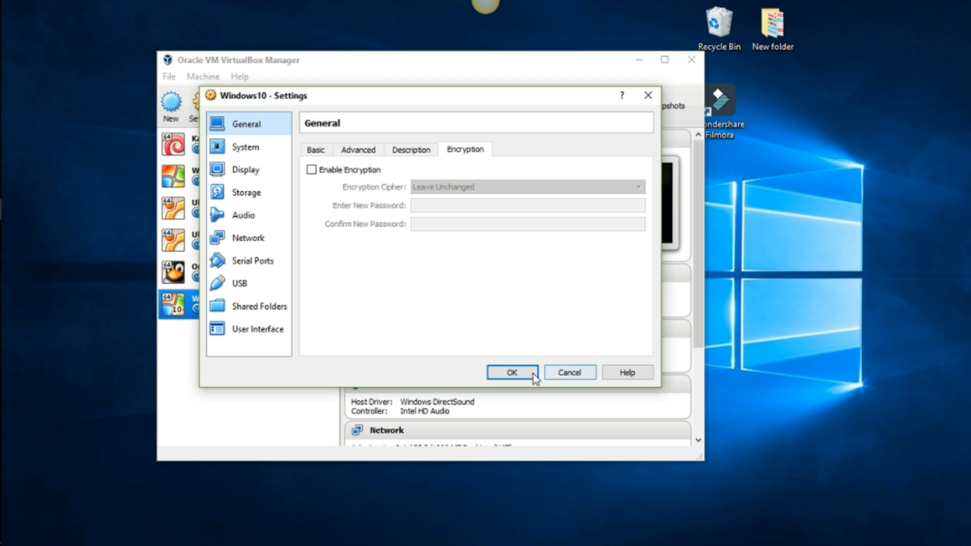
Select the Windows10 virtual machine and start it.
left_click(512, 373)
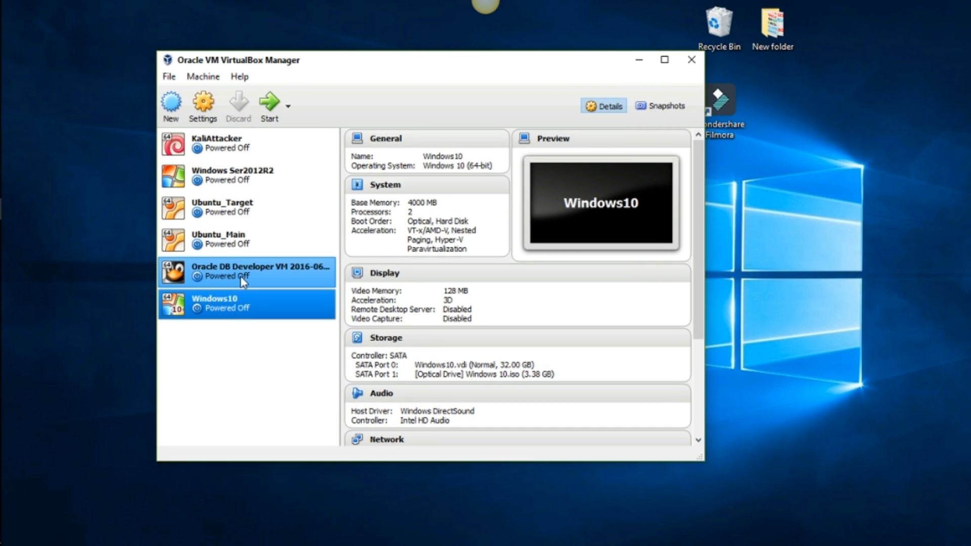
left_click(229, 305)
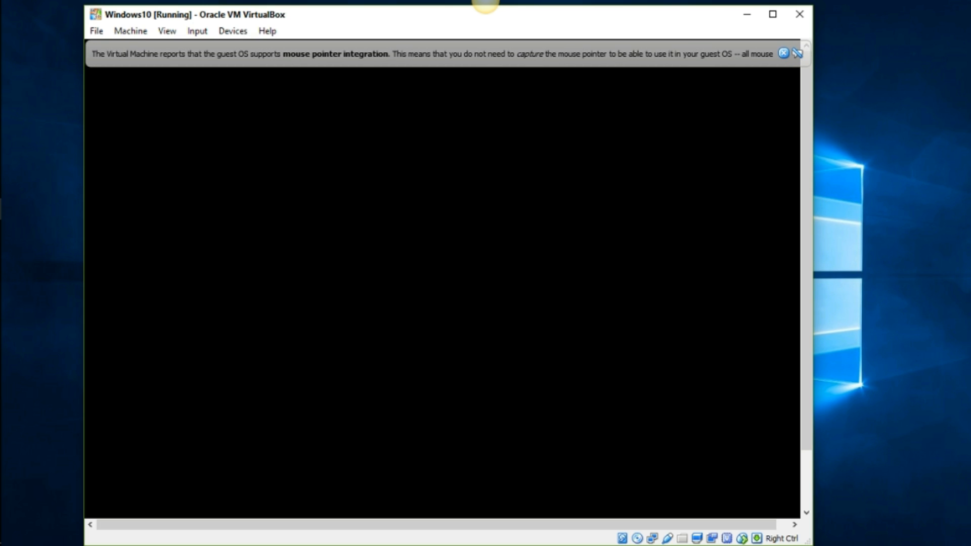
mouse_move(858, 62)
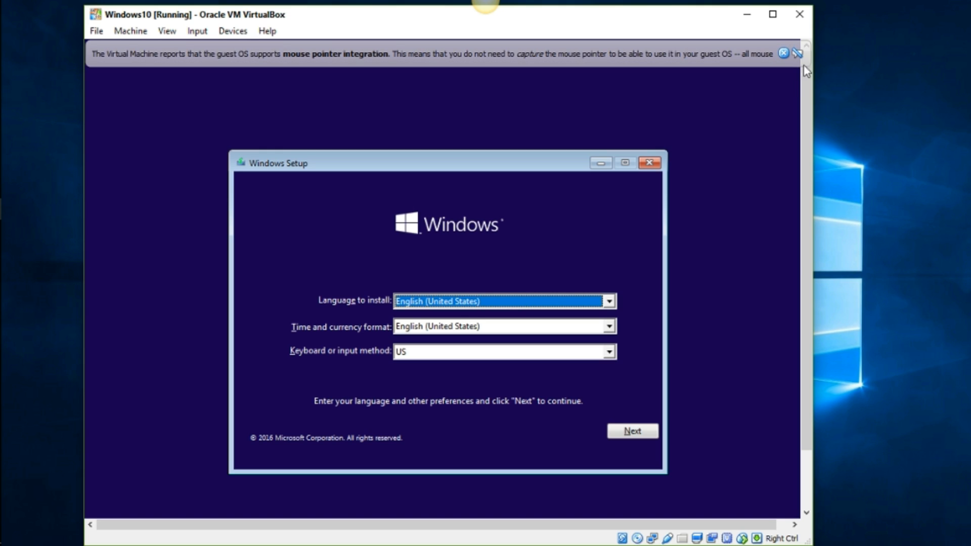
Dismiss the notice, keep English (United States) with US keyboard, and choose Install now.
left_click(782, 58)
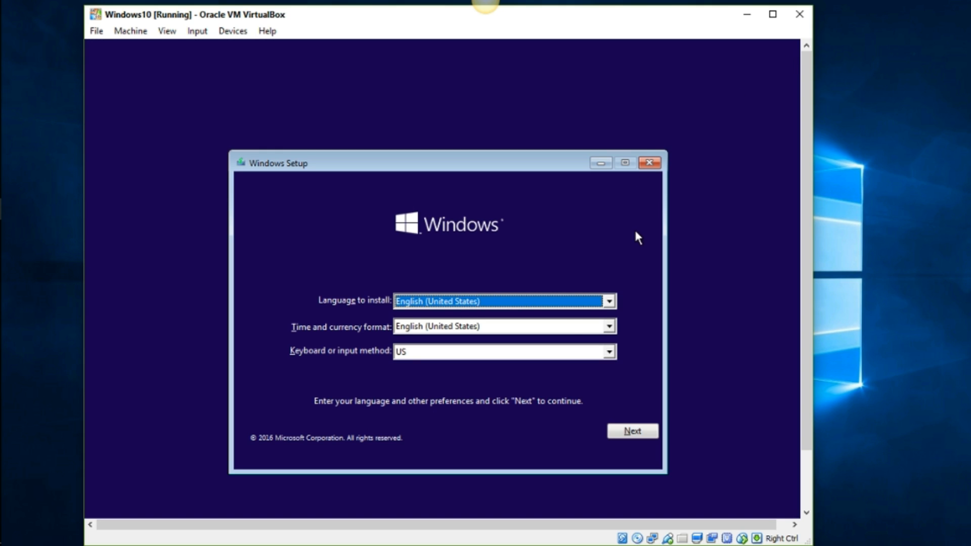
mouse_move(548, 303)
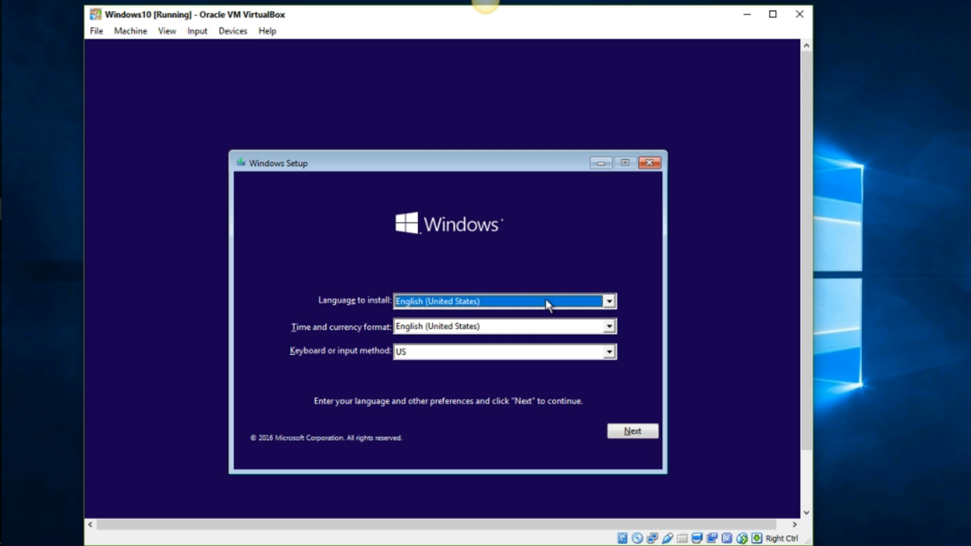
mouse_move(430, 310)
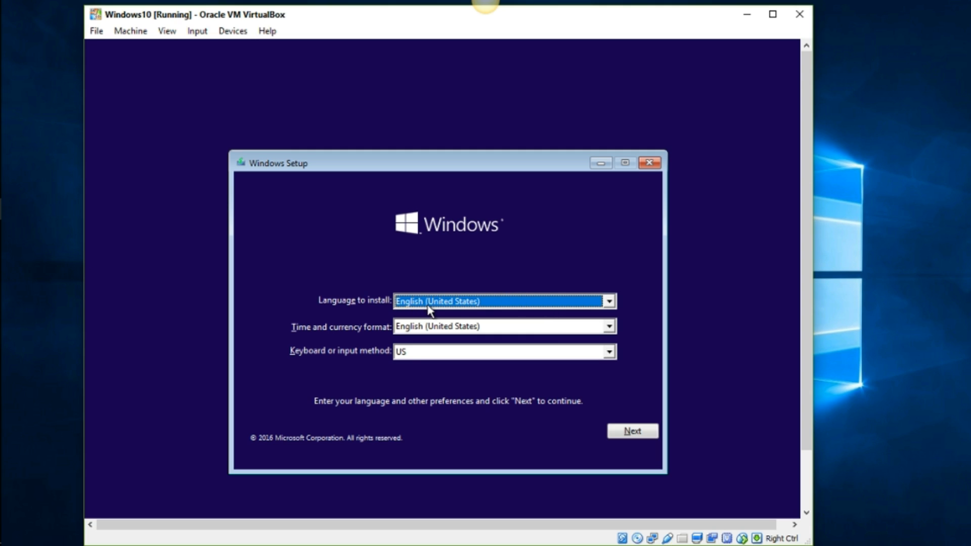
mouse_move(428, 359)
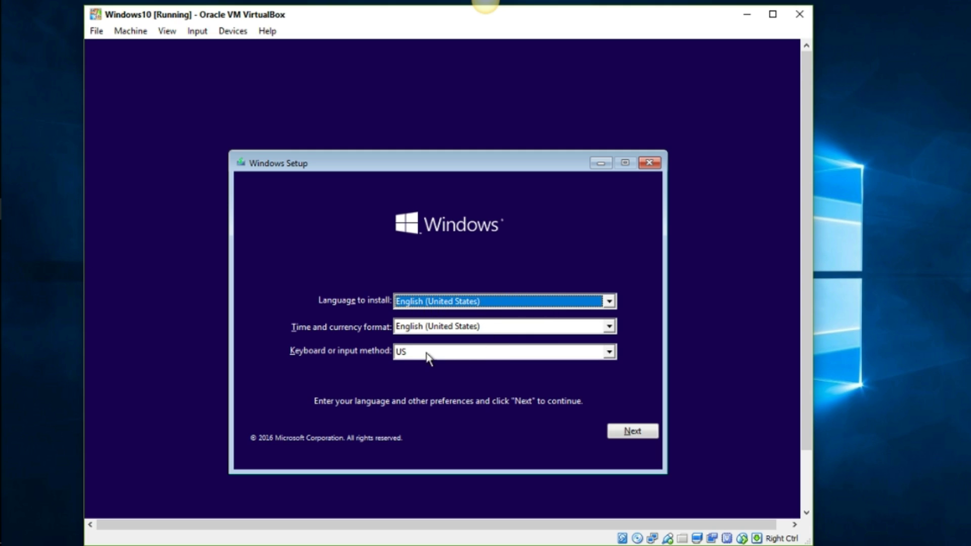
mouse_move(394, 375)
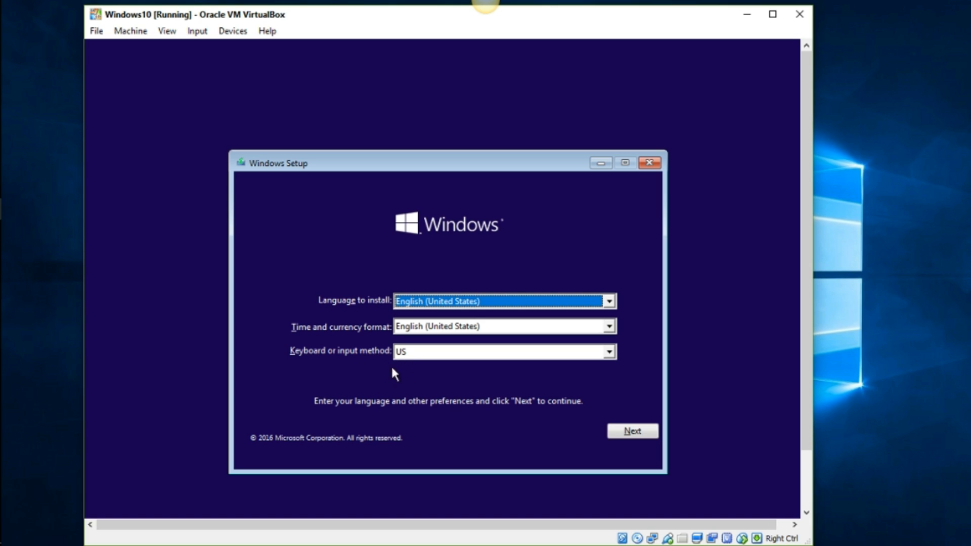
mouse_move(519, 283)
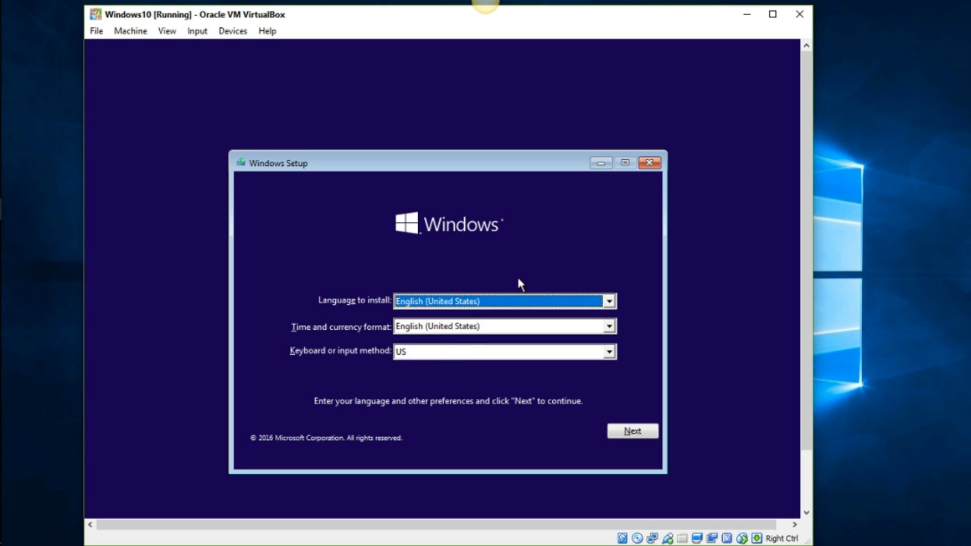
mouse_move(619, 431)
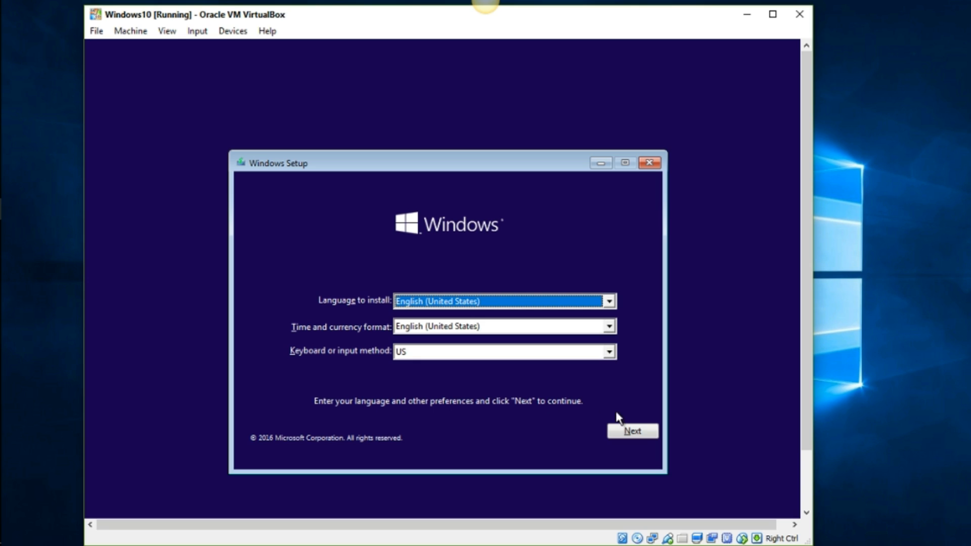
left_click(633, 430)
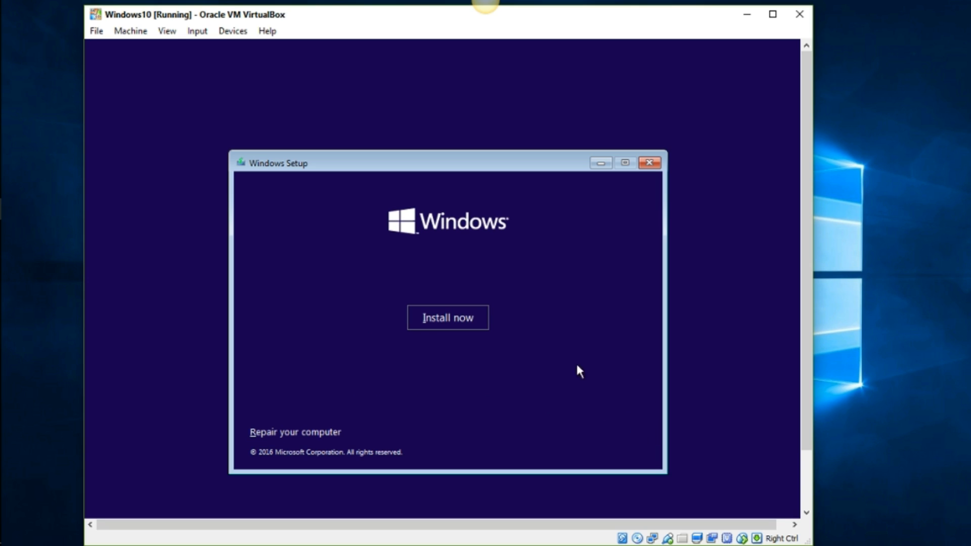
mouse_move(466, 322)
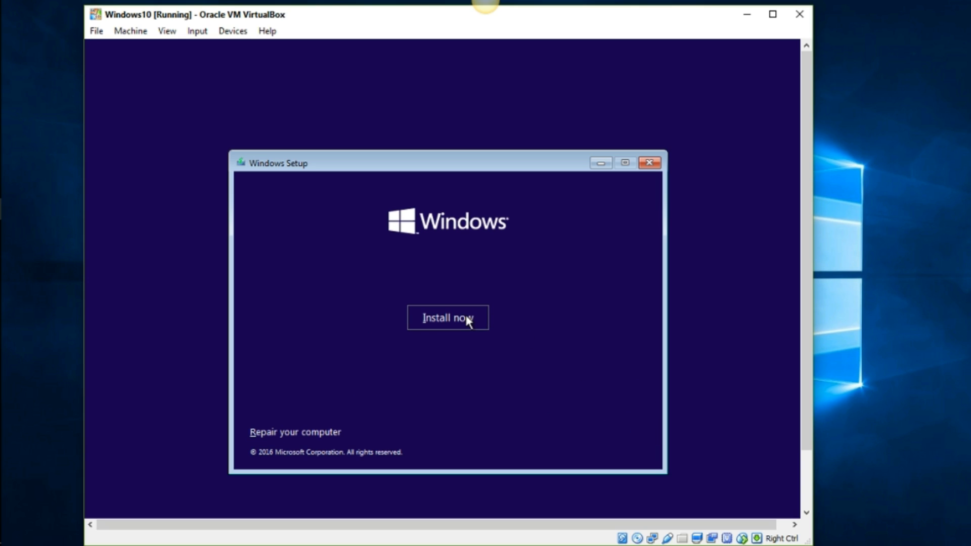
left_click(448, 318)
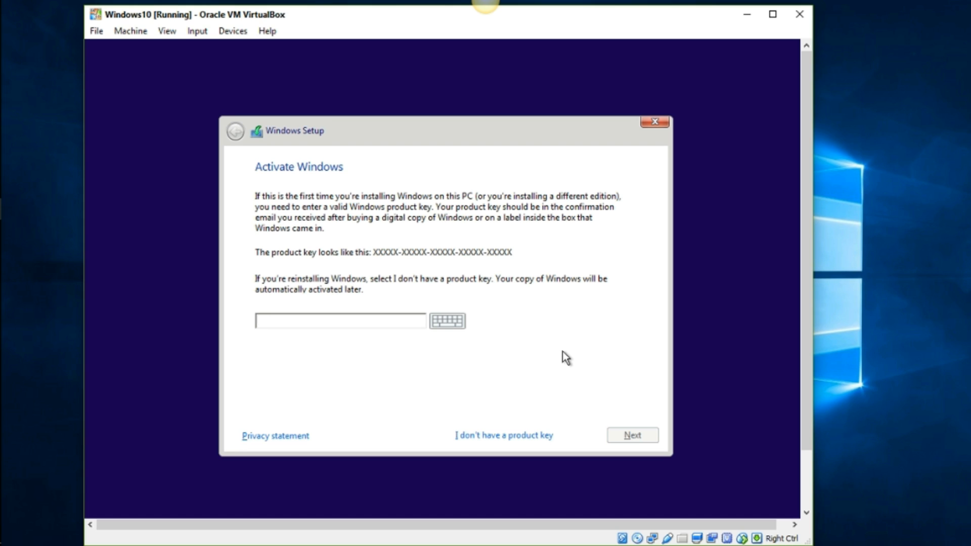
Skip the product key and select Windows 10 Pro as the edition.
left_click(340, 321)
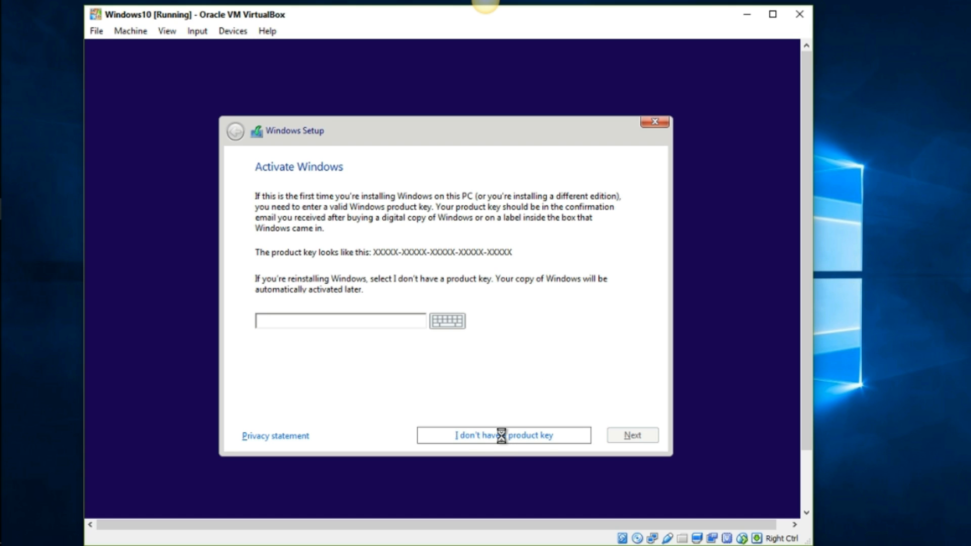
left_click(503, 436)
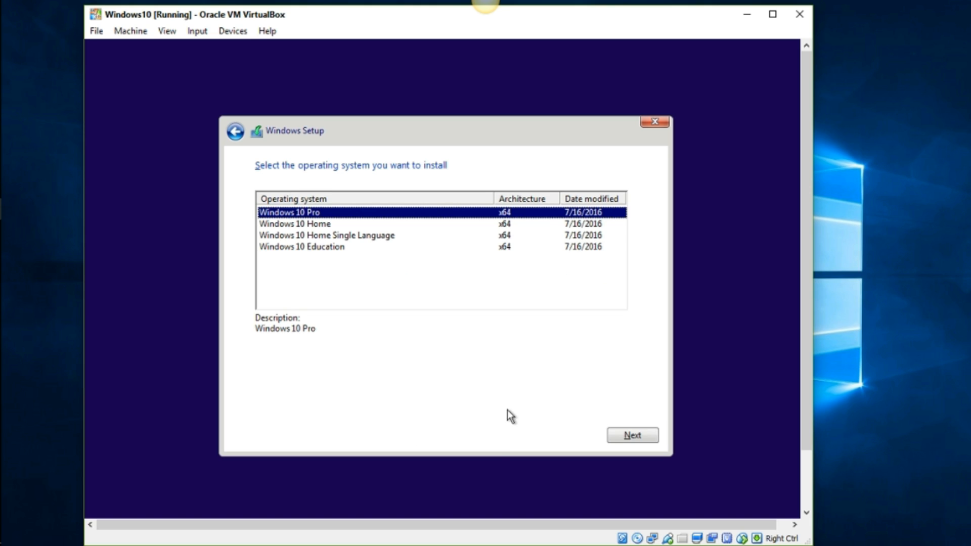
mouse_move(343, 191)
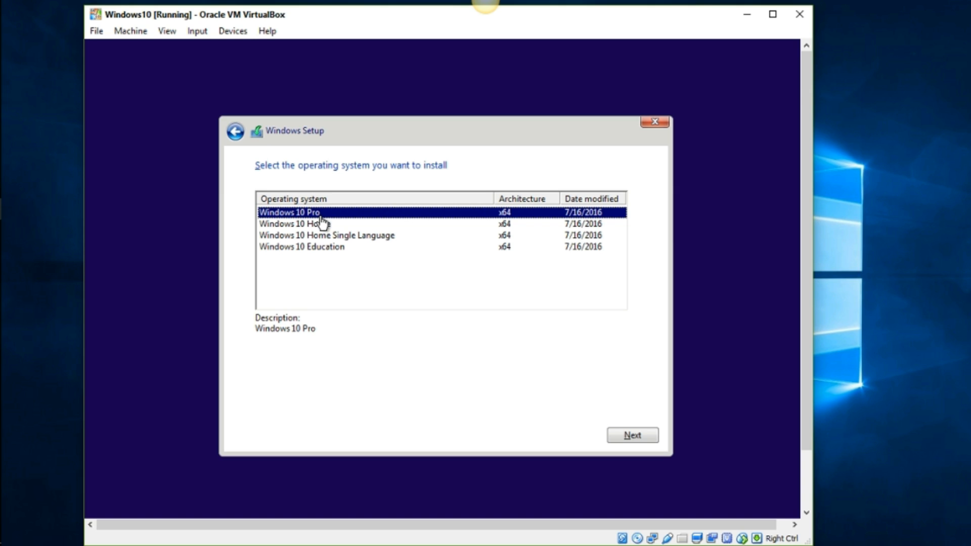
mouse_move(636, 435)
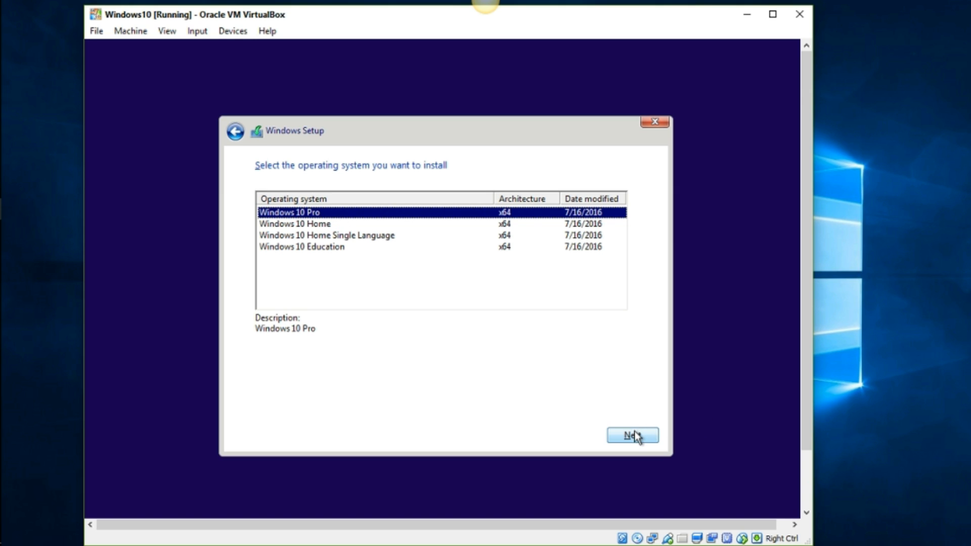
left_click(633, 435)
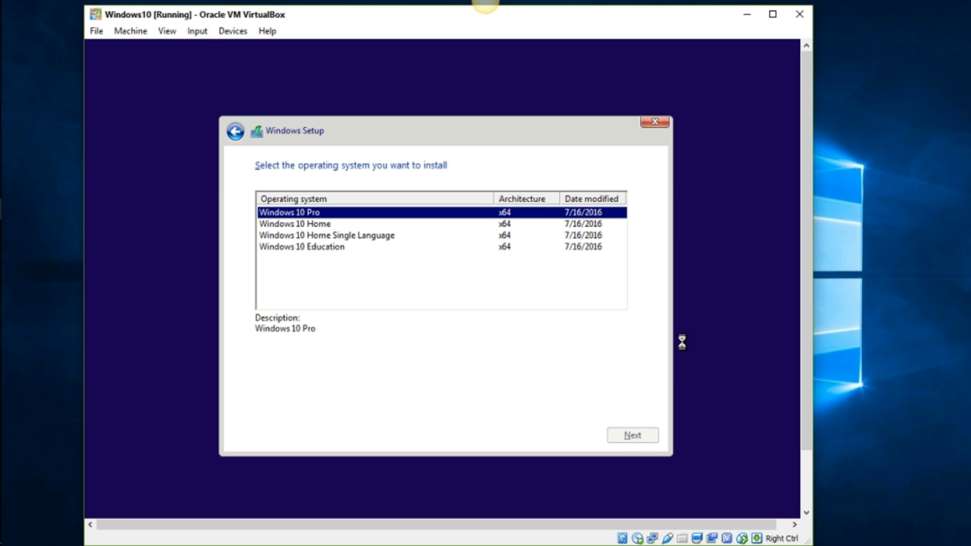
mouse_move(684, 333)
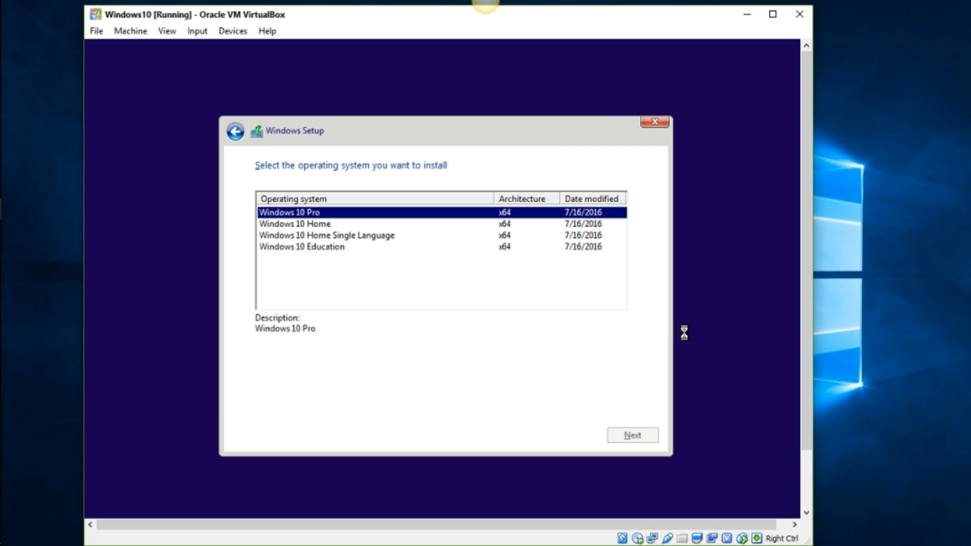
Accept the license terms and choose 'Custom: Install Windows only (advanced)'.
left_click(632, 435)
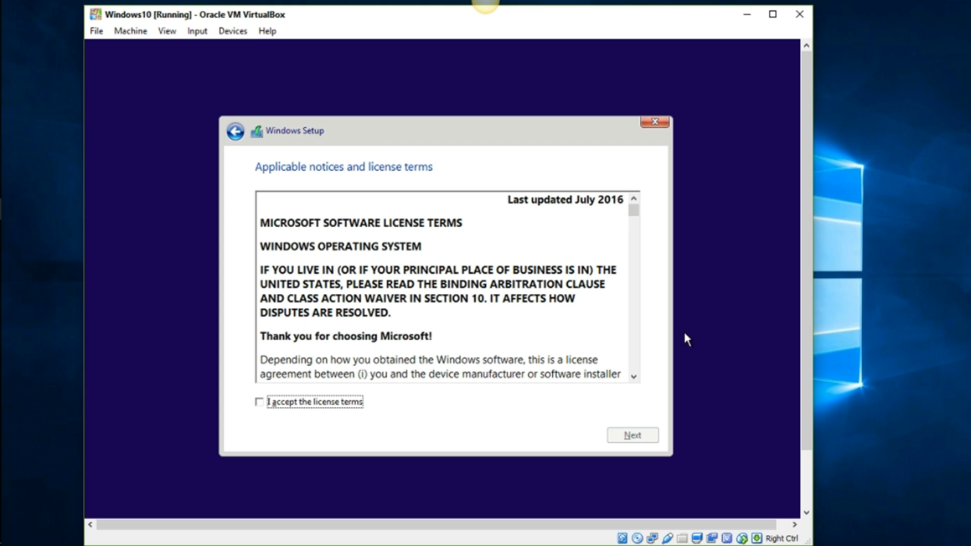
mouse_move(478, 347)
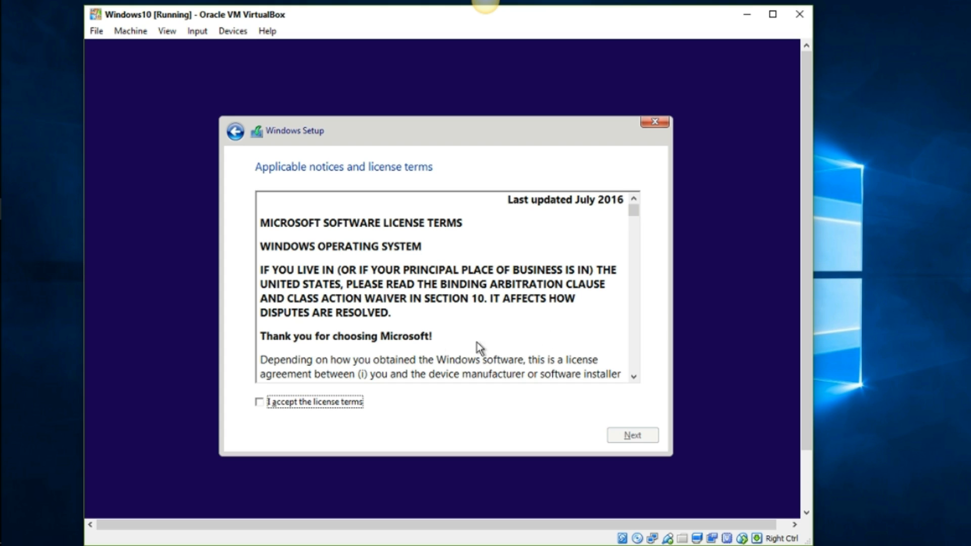
mouse_move(596, 250)
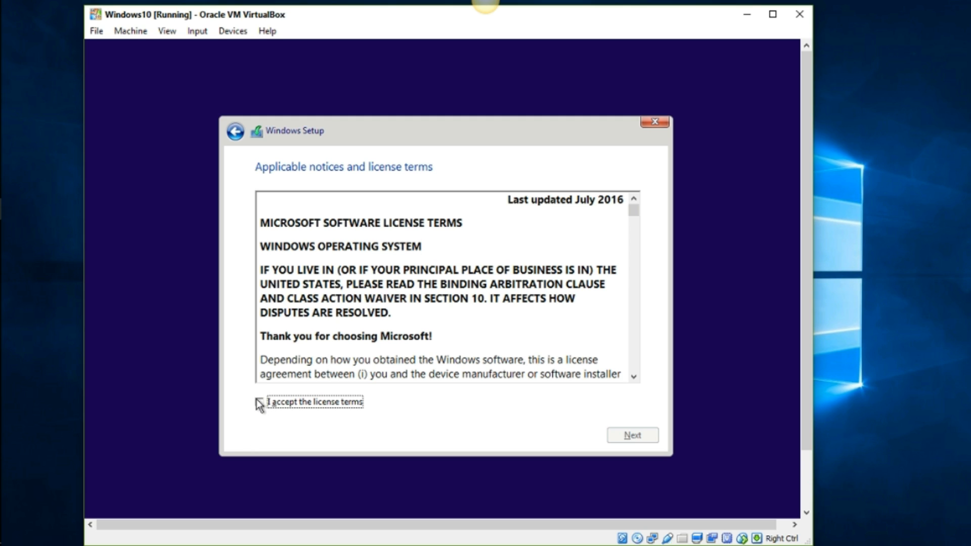
left_click(259, 402)
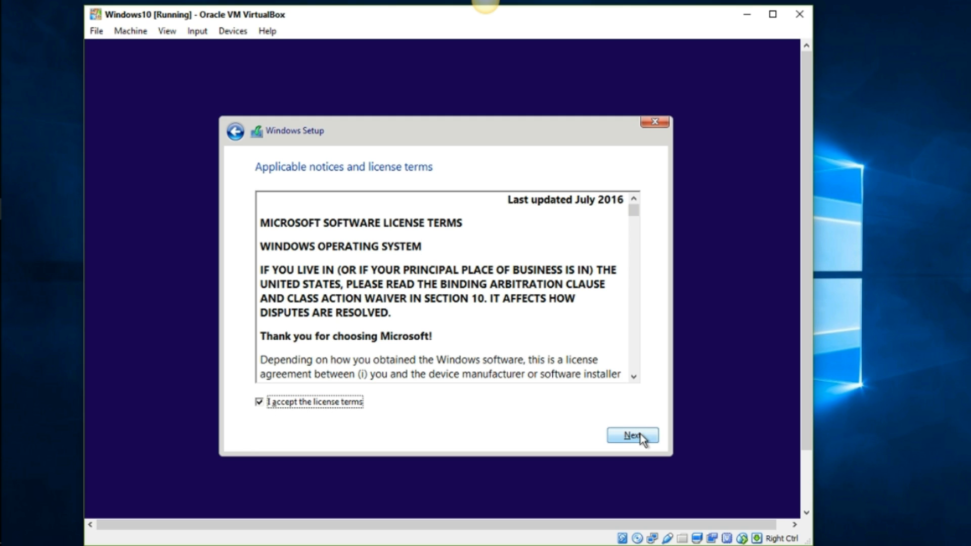
left_click(632, 435)
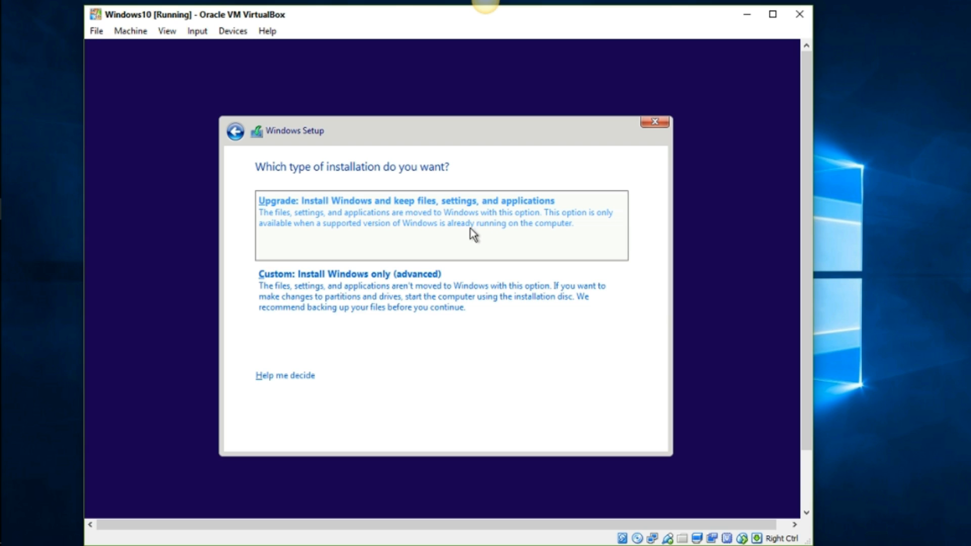
mouse_move(374, 230)
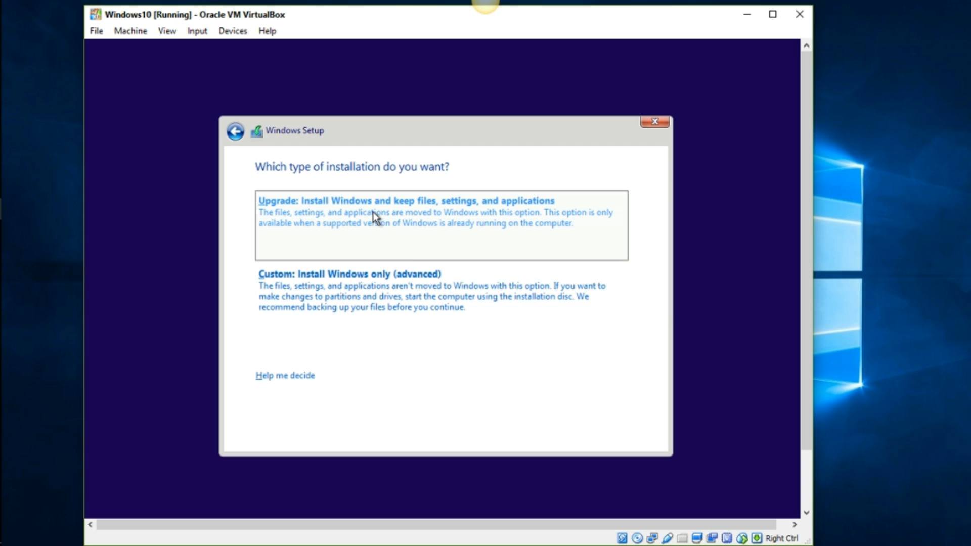
mouse_move(473, 216)
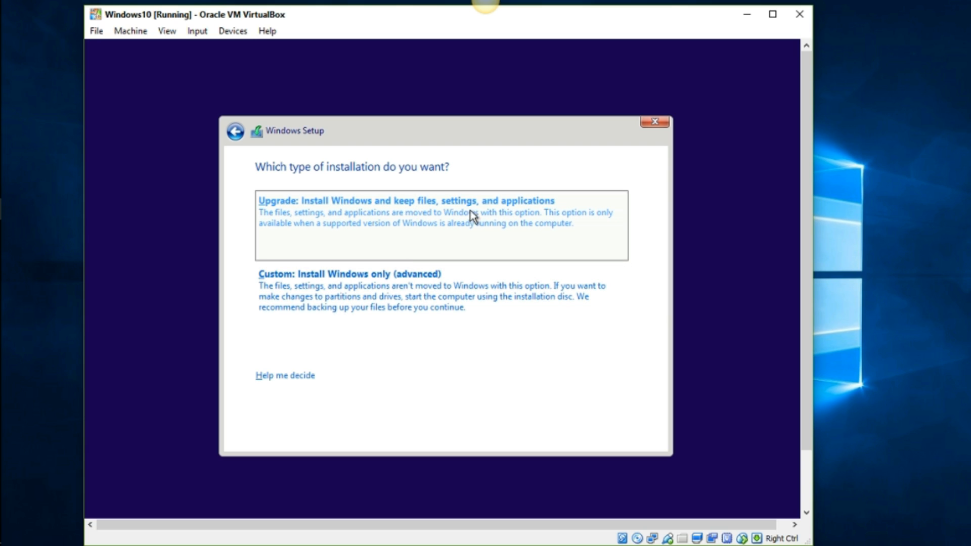
mouse_move(554, 215)
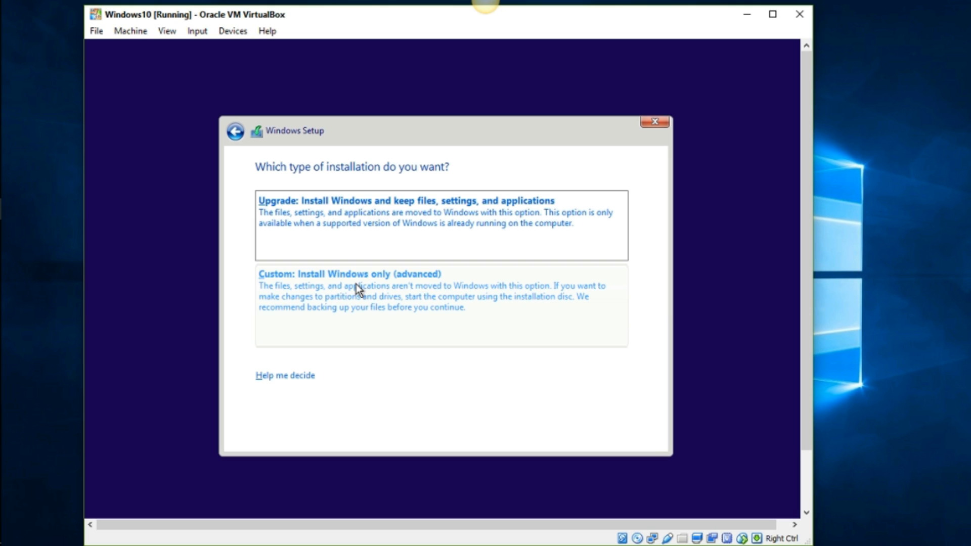
left_click(349, 274)
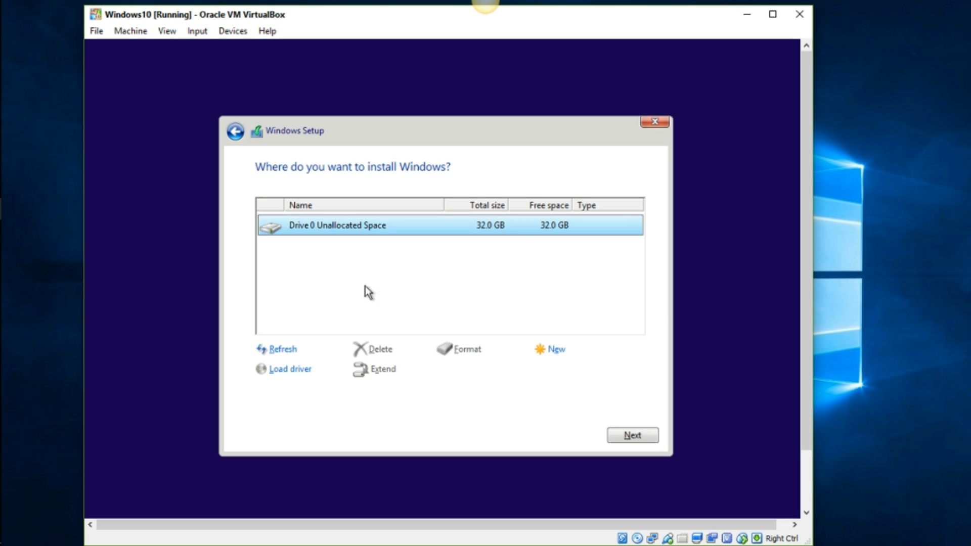
mouse_move(415, 232)
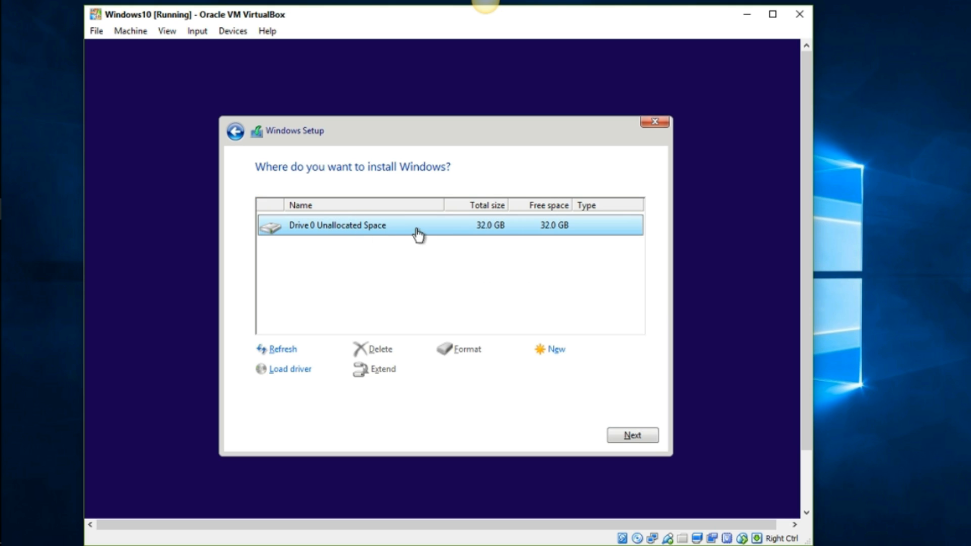
mouse_move(471, 237)
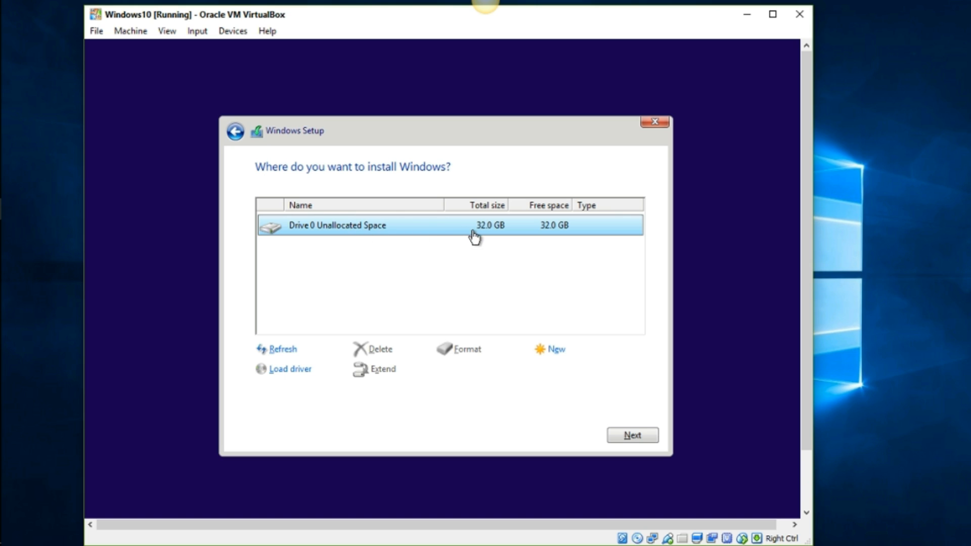
mouse_move(489, 229)
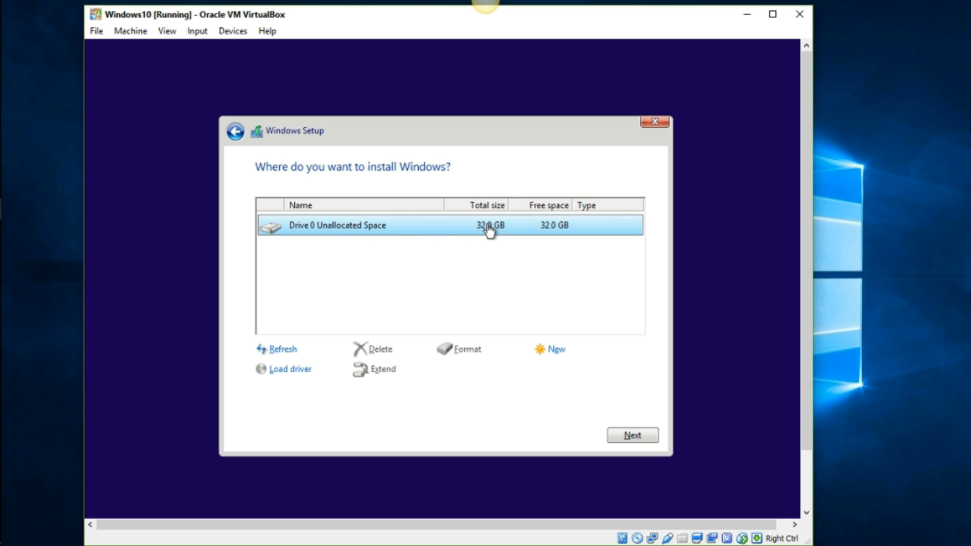
mouse_move(197, 127)
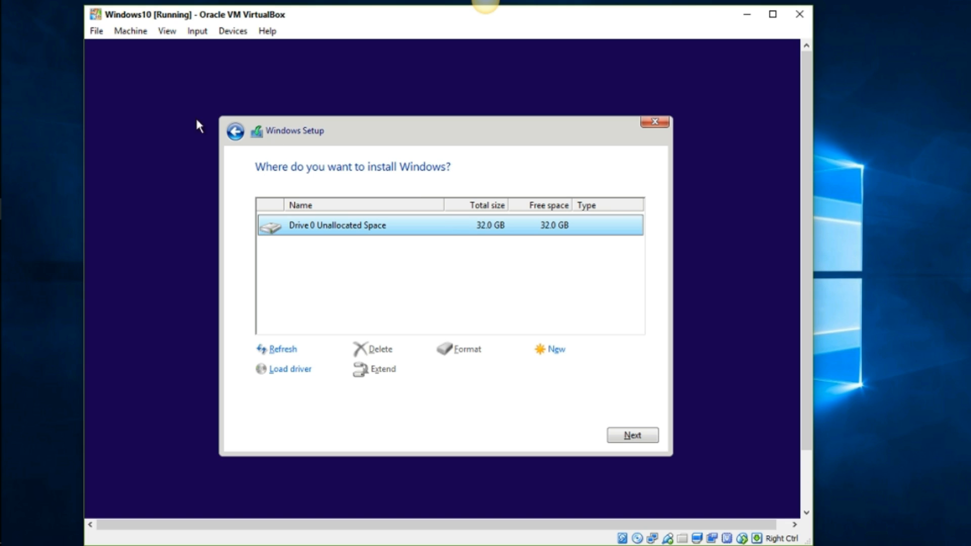
mouse_move(432, 241)
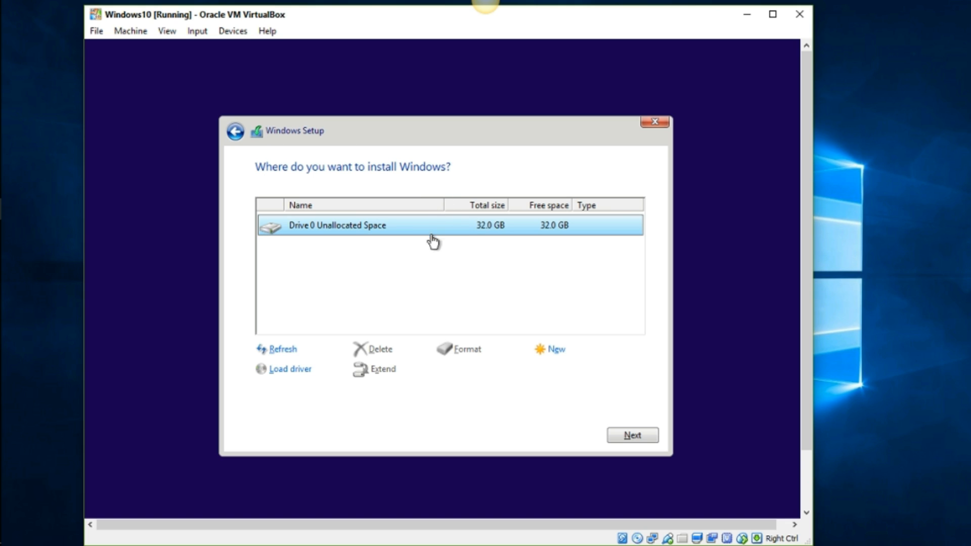
mouse_move(503, 230)
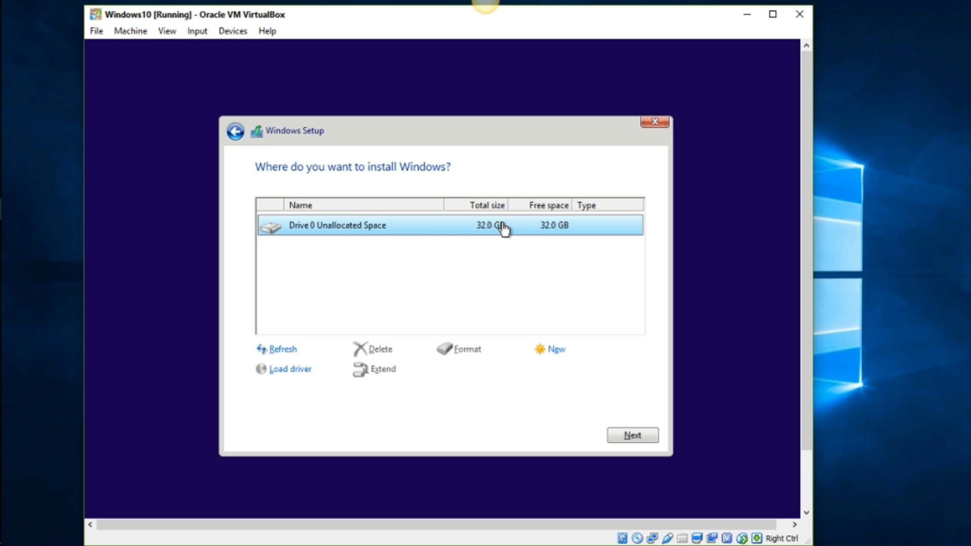
Choose Drive 0's 32 GB unallocated space as the install location.
left_click(632, 435)
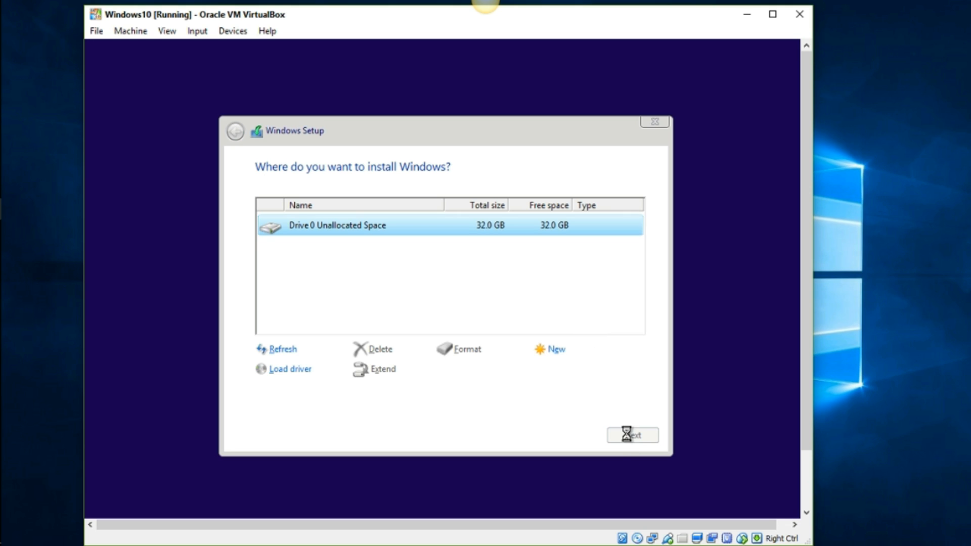
Wait while Setup copies Windows files and prepares them for installation.
left_click(632, 436)
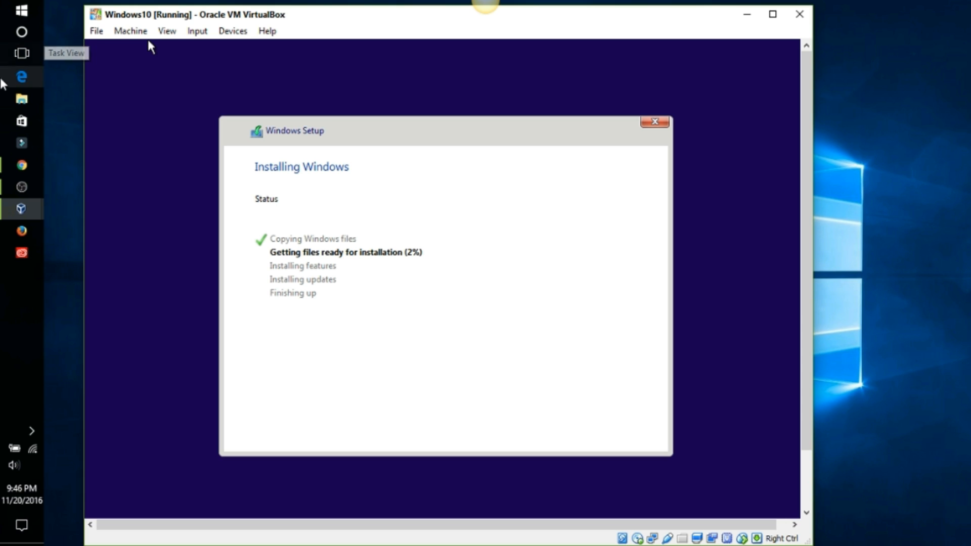
mouse_move(21, 209)
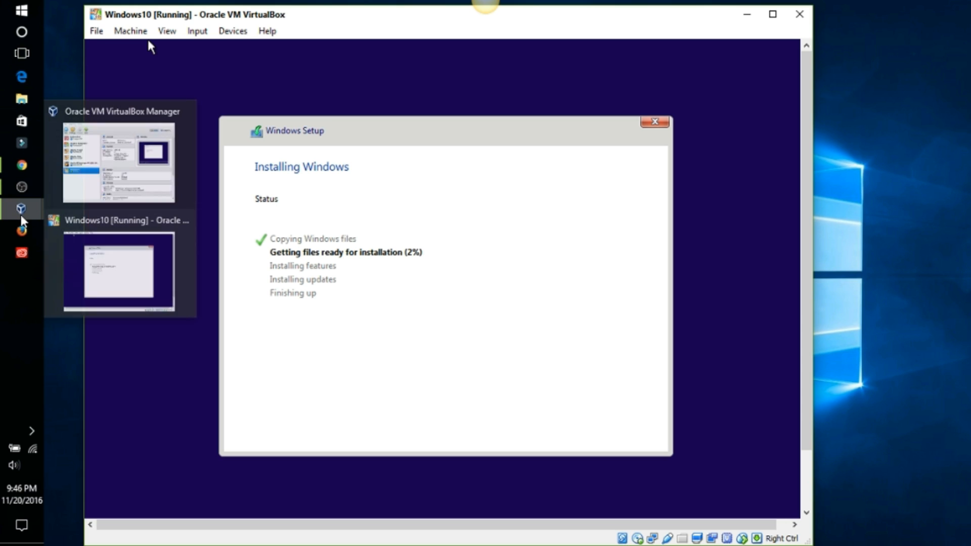
mouse_move(21, 184)
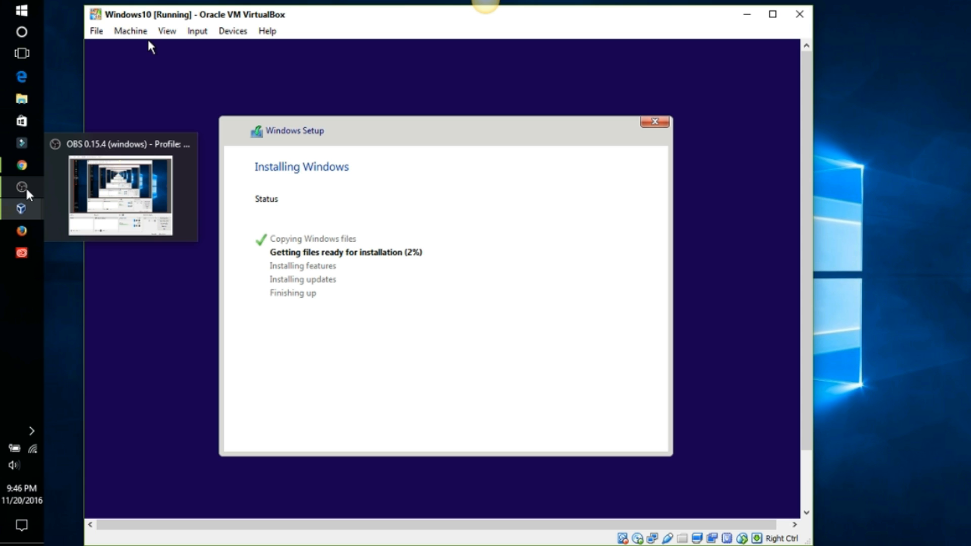
mouse_move(89, 273)
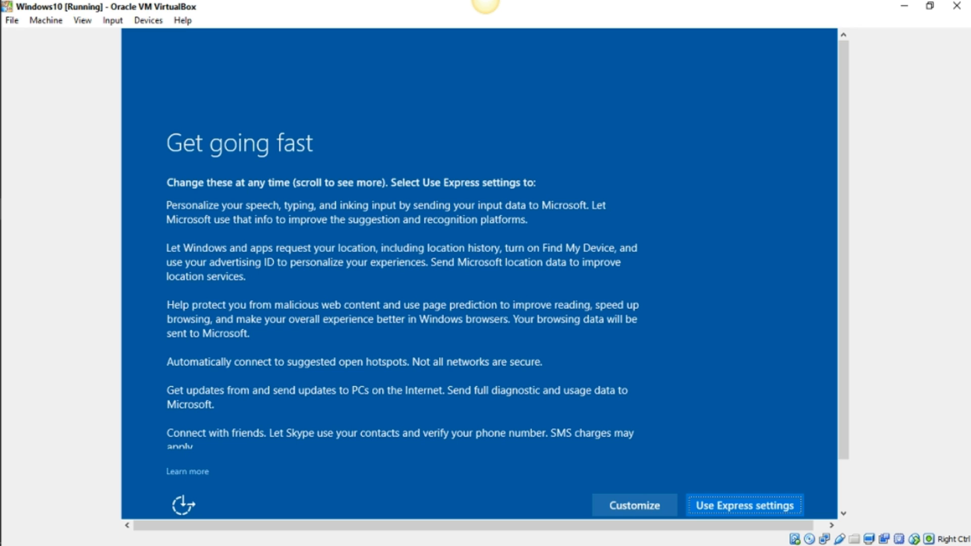
mouse_move(812, 105)
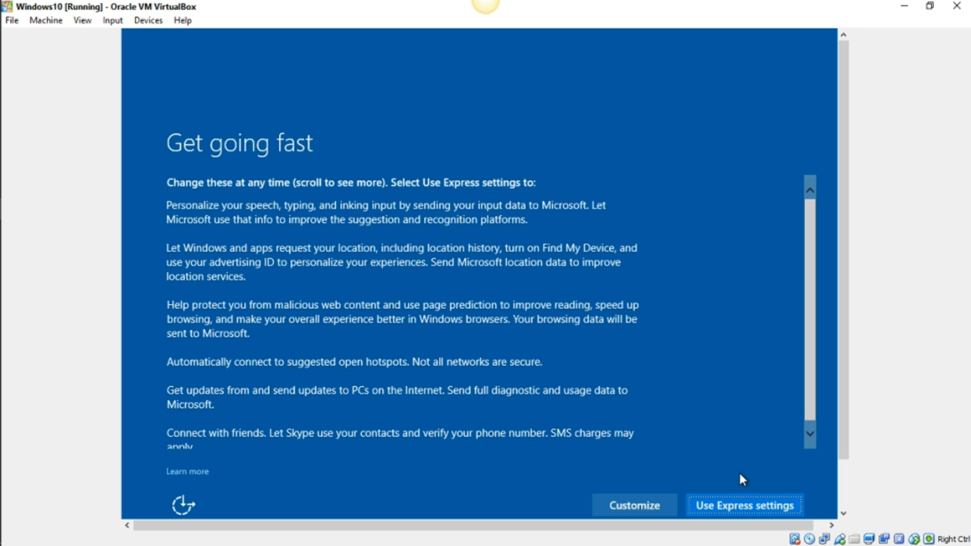
mouse_move(679, 389)
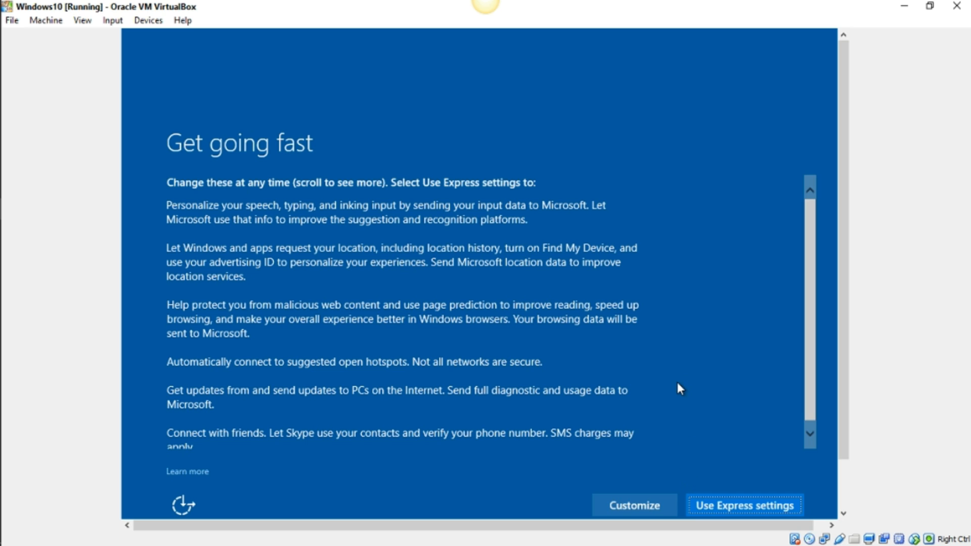
mouse_move(712, 366)
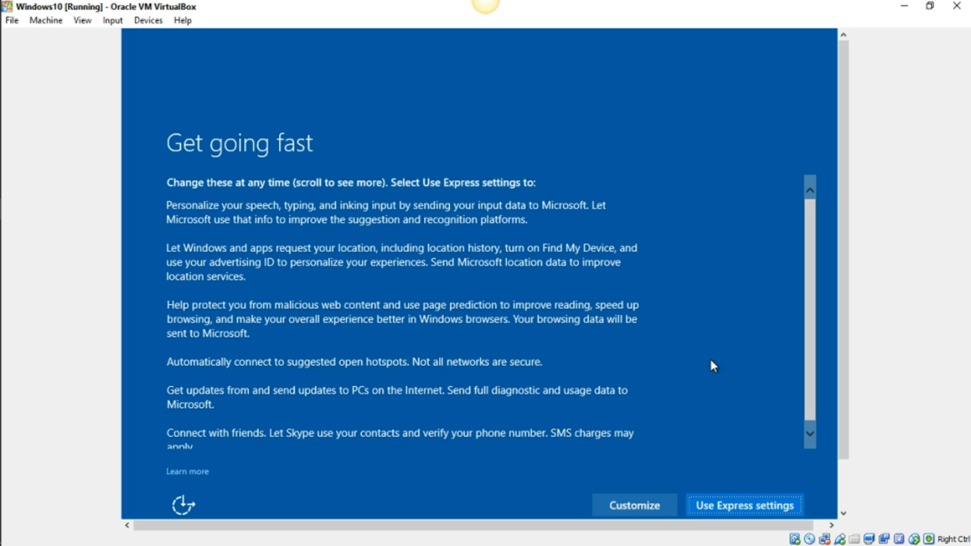
mouse_move(818, 284)
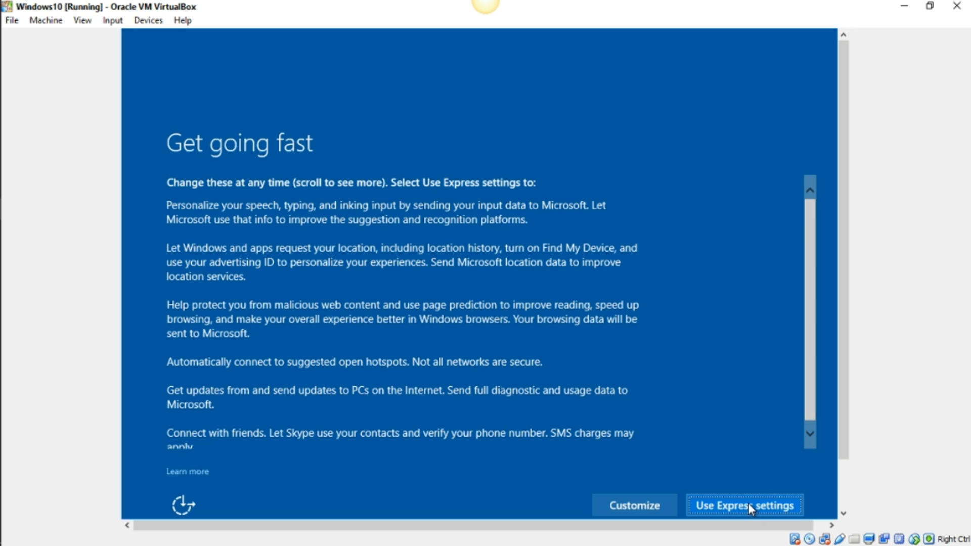
Choose Use Express settings on the Get going fast screen.
left_click(742, 506)
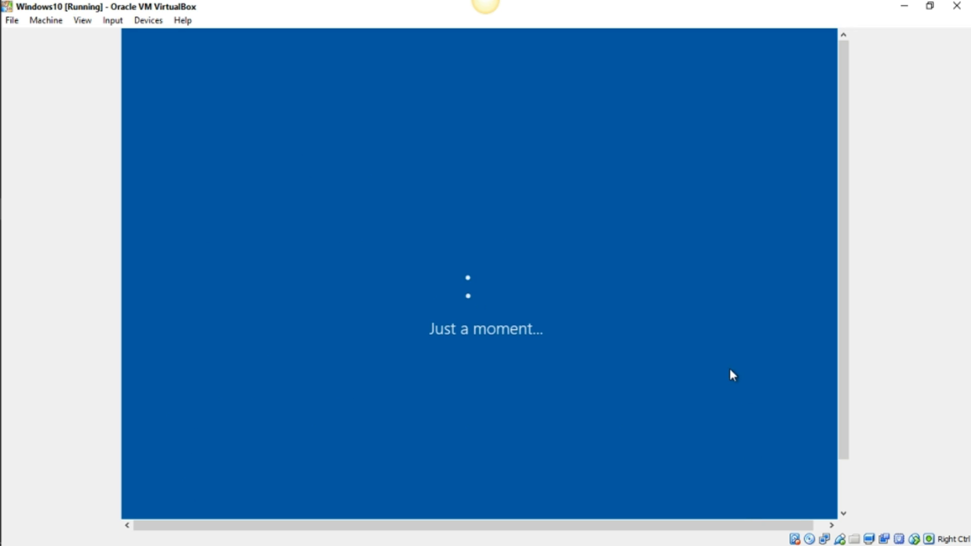
mouse_move(714, 352)
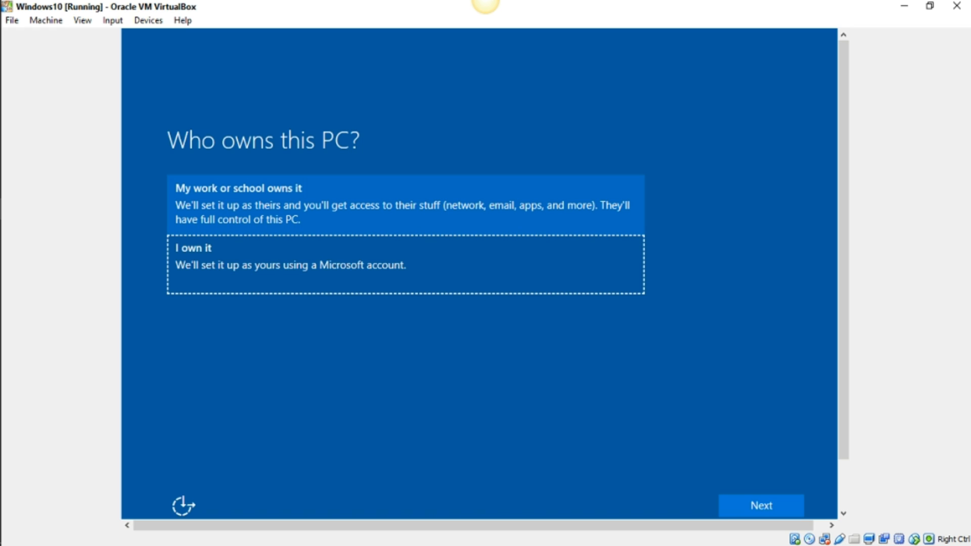
Select 'I own it' as the PC ownership and continue.
left_click(399, 272)
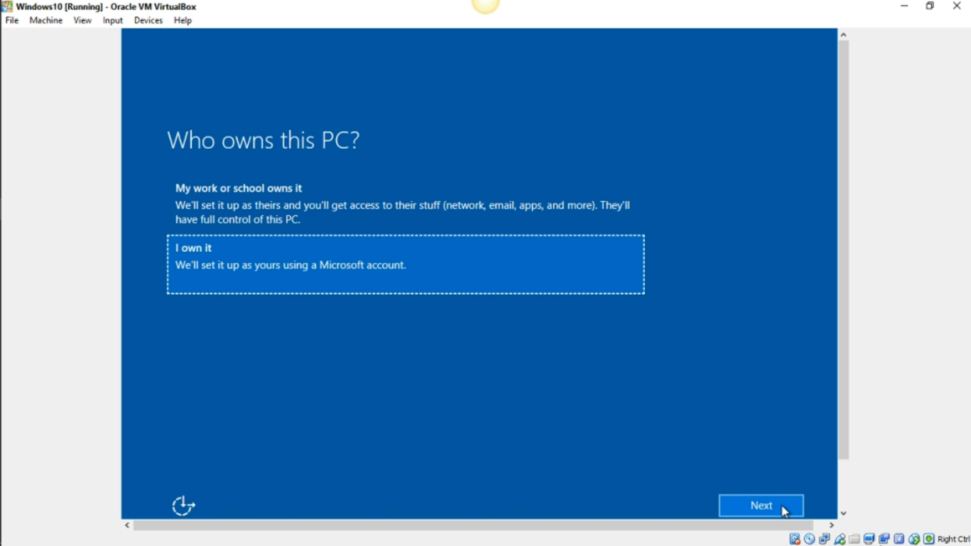
left_click(761, 506)
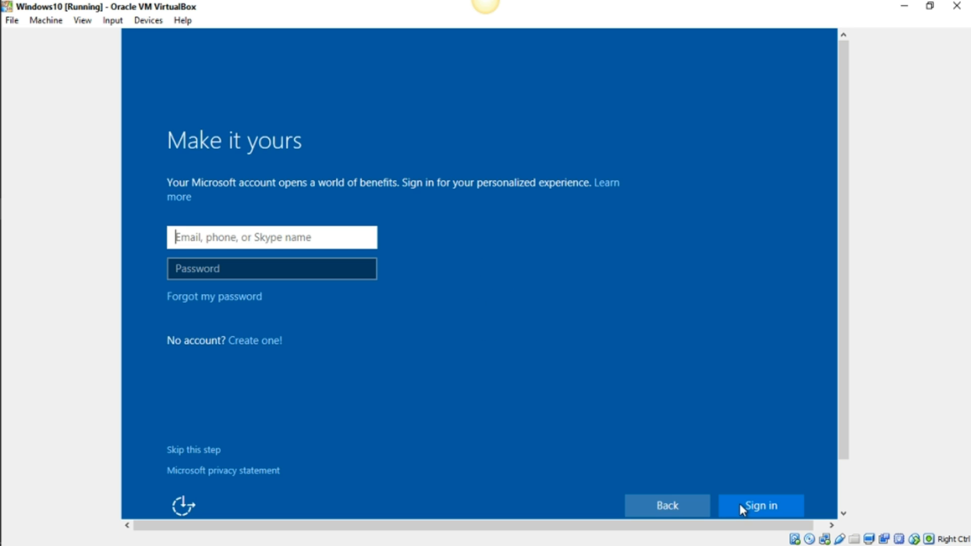
mouse_move(621, 403)
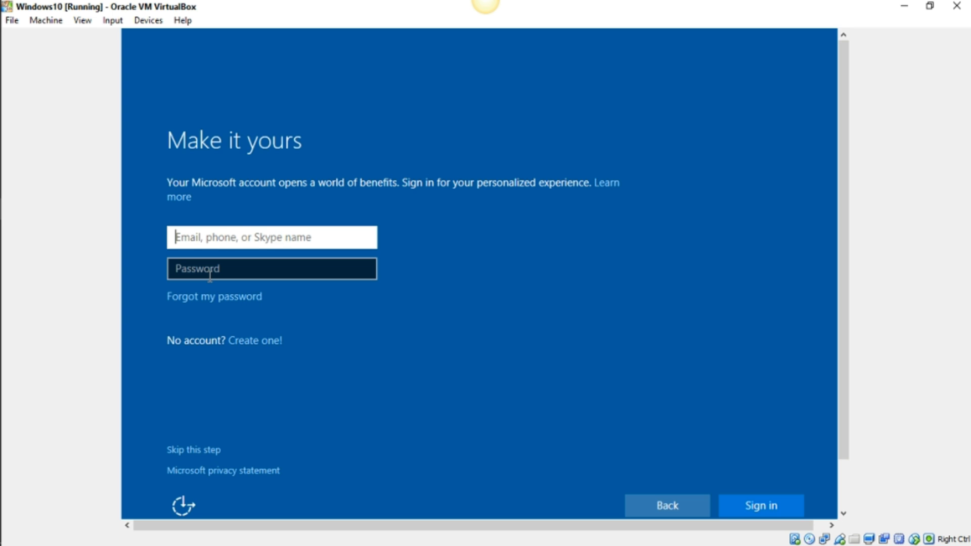
mouse_move(332, 184)
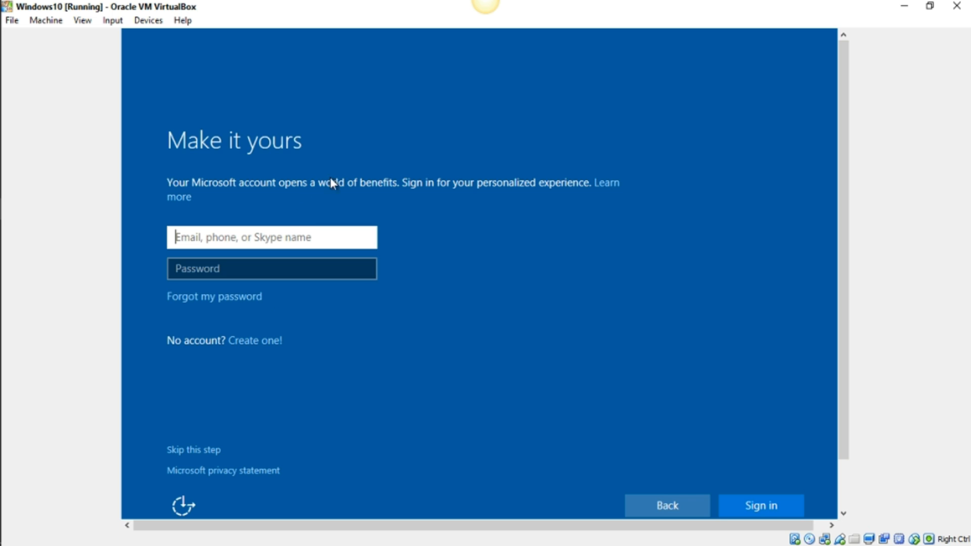
mouse_move(197, 349)
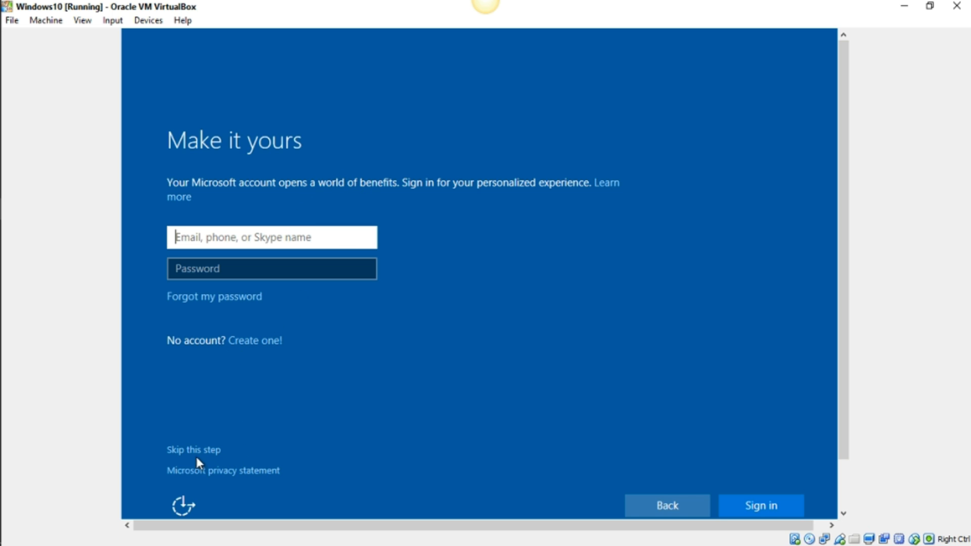
mouse_move(183, 463)
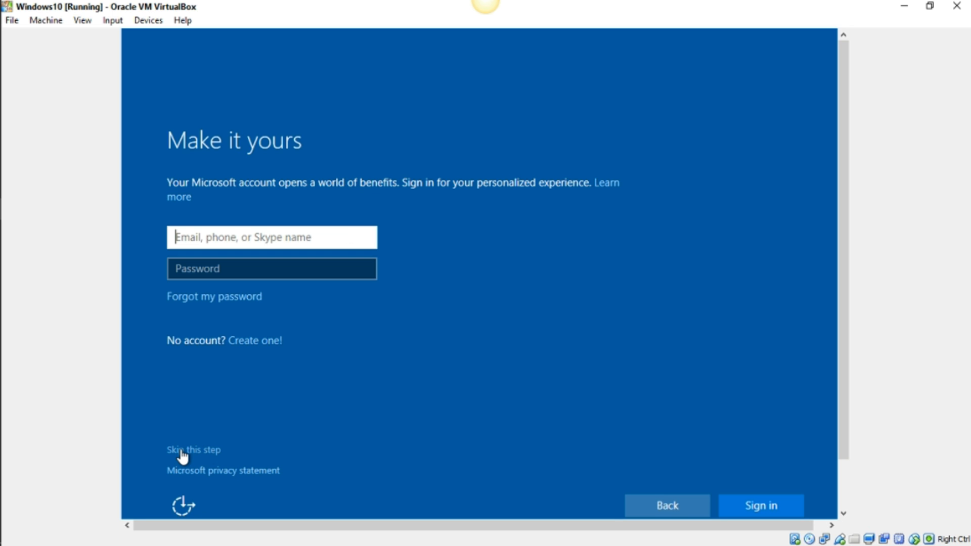
Skip Microsoft account sign-in on the Make it yours screen.
left_click(193, 450)
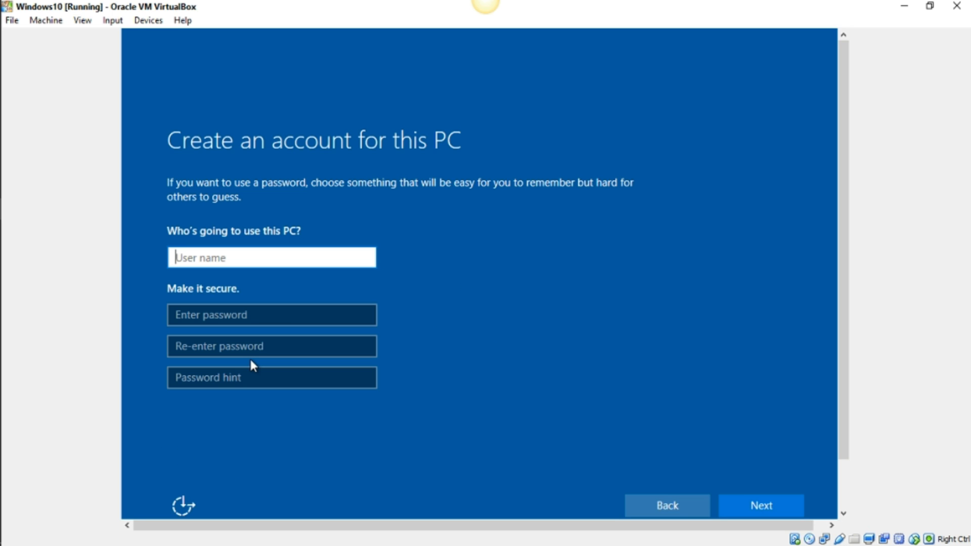
mouse_move(307, 153)
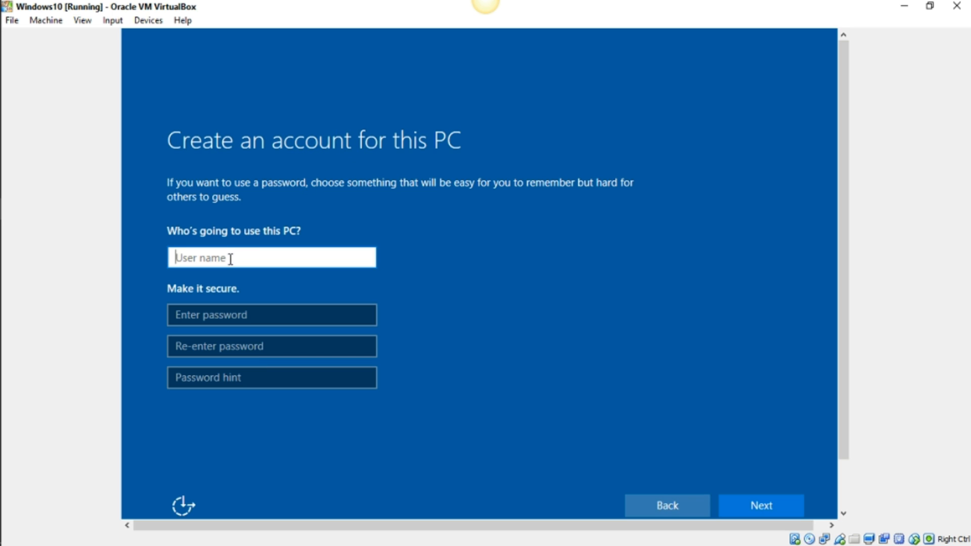
Enter user name user1, a password and a hint, then submit the account.
type("user")
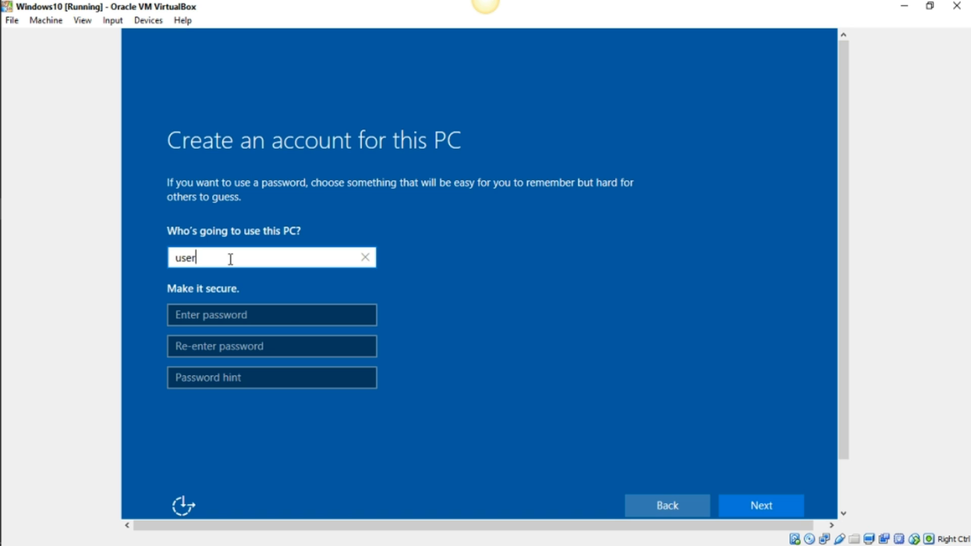
type("1")
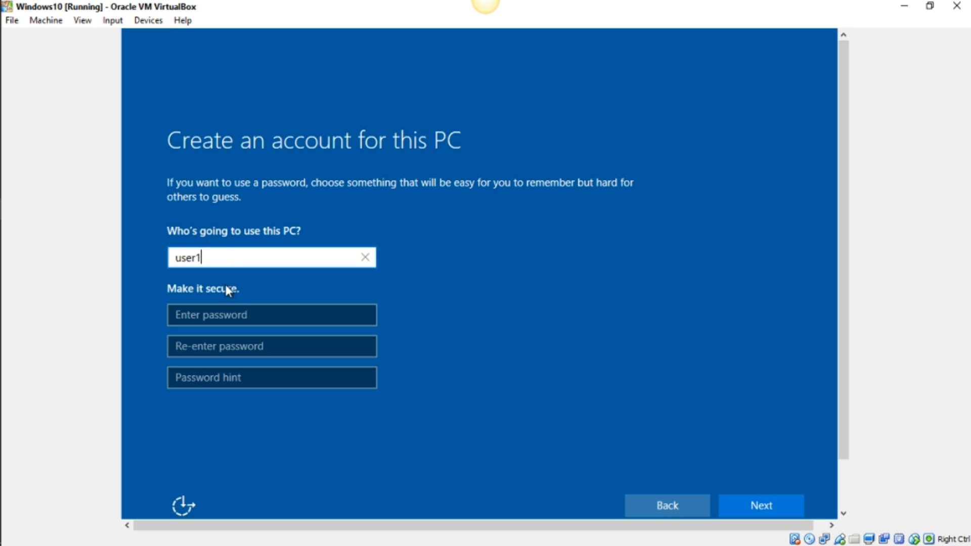
type("••")
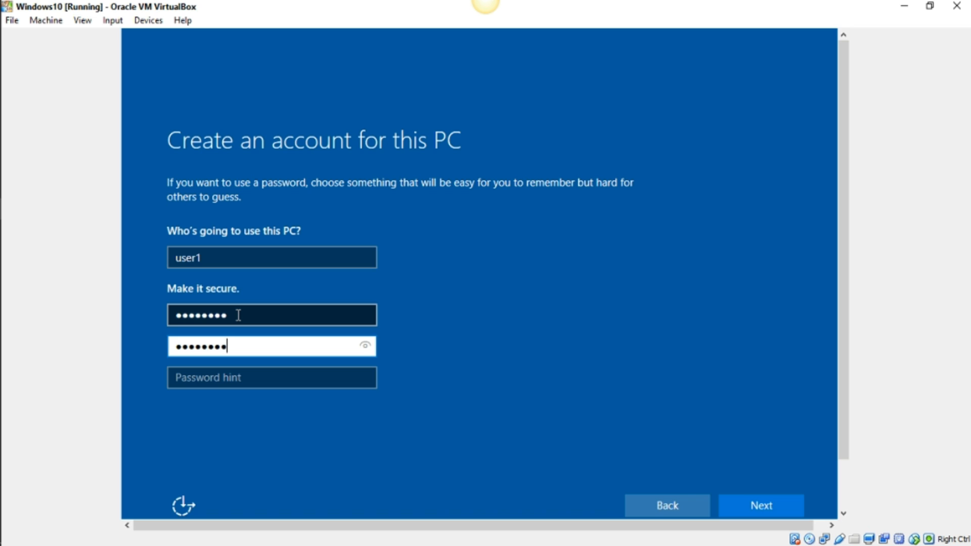
left_click(272, 377)
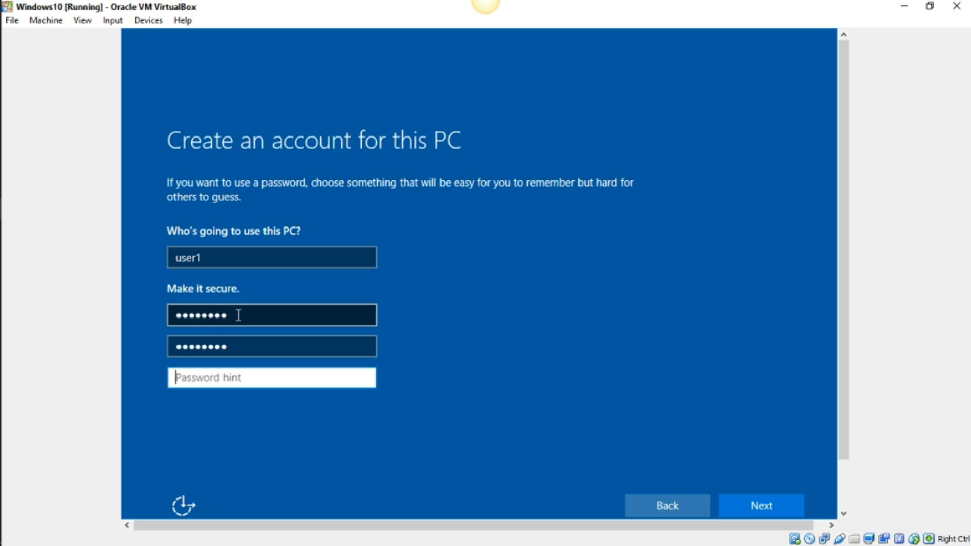
type("user1")
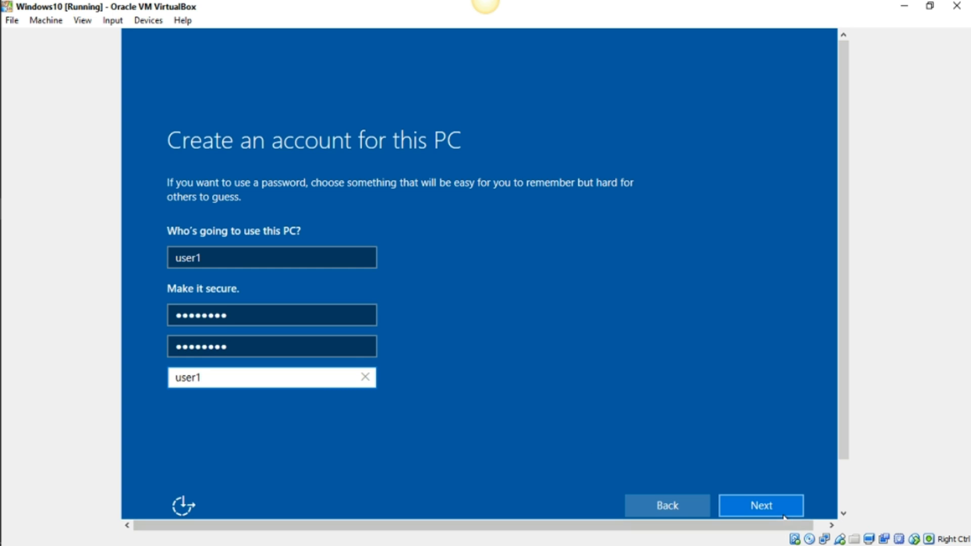
left_click(761, 506)
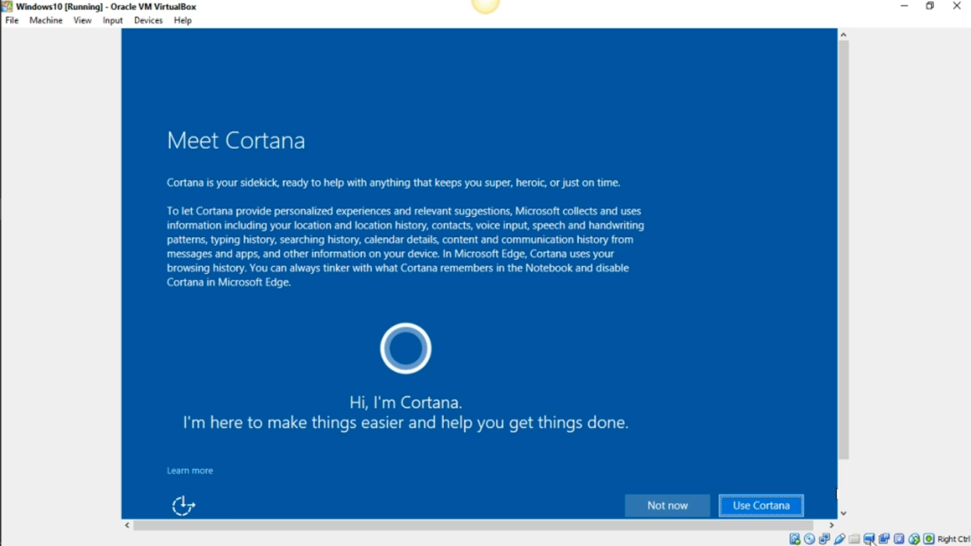
mouse_move(745, 516)
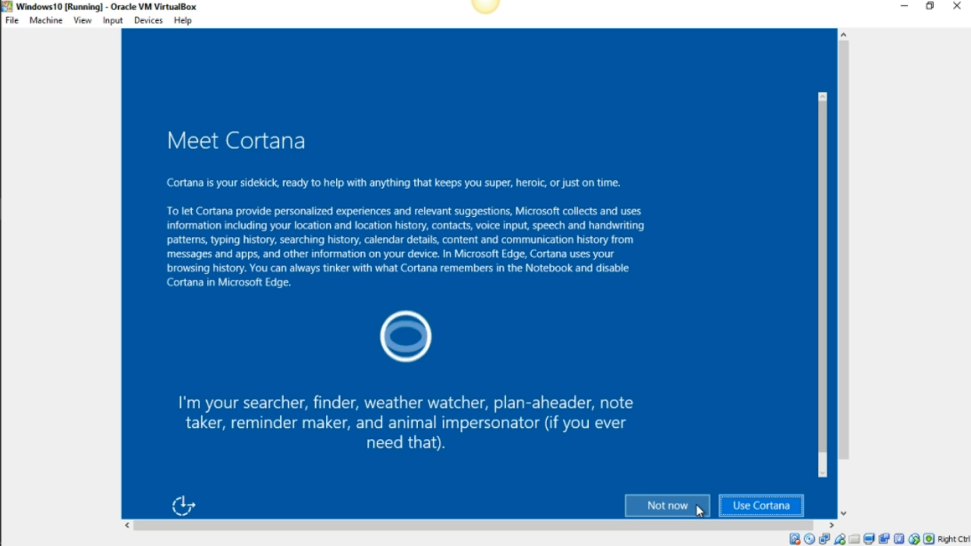
Choose Not now on the Meet Cortana screen.
left_click(667, 506)
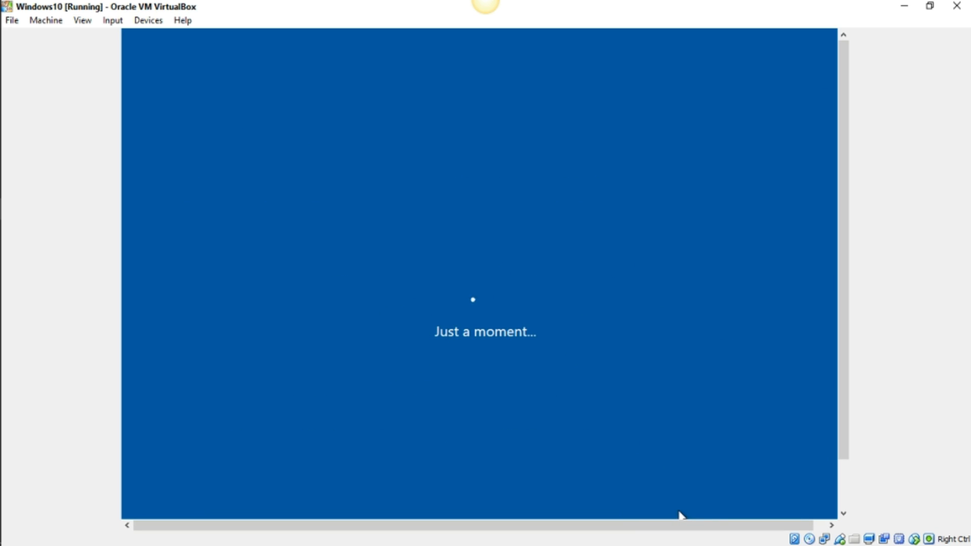